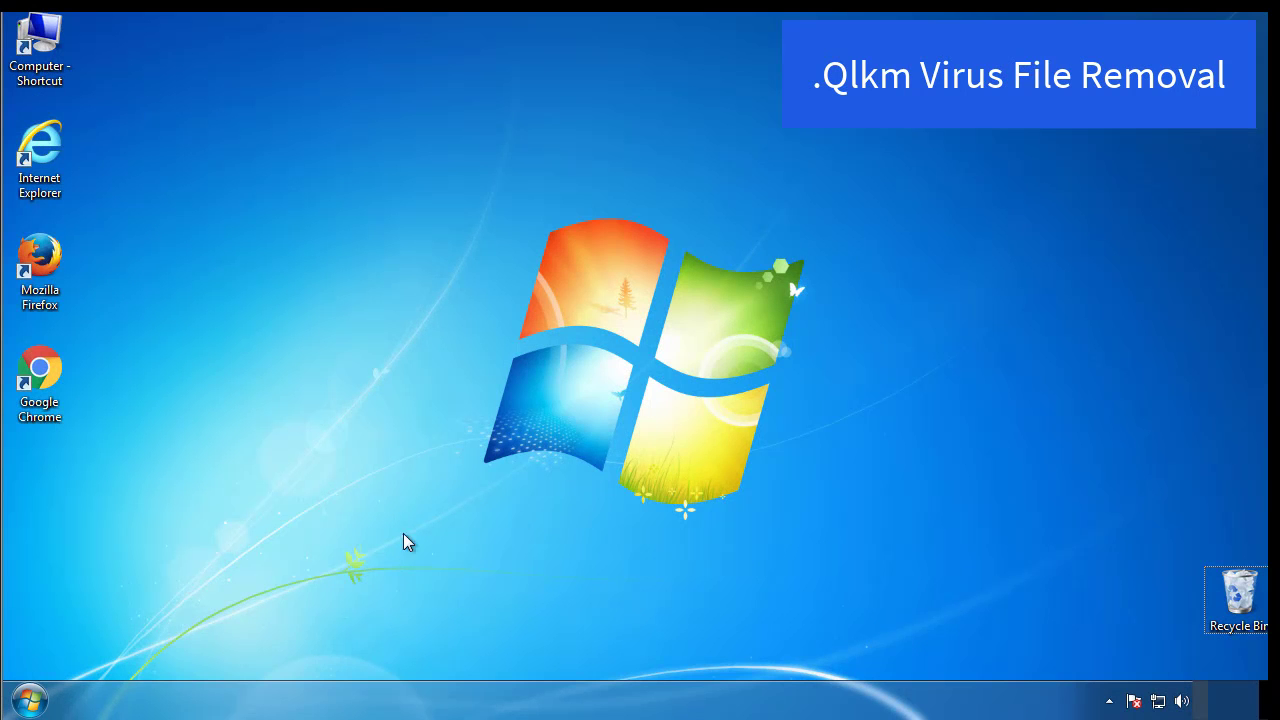
- Launch System Configuration (mscon), enable Minimal safe boot, and restart into Safe Mode
left_click(20, 698)
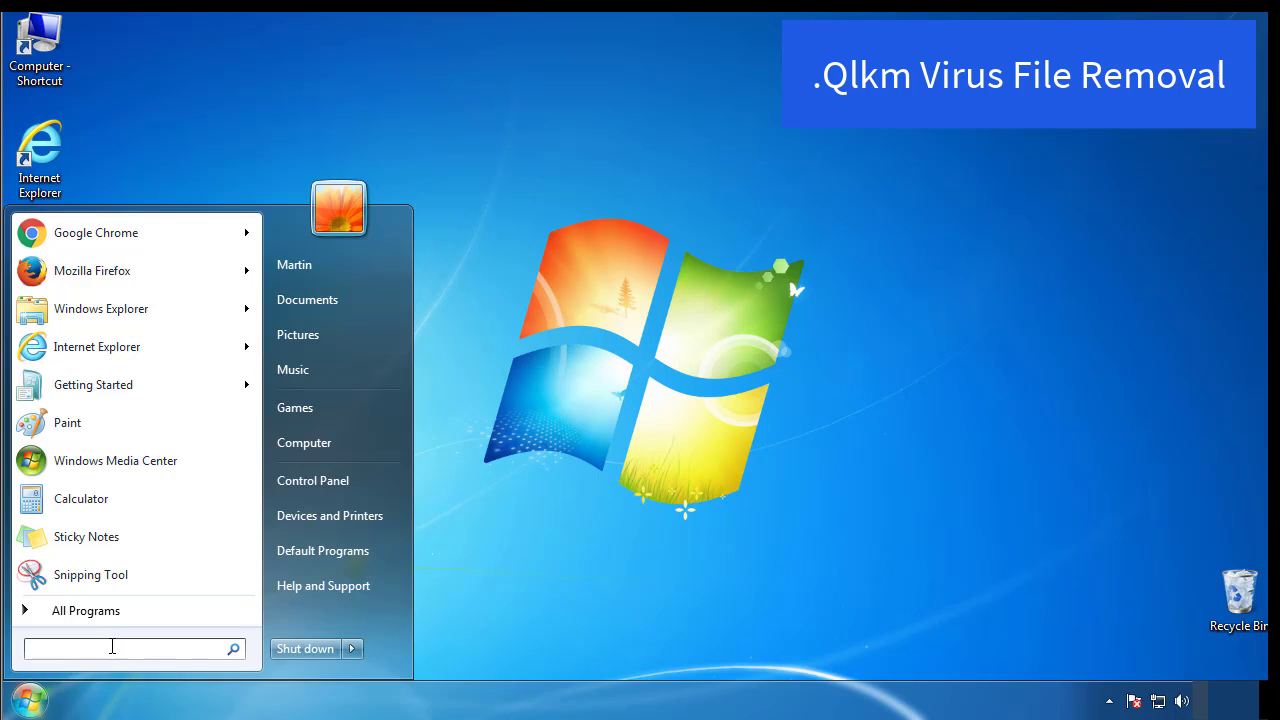
type("mscon")
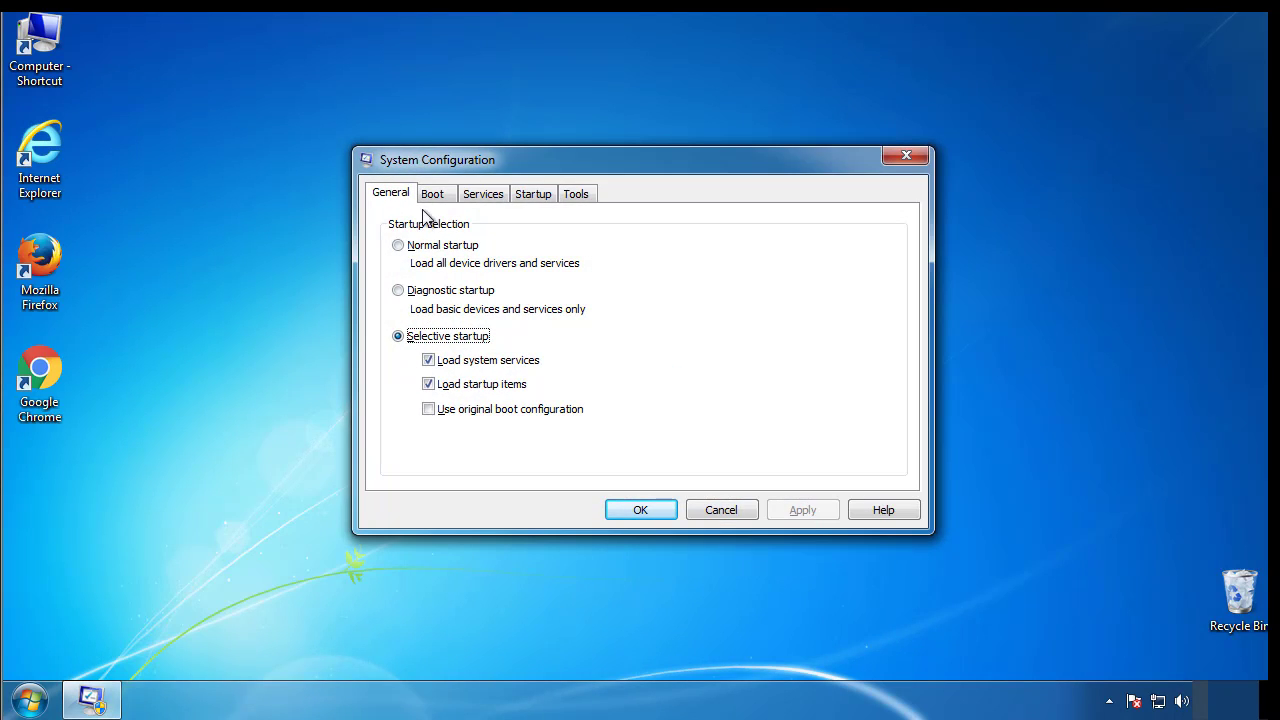
left_click(432, 193)
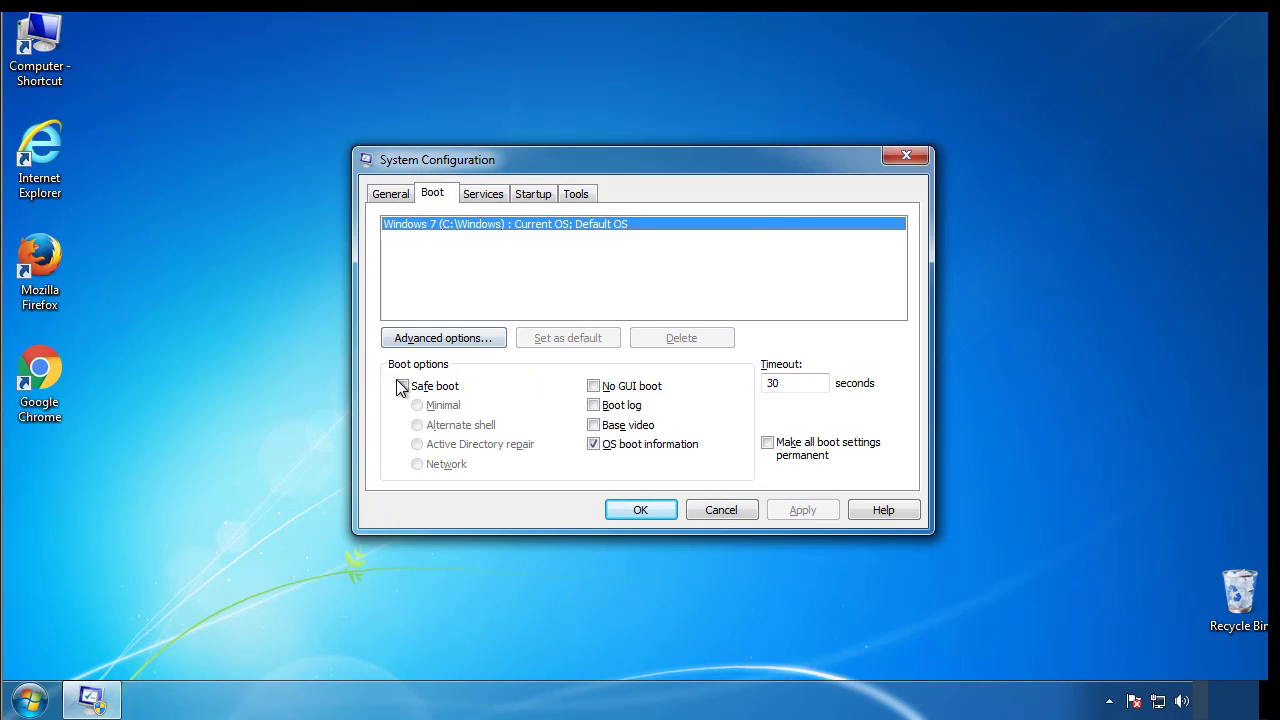
left_click(402, 386)
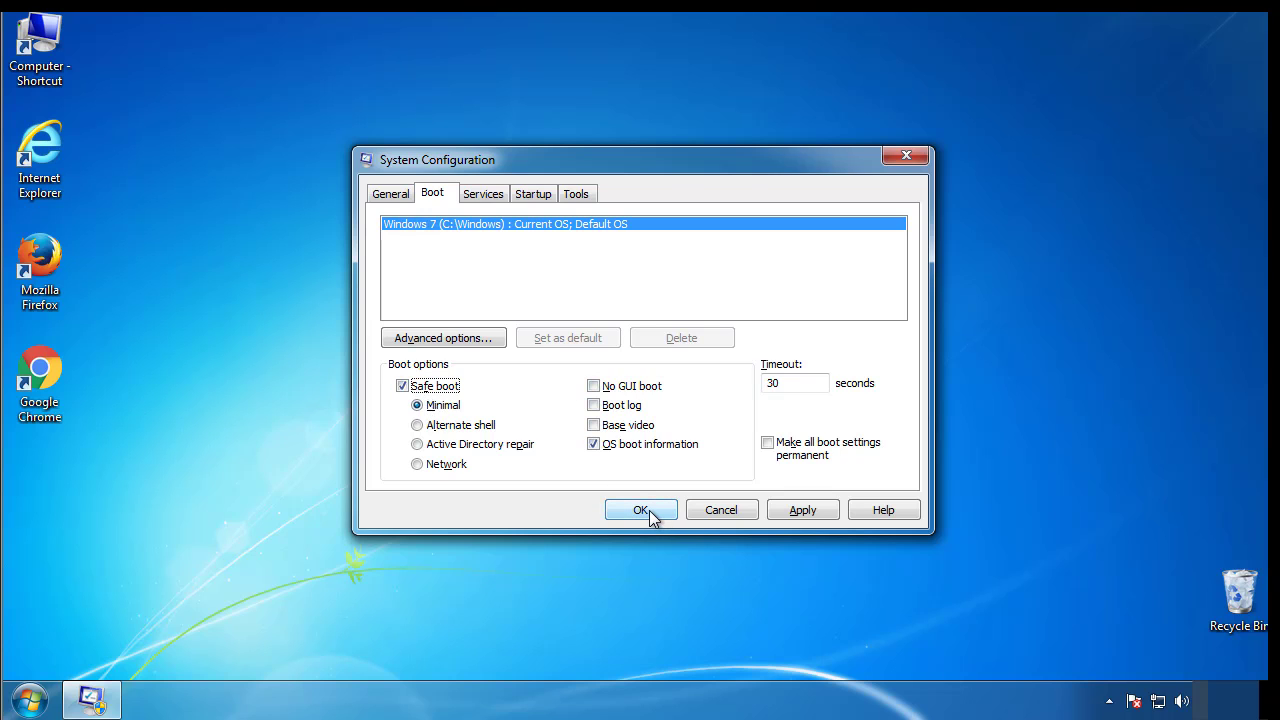
left_click(641, 510)
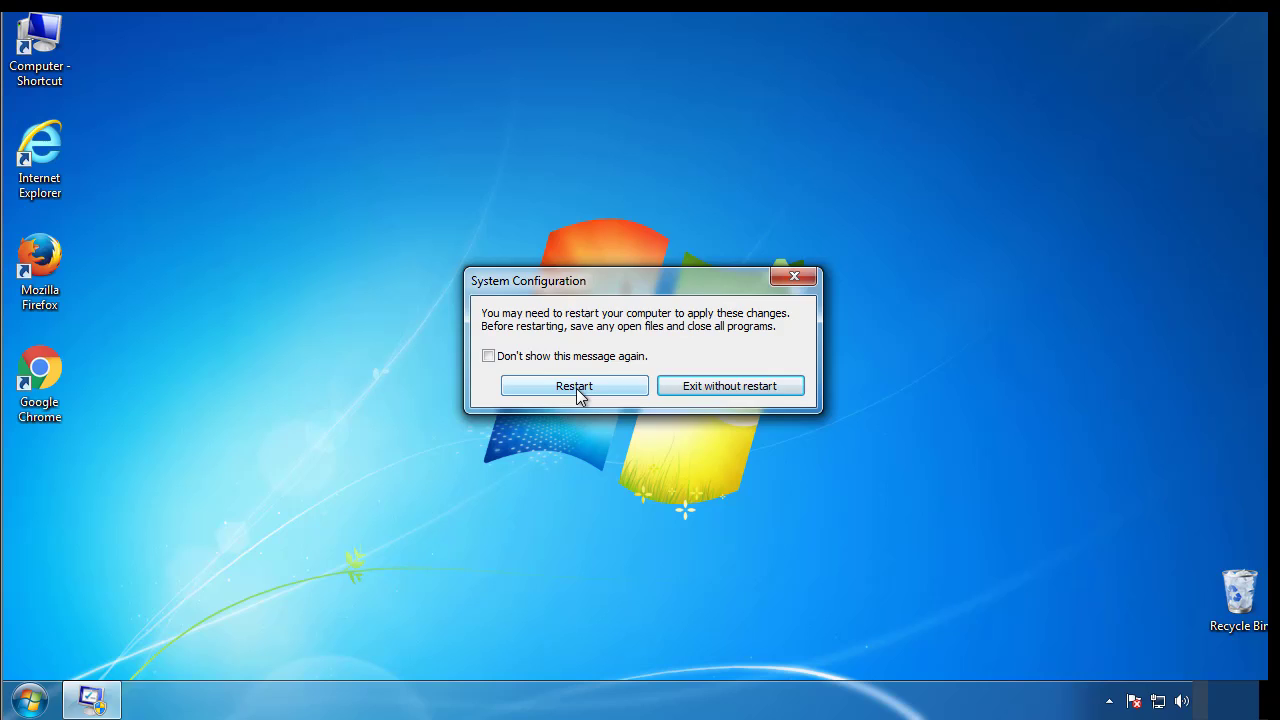
left_click(574, 386)
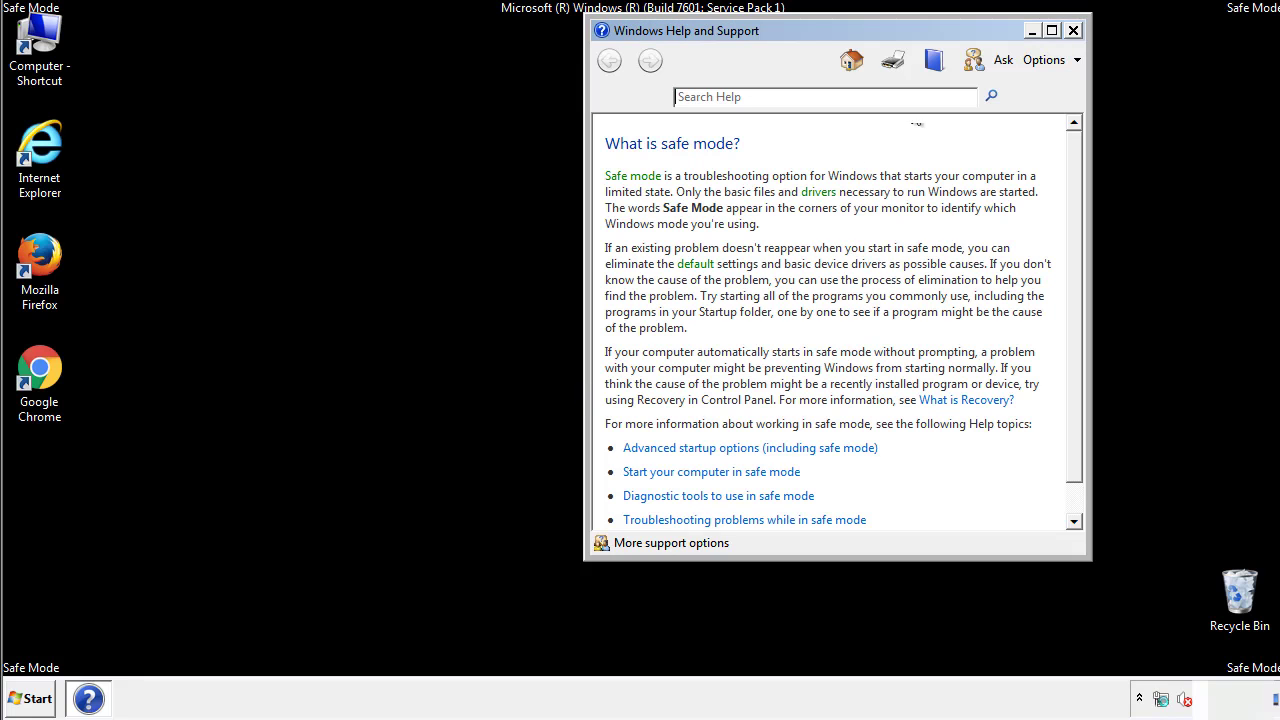
- Close the Safe Mode help, then review Control Panel's Folder Options tabs and close it
left_click(1073, 30)
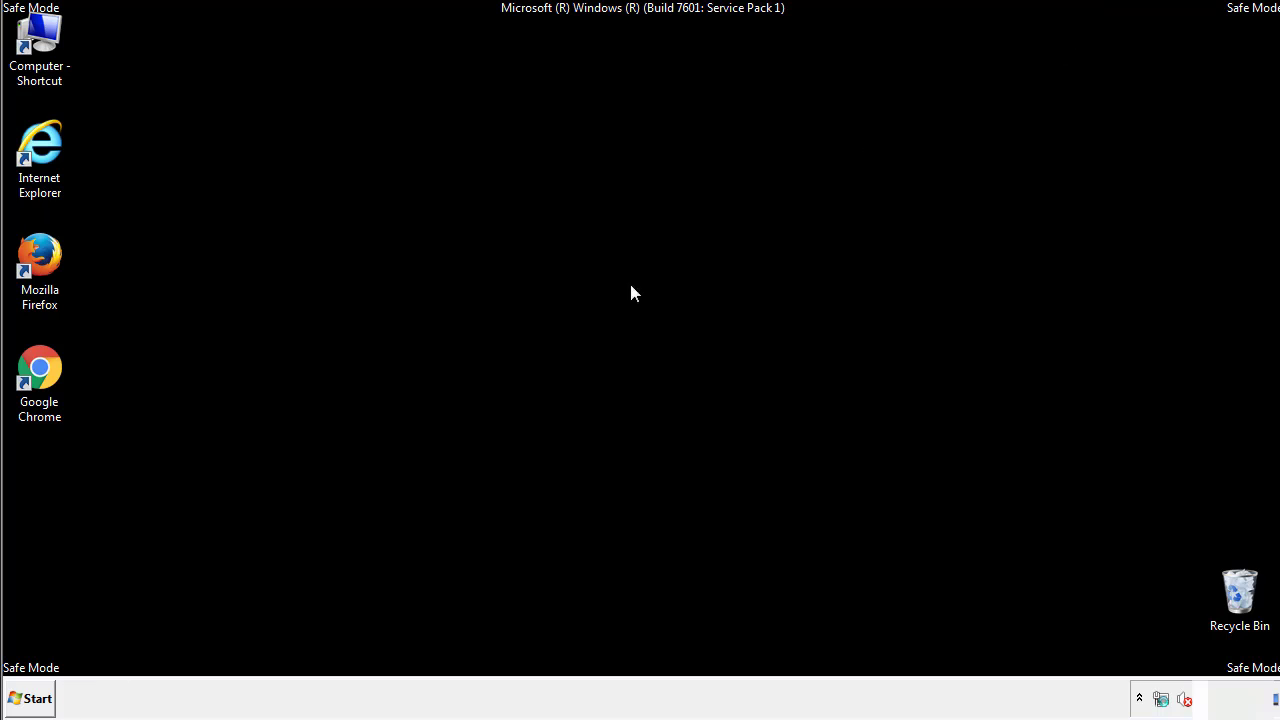
left_click(28, 698)
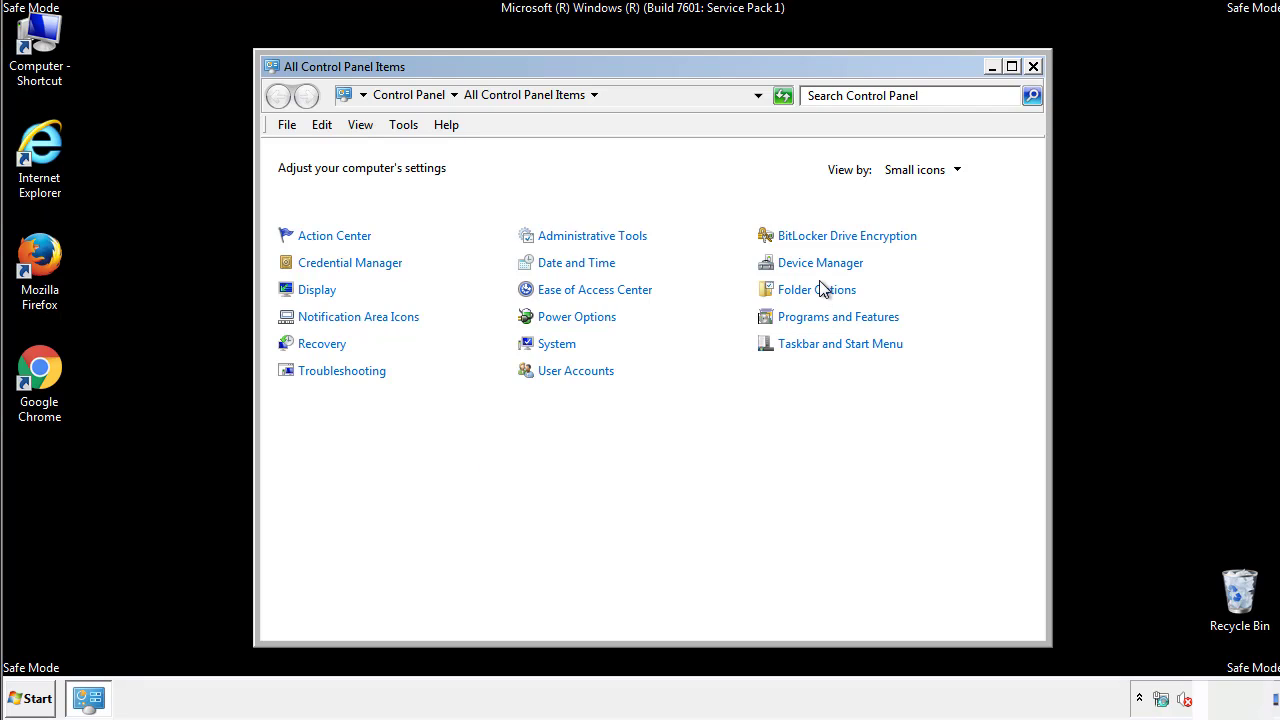
left_click(816, 289)
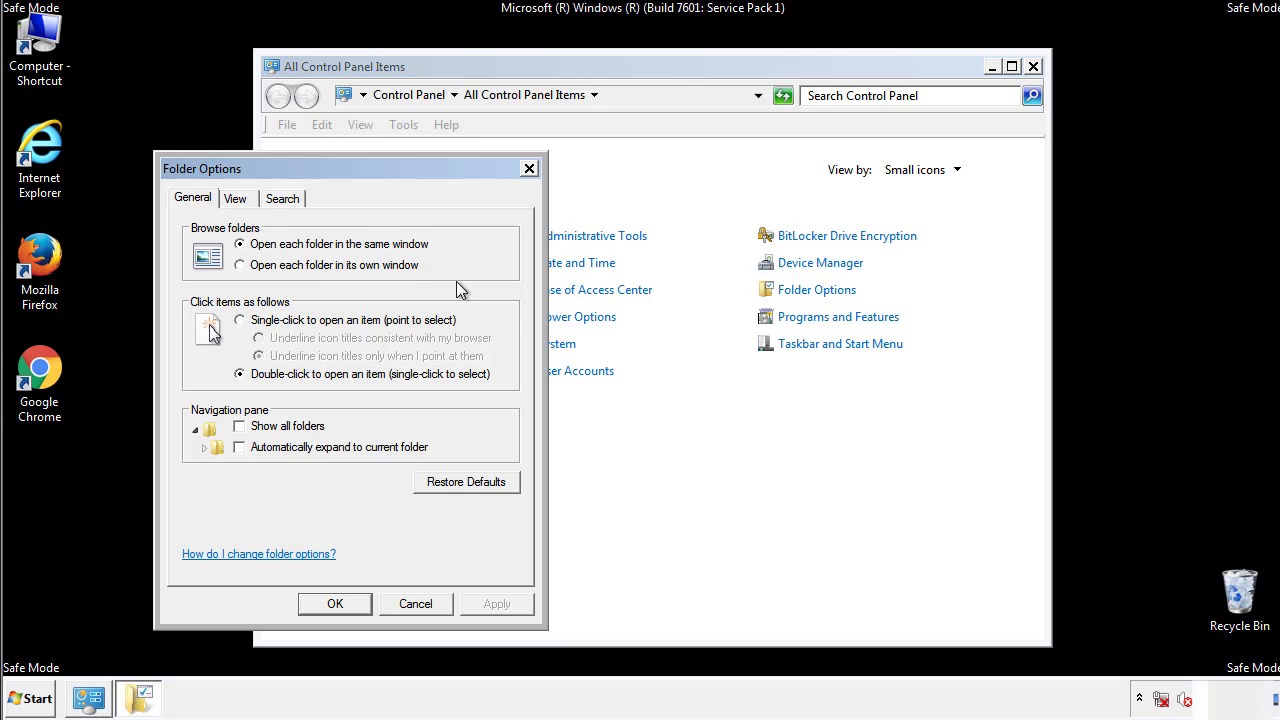
left_click(235, 198)
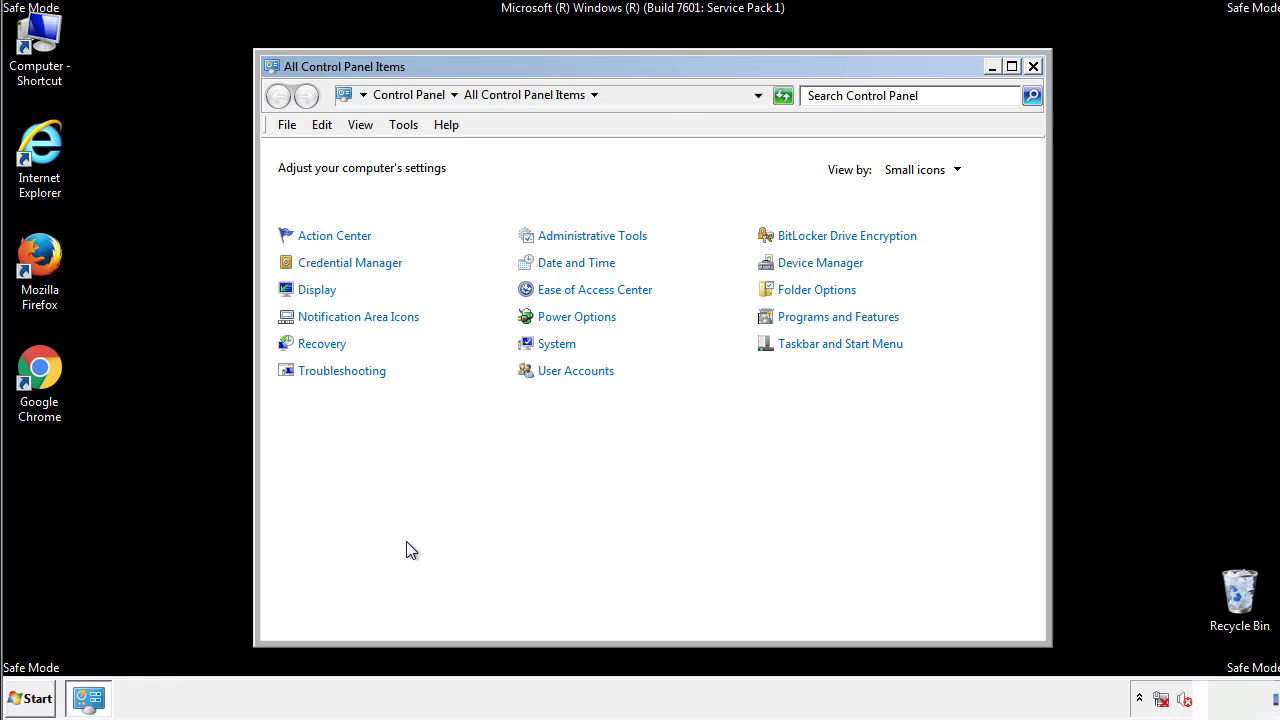
left_click(1033, 66)
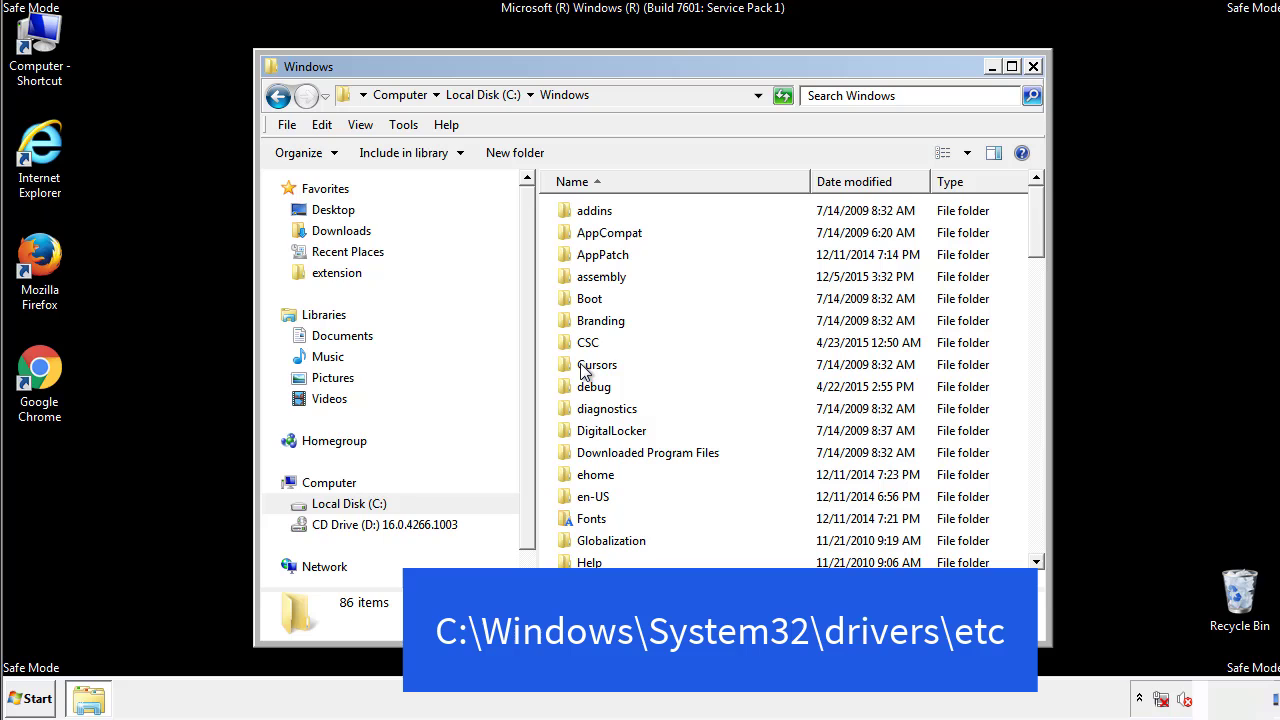
- Browse from C:\Windows down into System32\drivers\etc
scroll("down", 3)
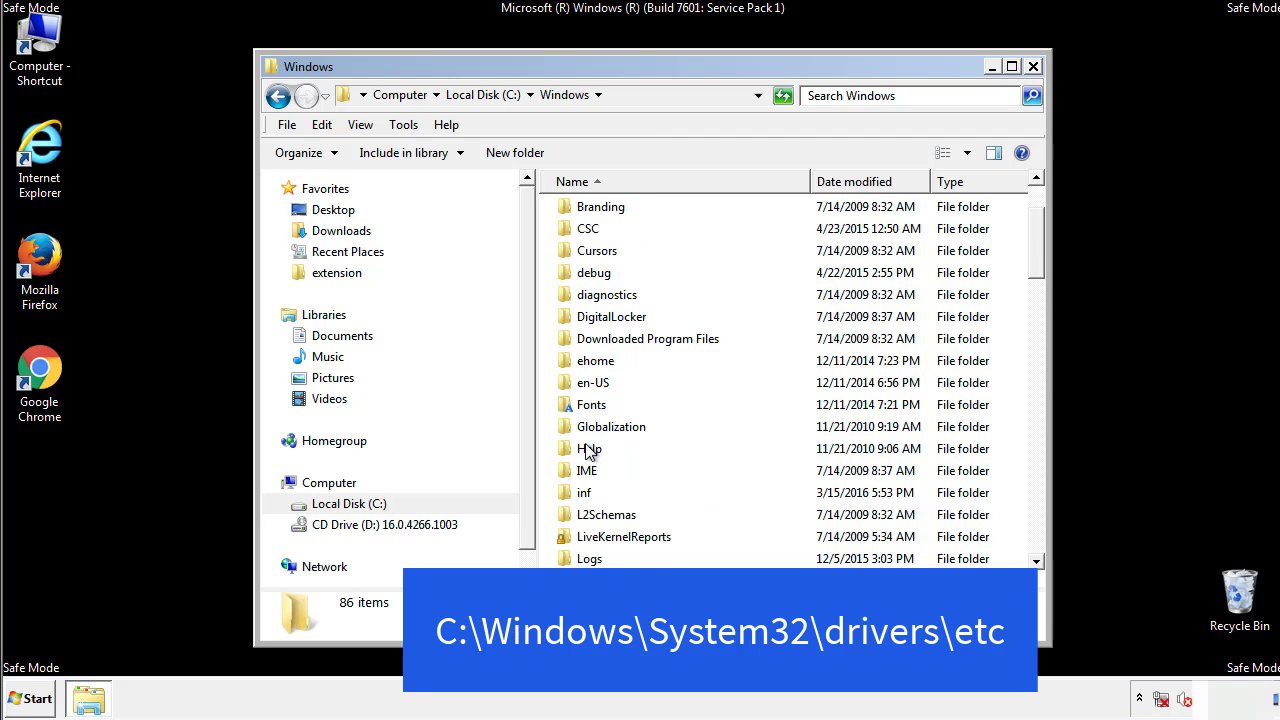
scroll("down", 3)
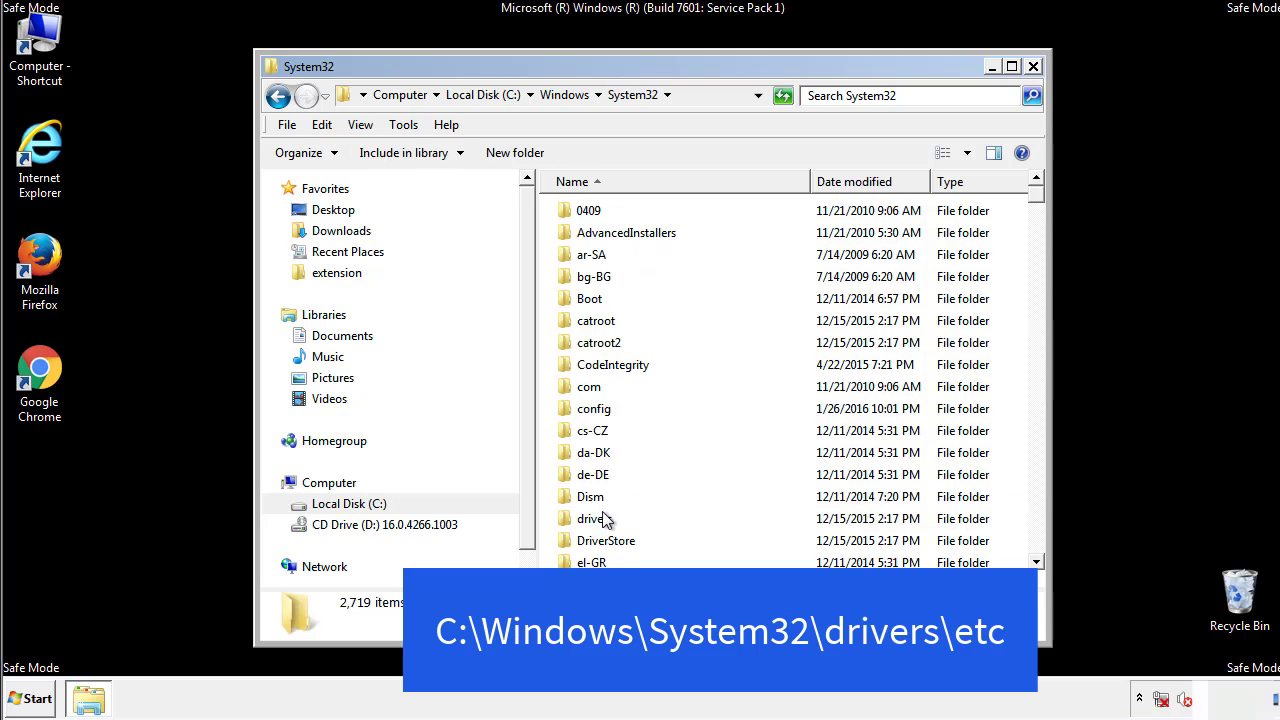
mouse_move(595, 523)
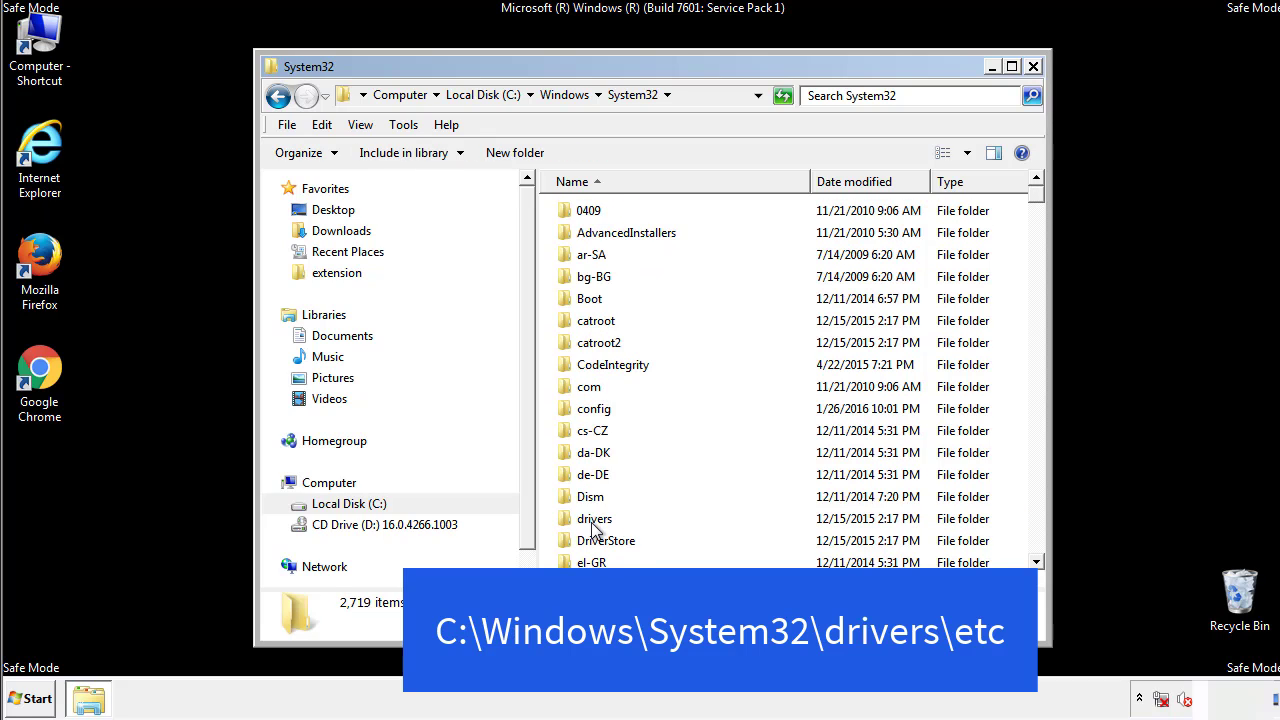
double_click(595, 518)
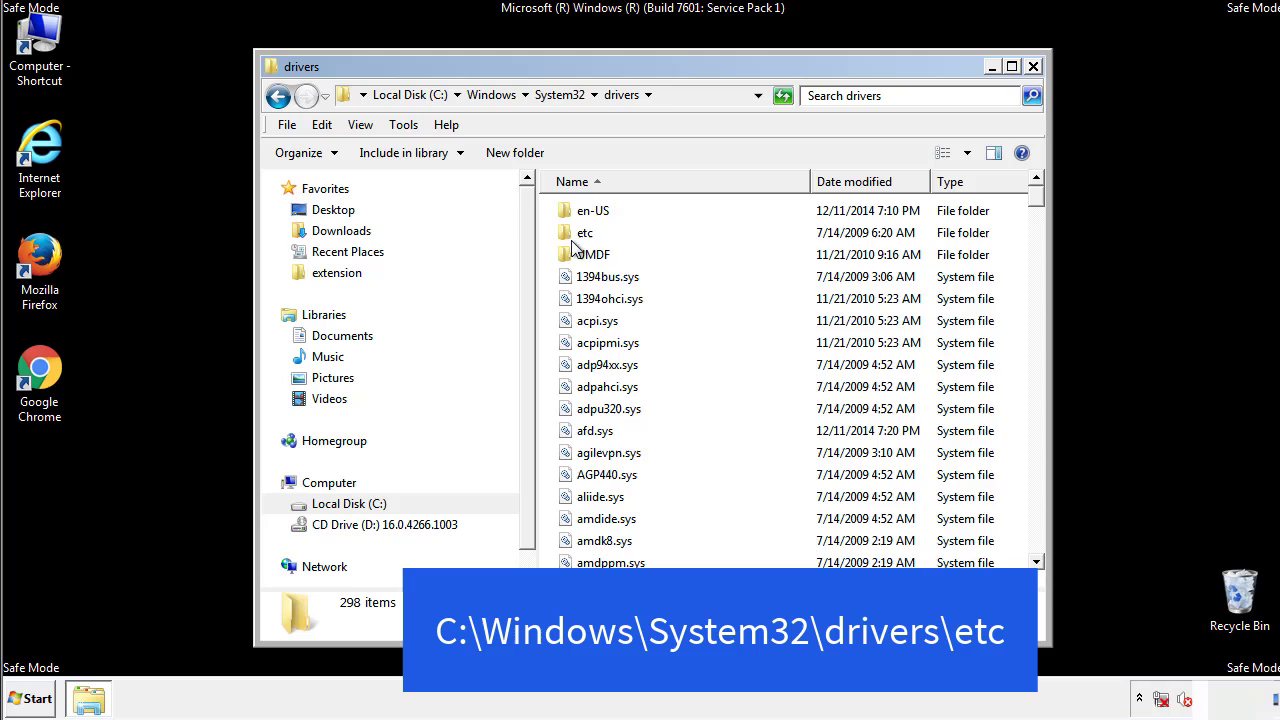
double_click(585, 232)
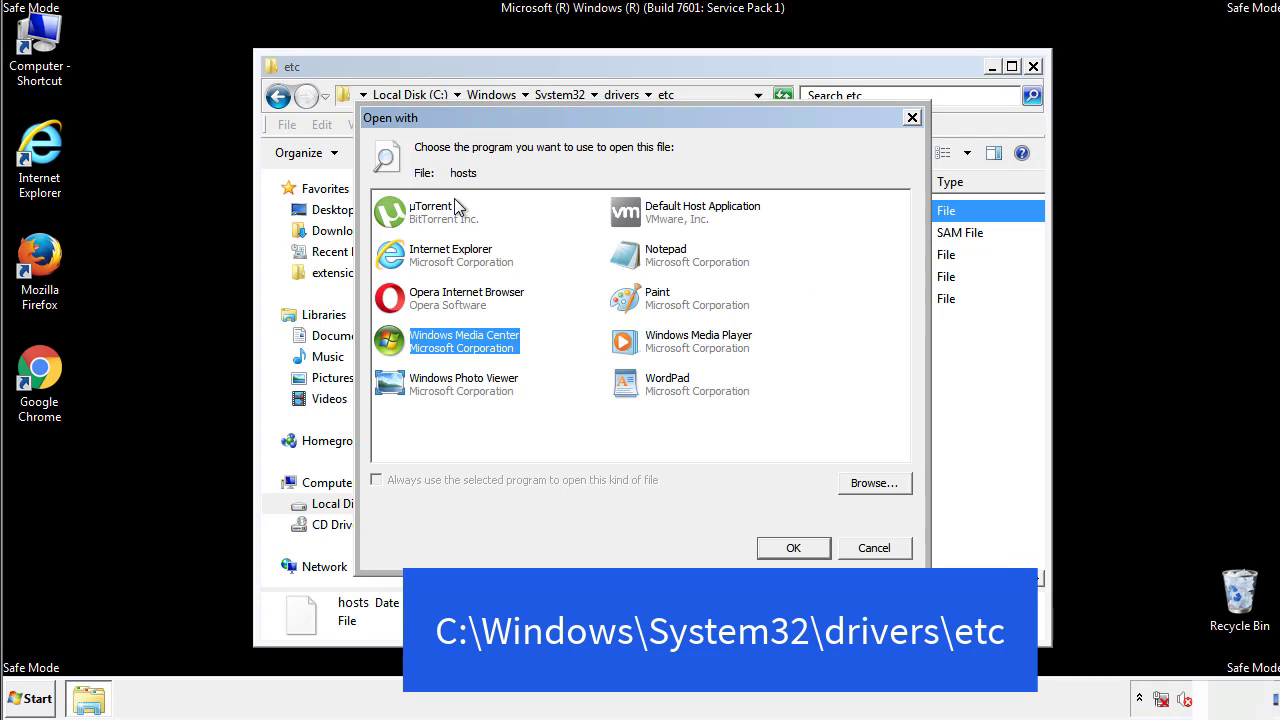
mouse_move(647, 263)
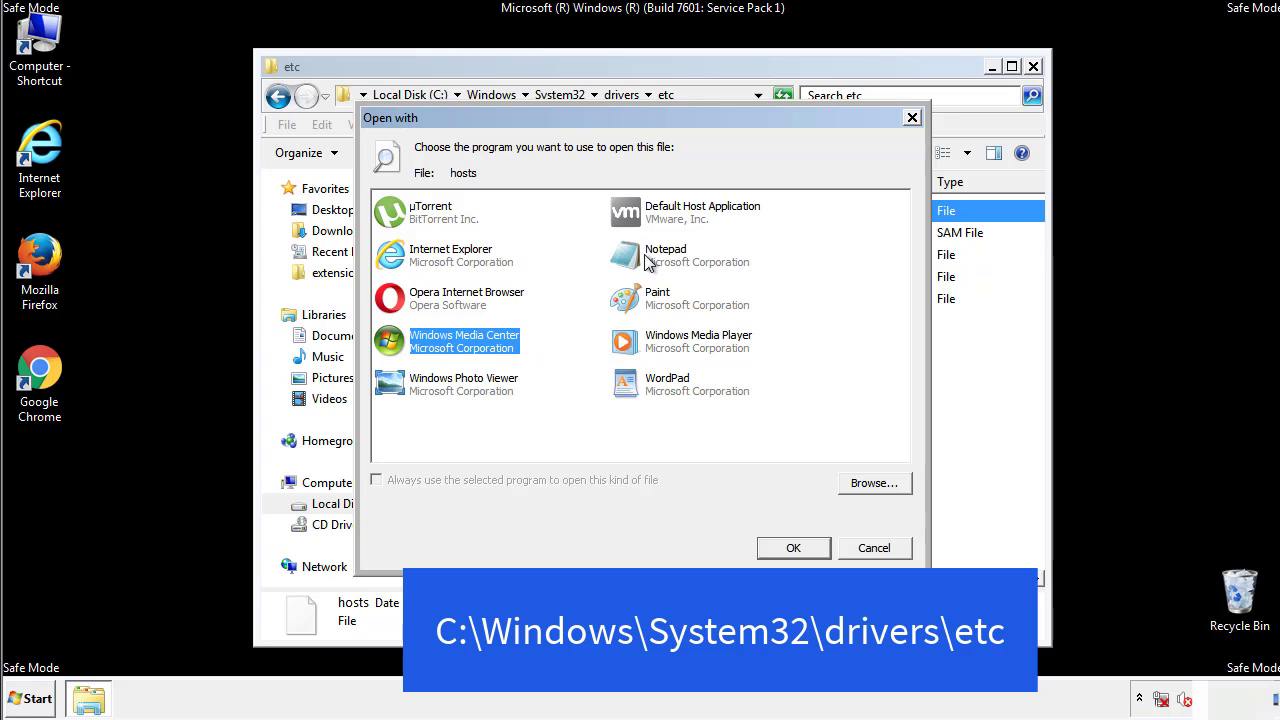
- Open hosts in Notepad, delete the four bottom host entries, and close saving changes
left_click(793, 547)
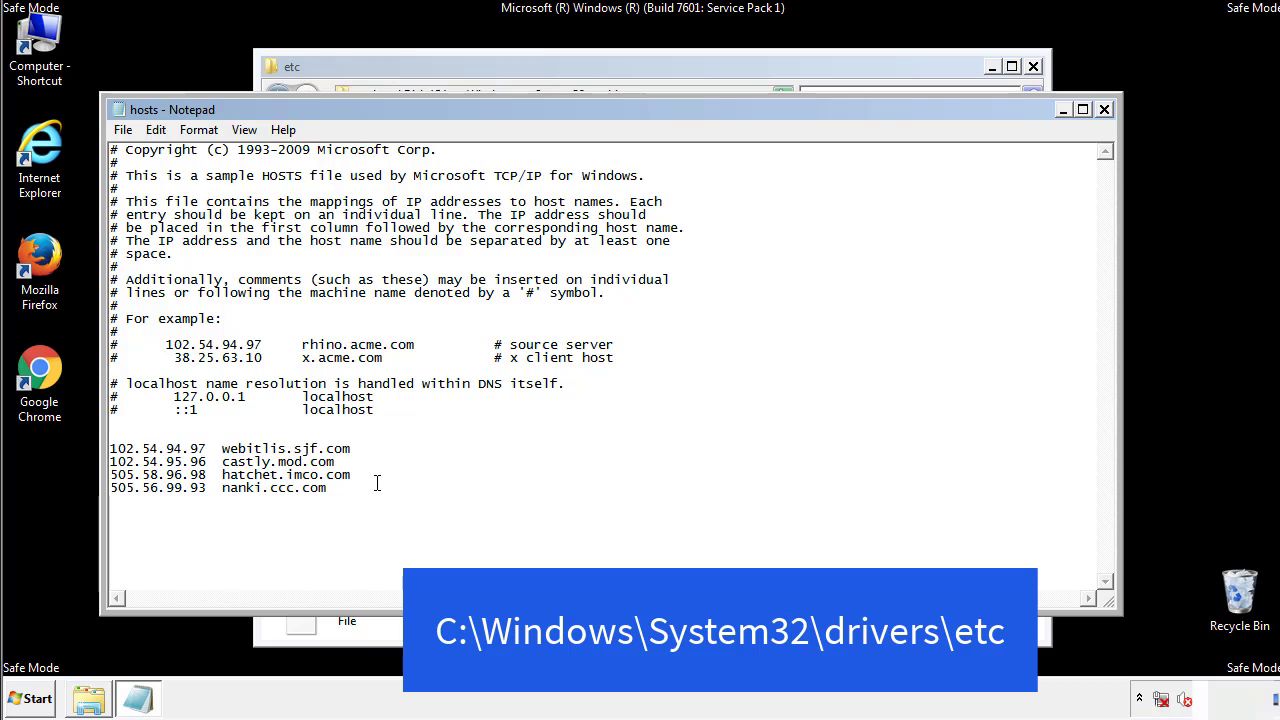
left_click_drag(111, 448, 352, 488)
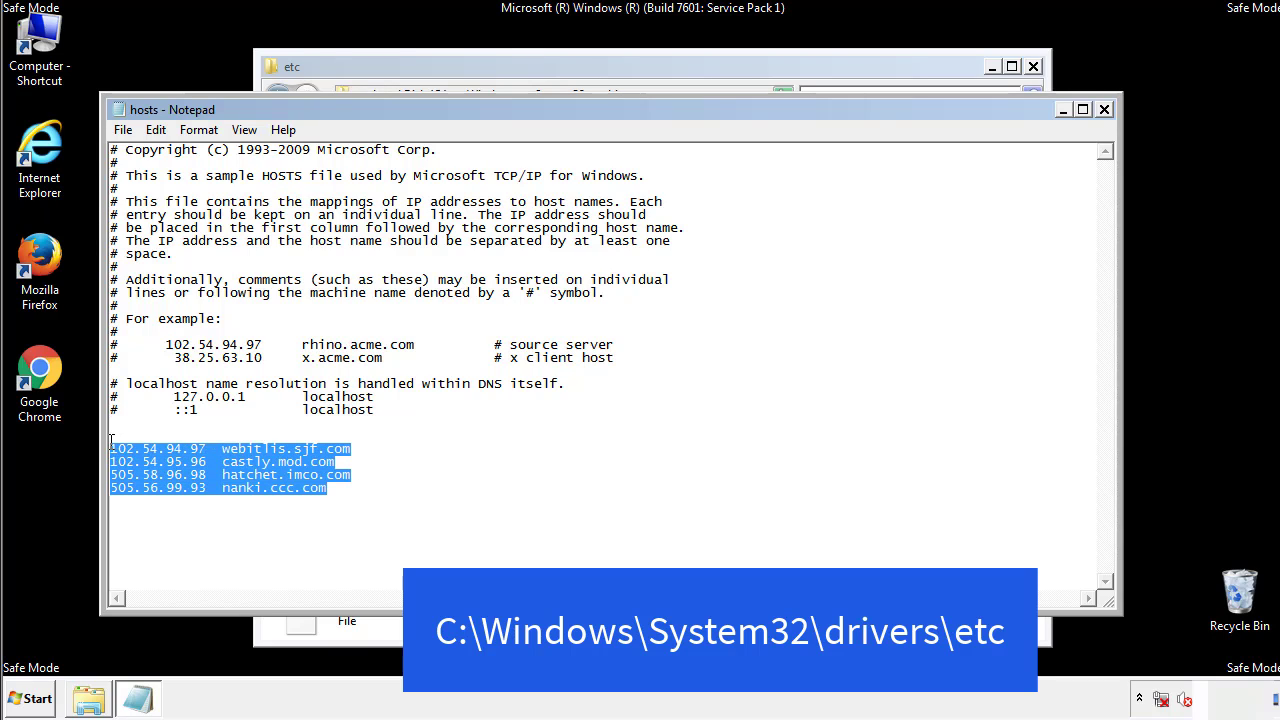
key("Delete")
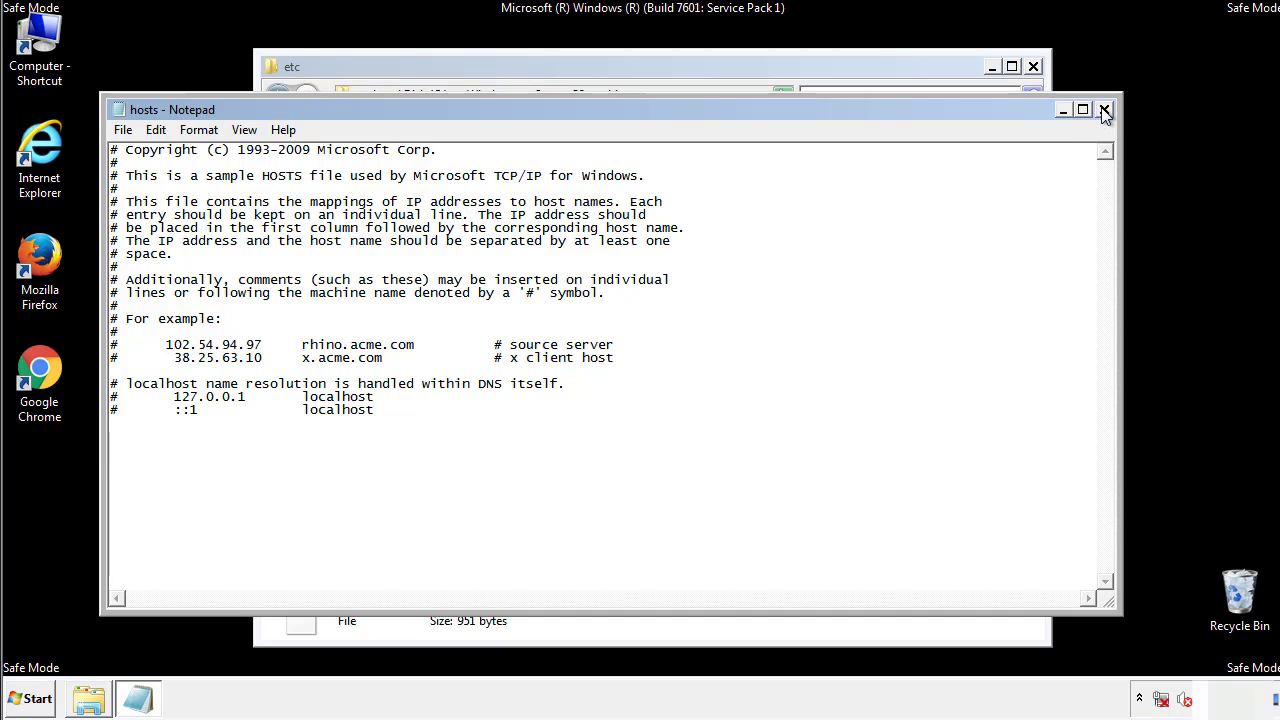
left_click(1105, 109)
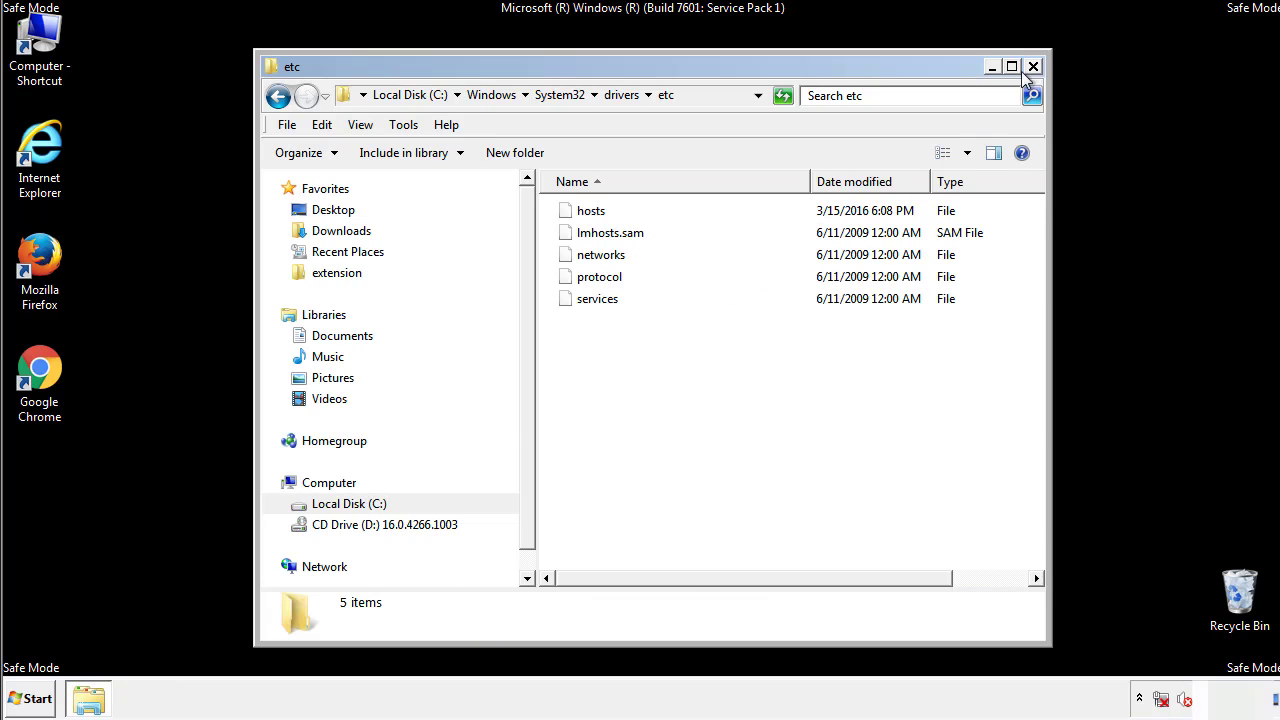
- Close the etc window and open the Startup folder from All Programs
left_click(1033, 66)
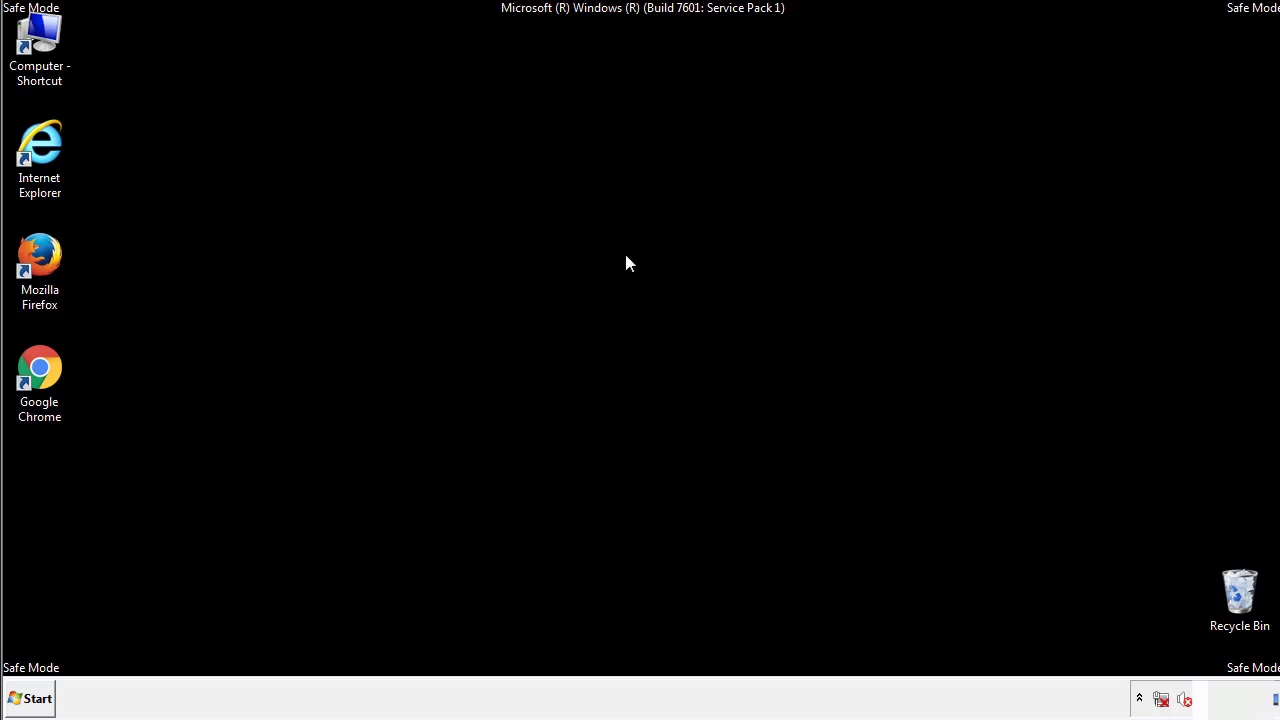
left_click(30, 698)
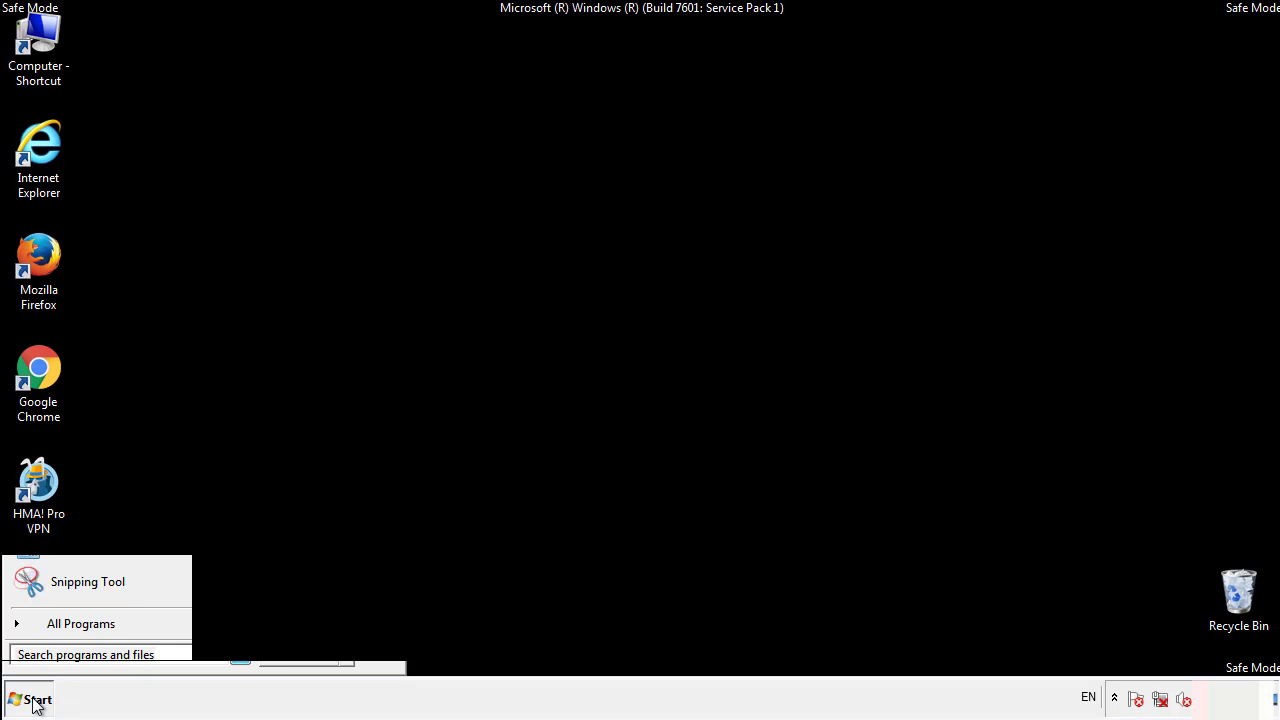
left_click(81, 623)
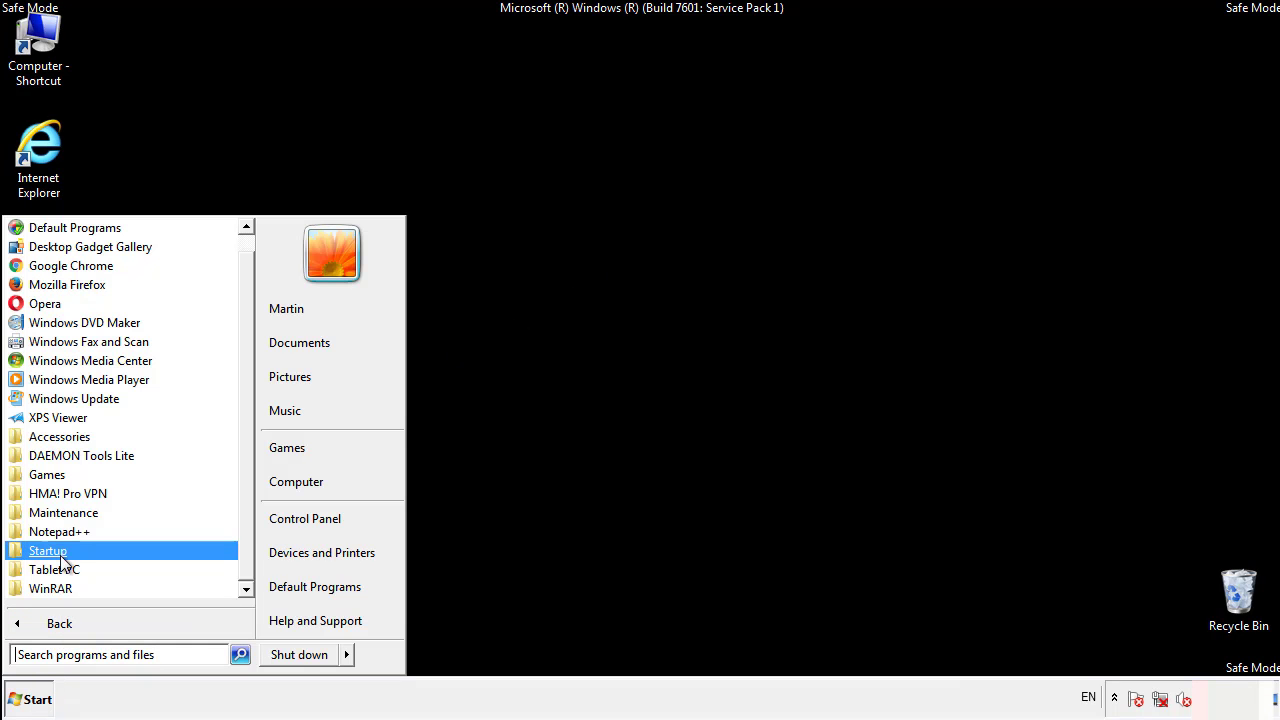
right_click(47, 550)
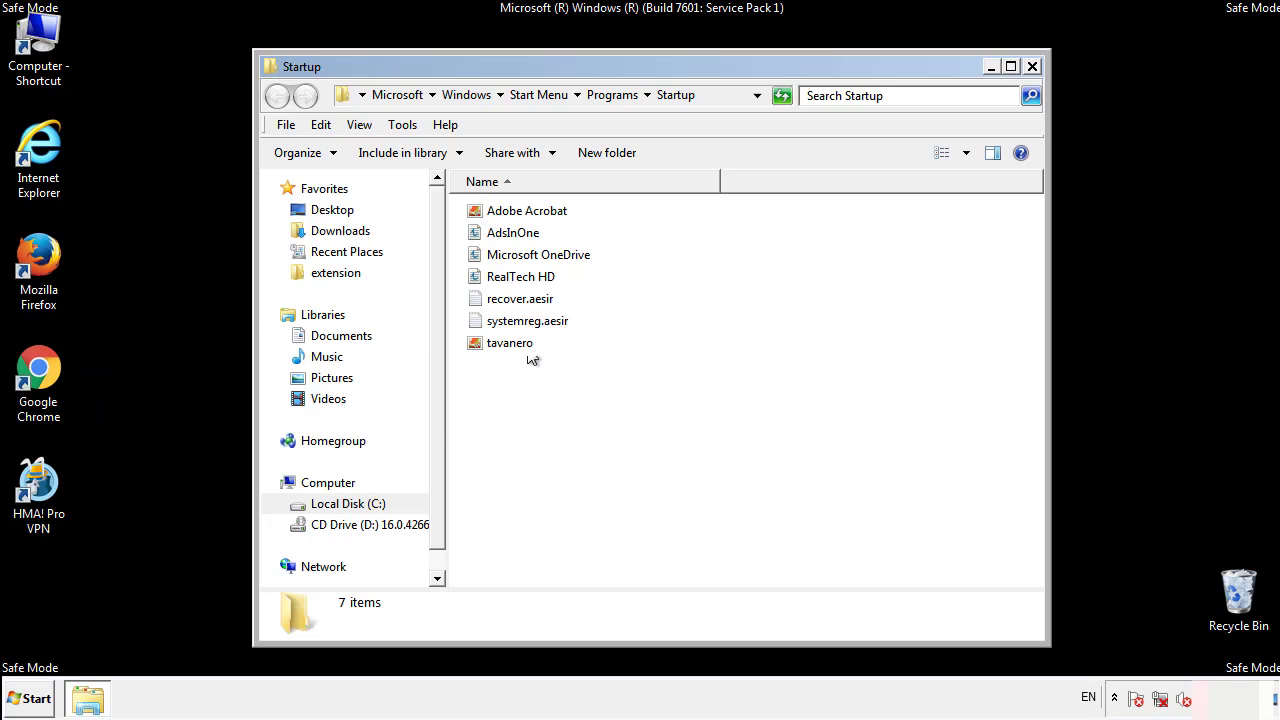
- Delete AdsInOne, recover.aesir, systemreg.aesir and tavanero from Startup, then close the folder
left_click(513, 232)
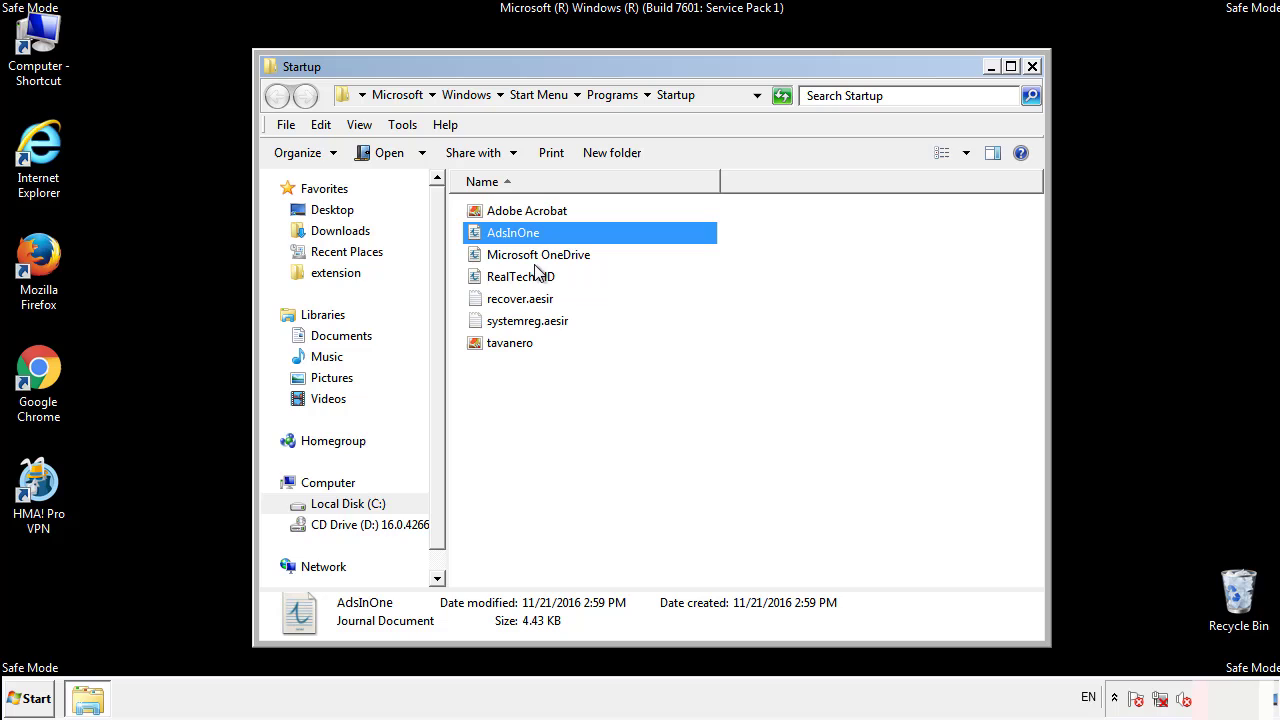
left_click(528, 320)
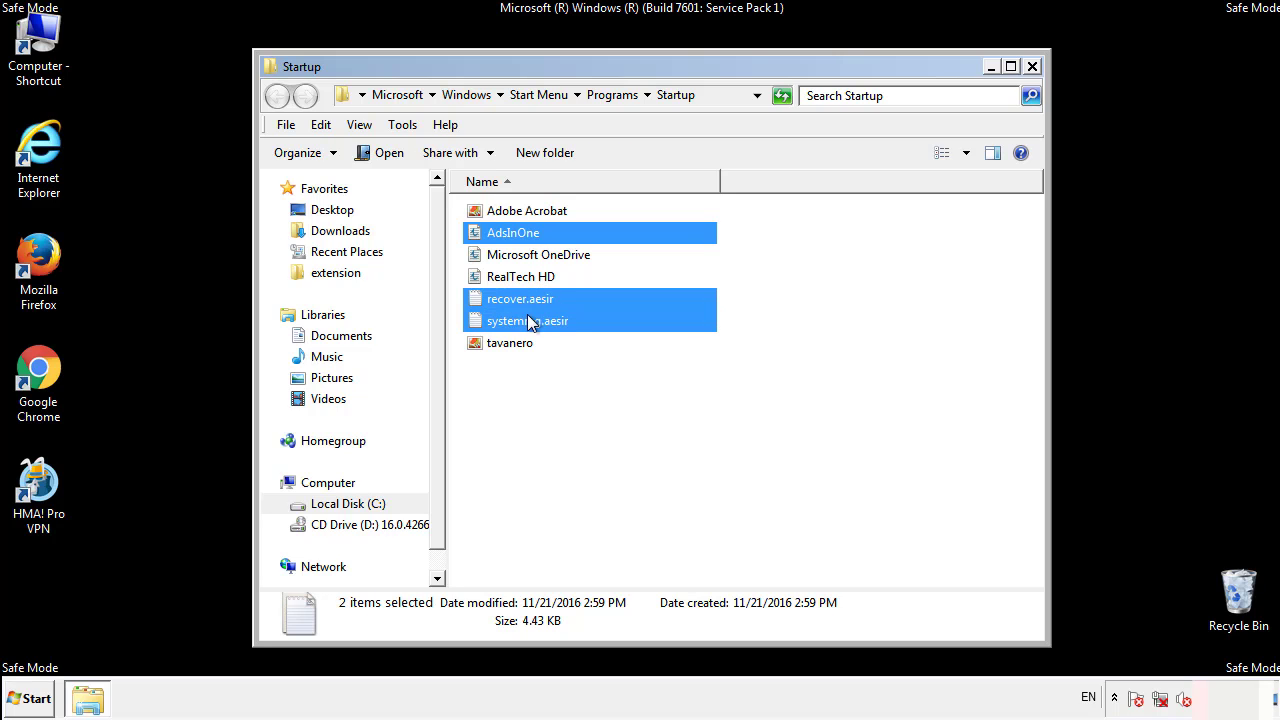
right_click(510, 343)
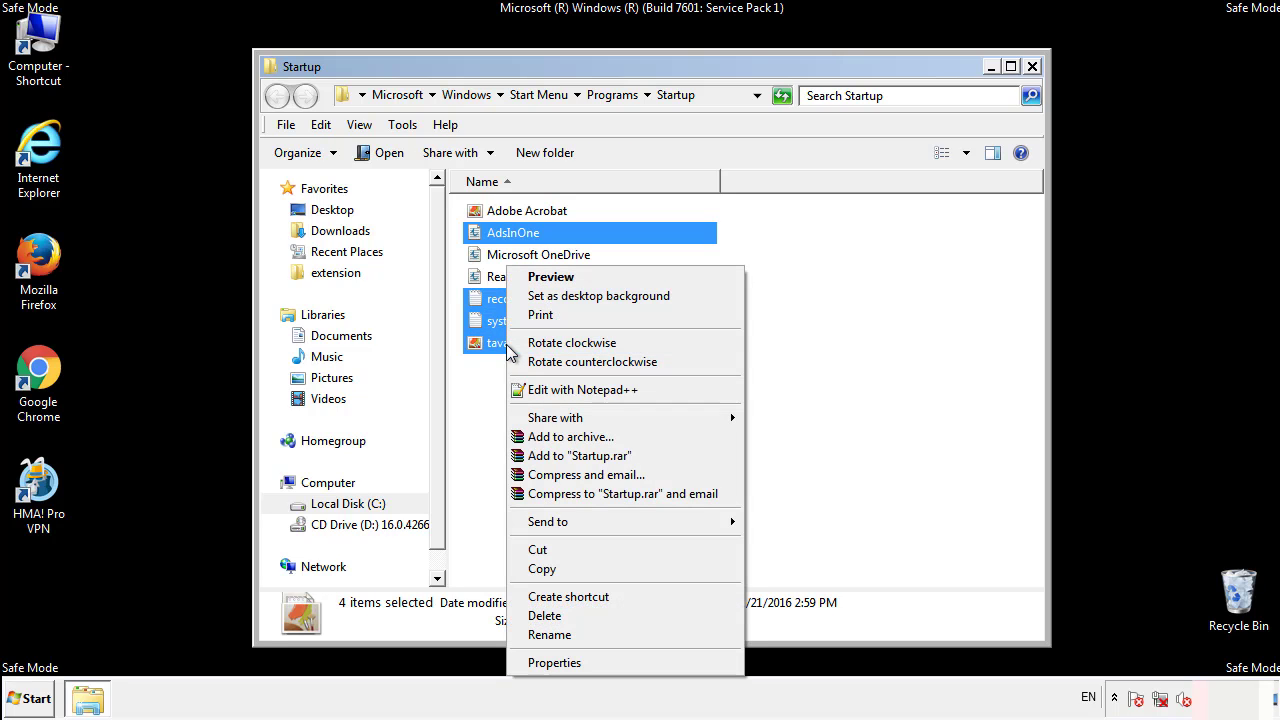
left_click(544, 615)
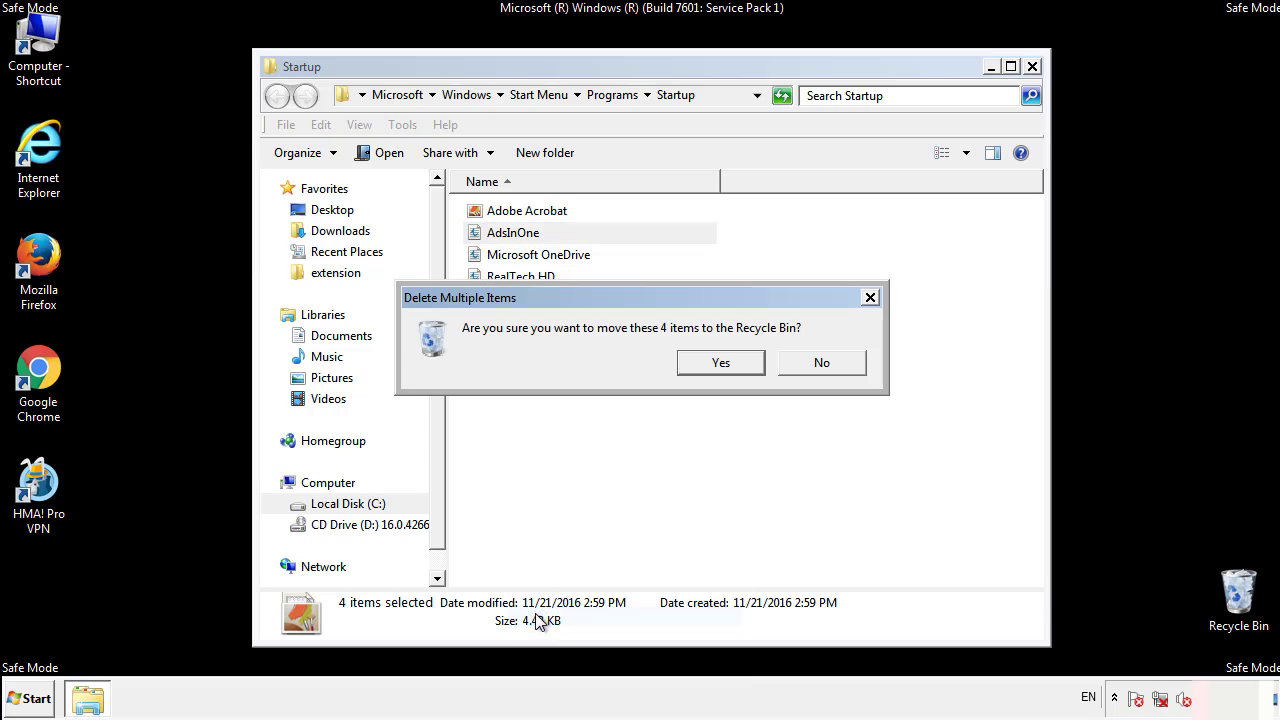
left_click(720, 362)
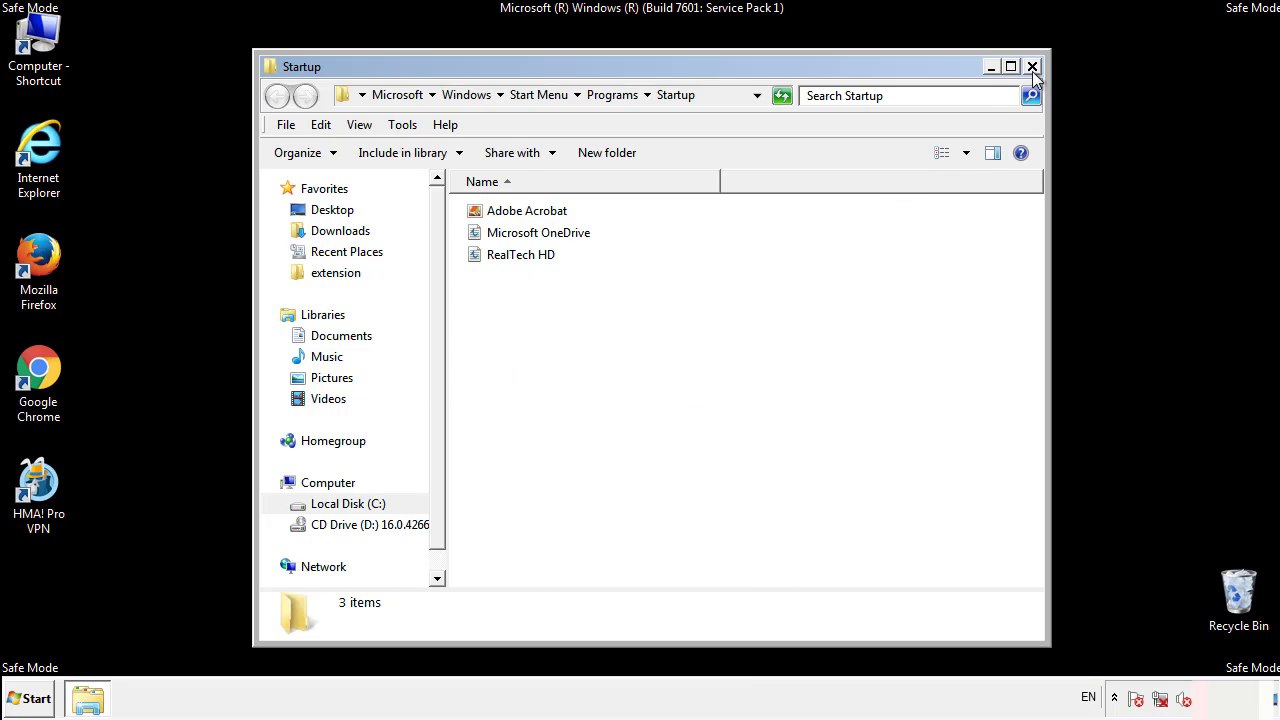
left_click(1032, 66)
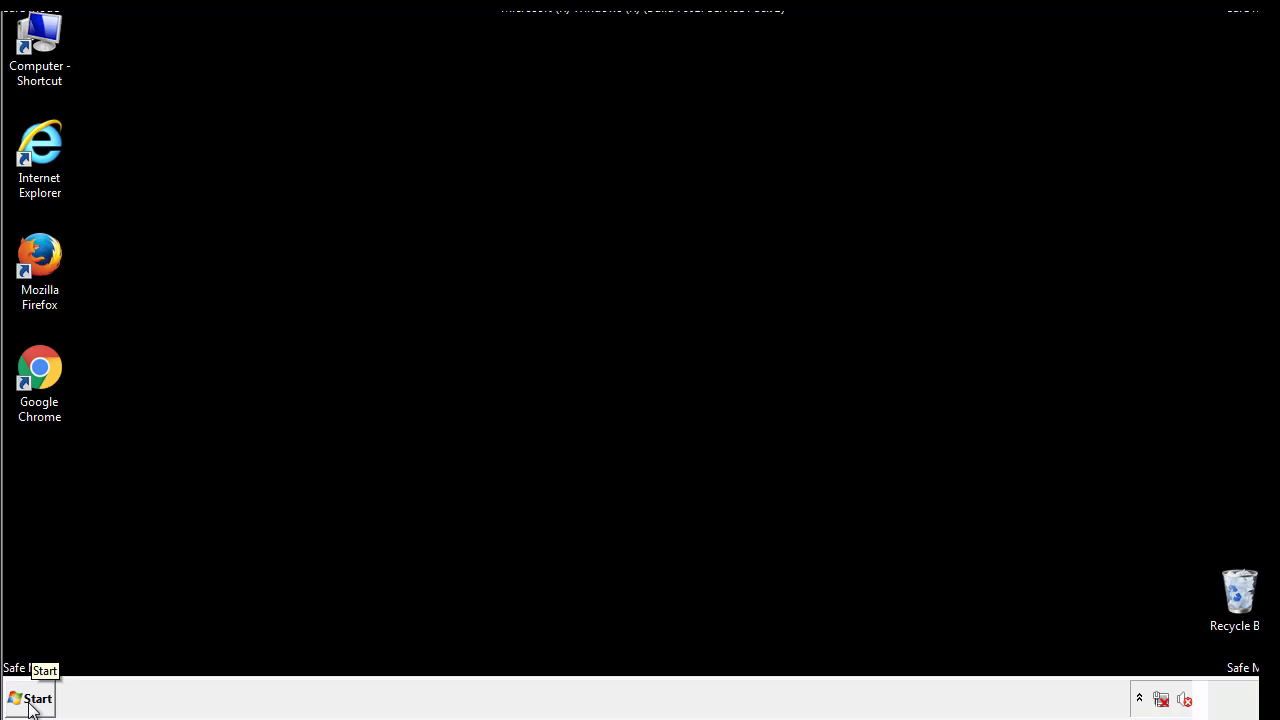
- Open regedit and navigate to HKLM\SOFTWARE\Microsoft\Windows\CurrentVersion\Run
left_click(30, 698)
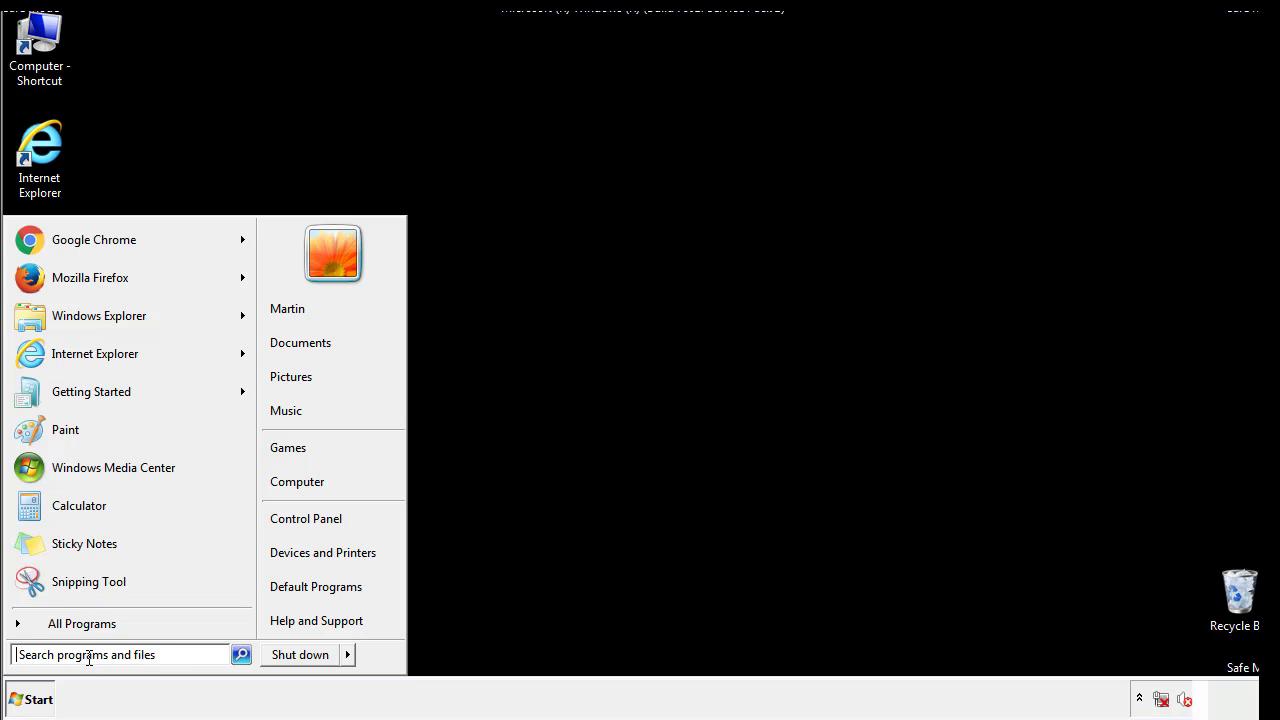
type("reged")
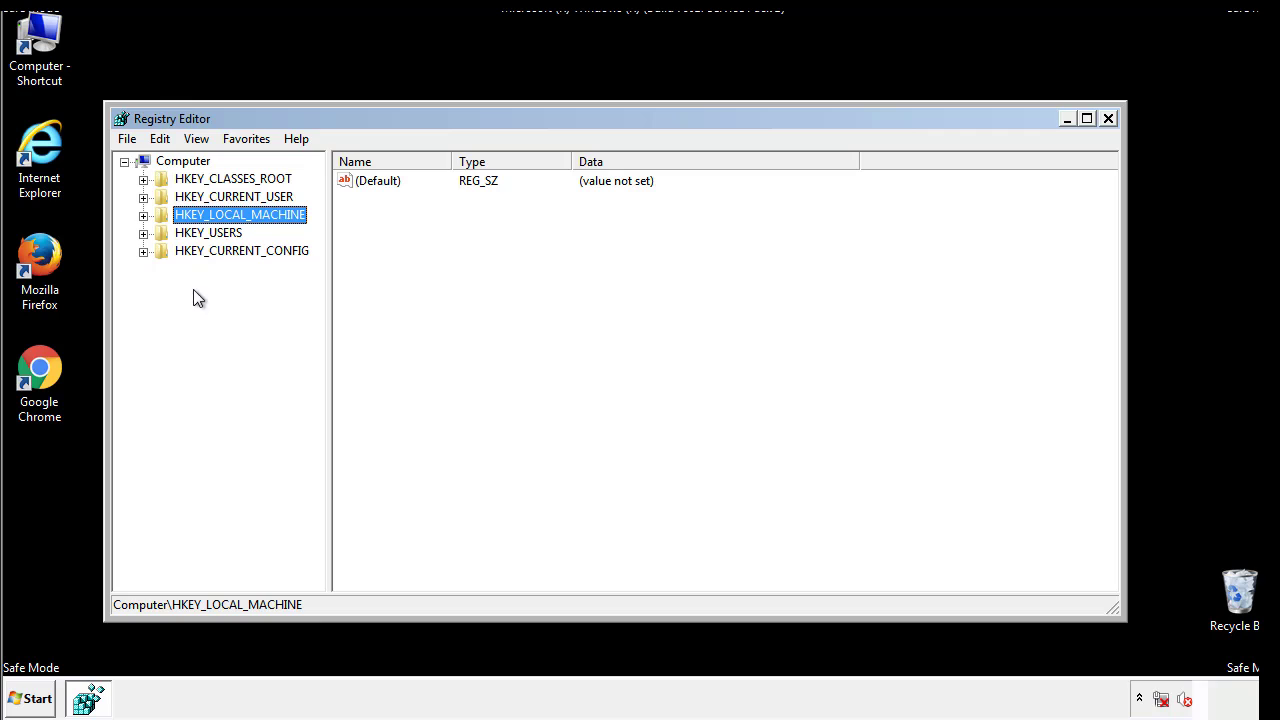
left_click(144, 214)
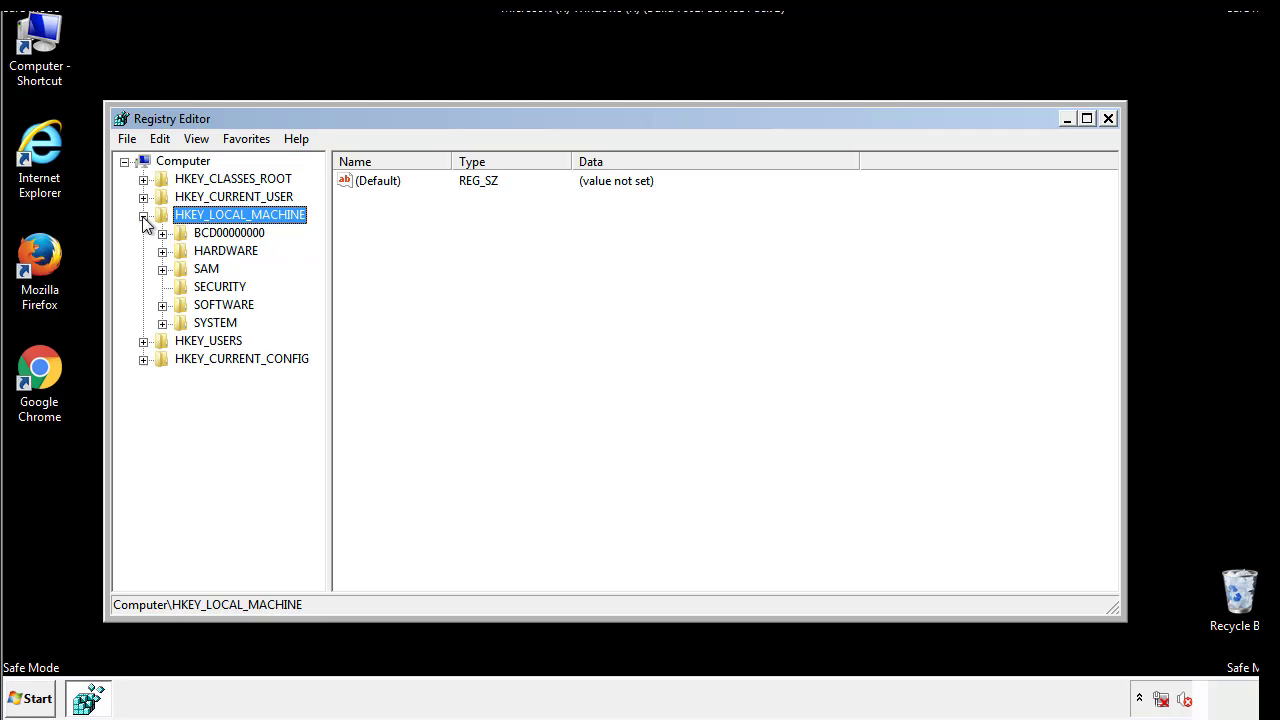
mouse_move(163, 311)
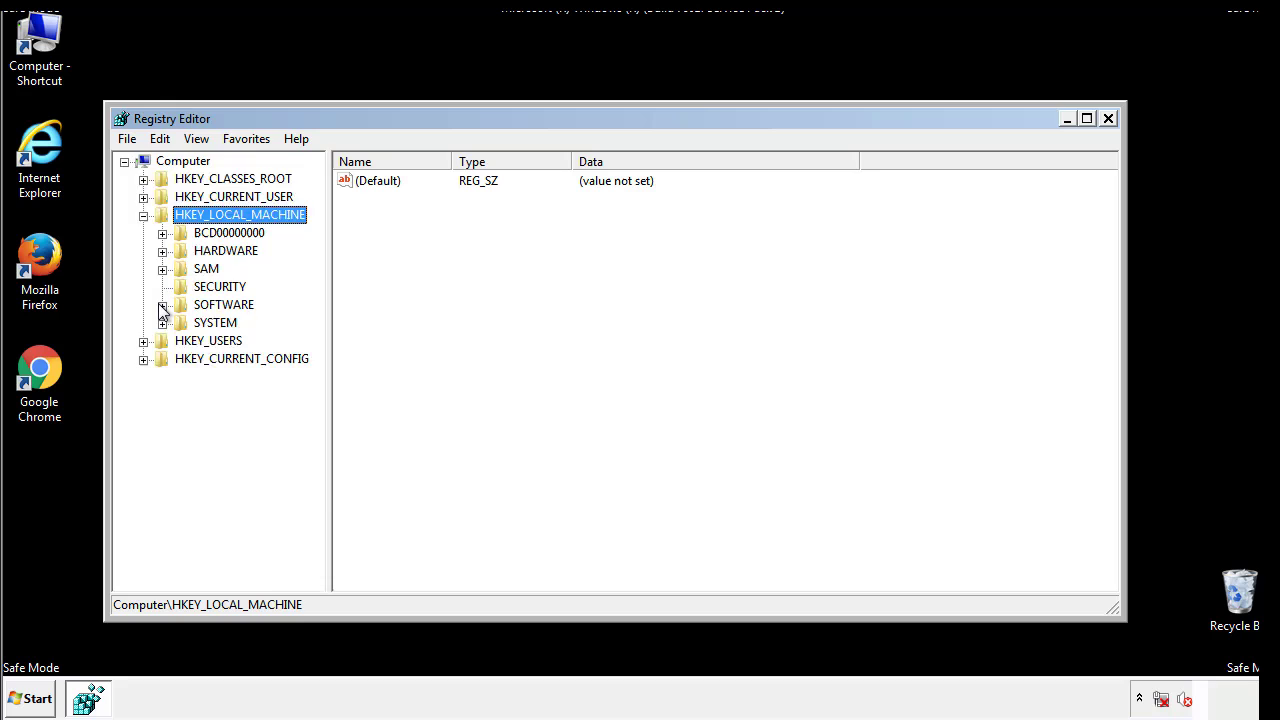
left_click(163, 304)
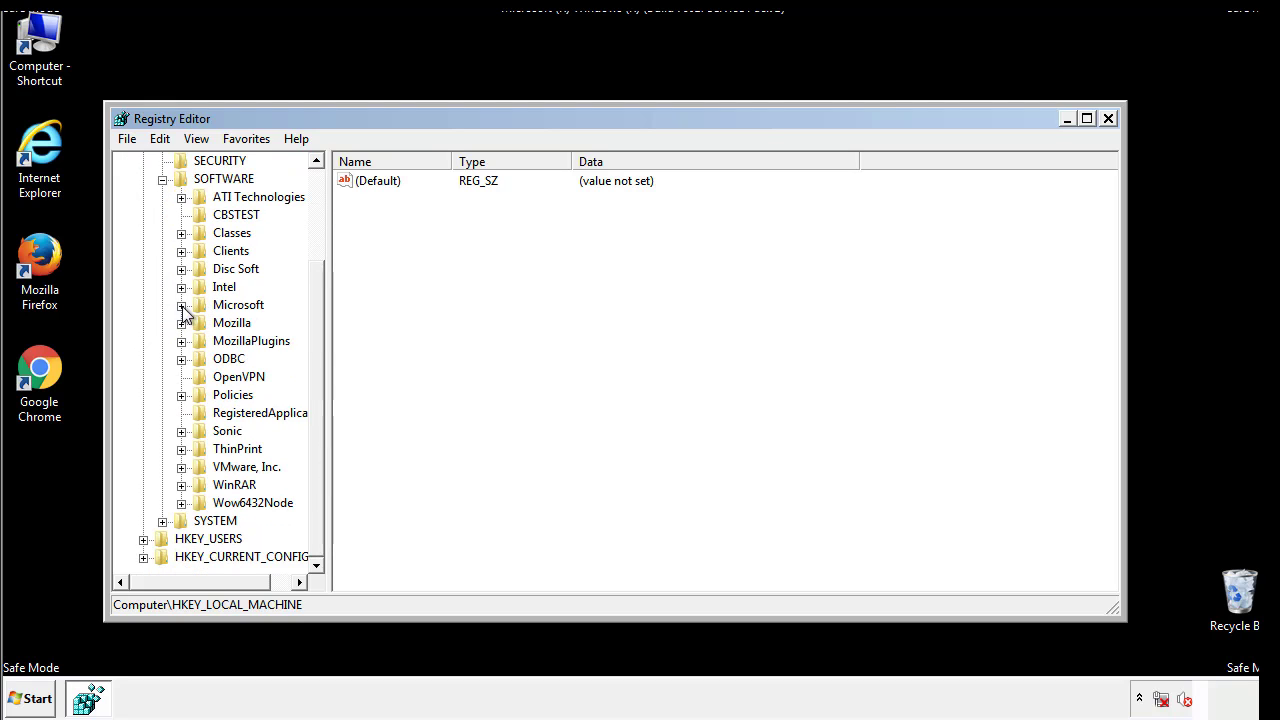
left_click(181, 305)
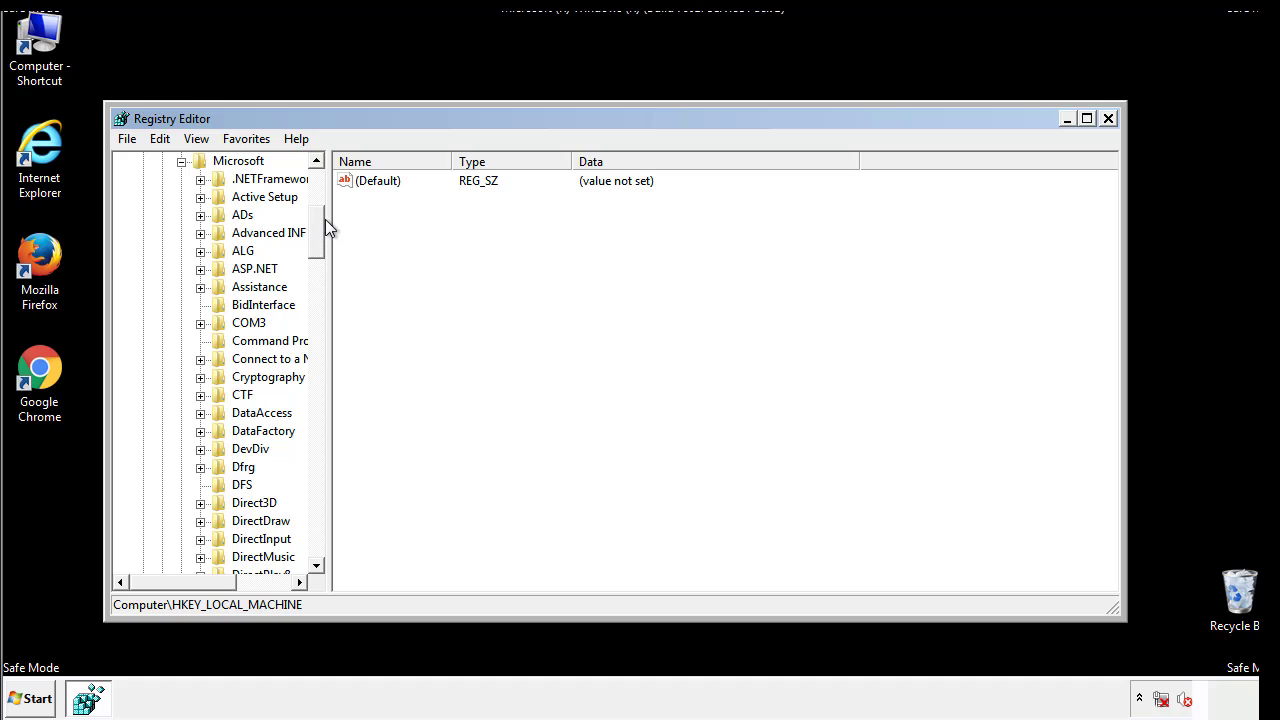
scroll("down", 3)
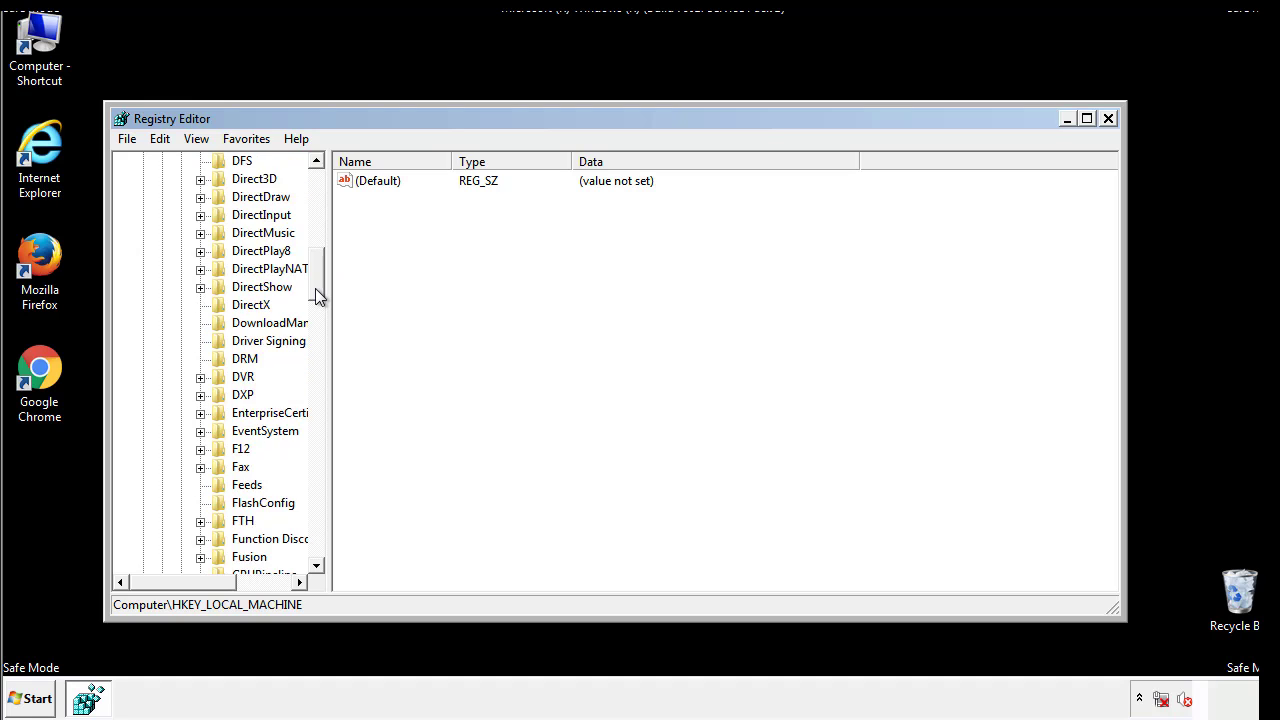
scroll("down", 3)
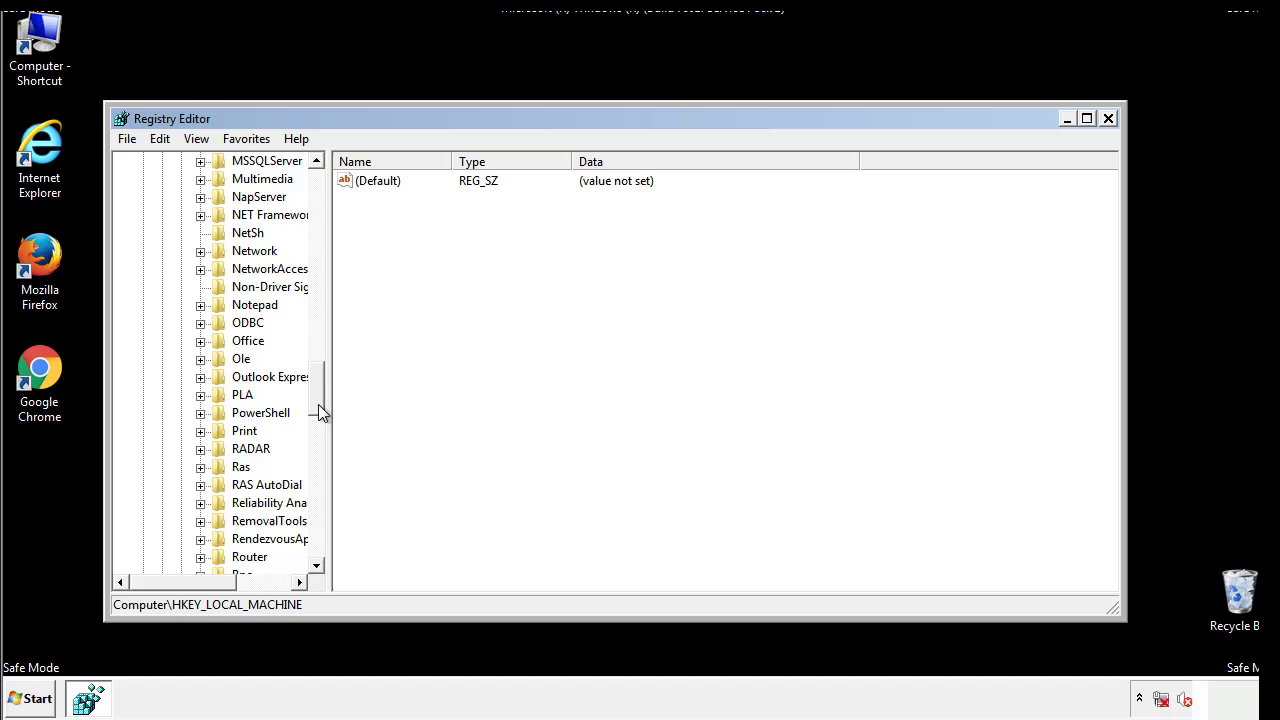
scroll("down", 3)
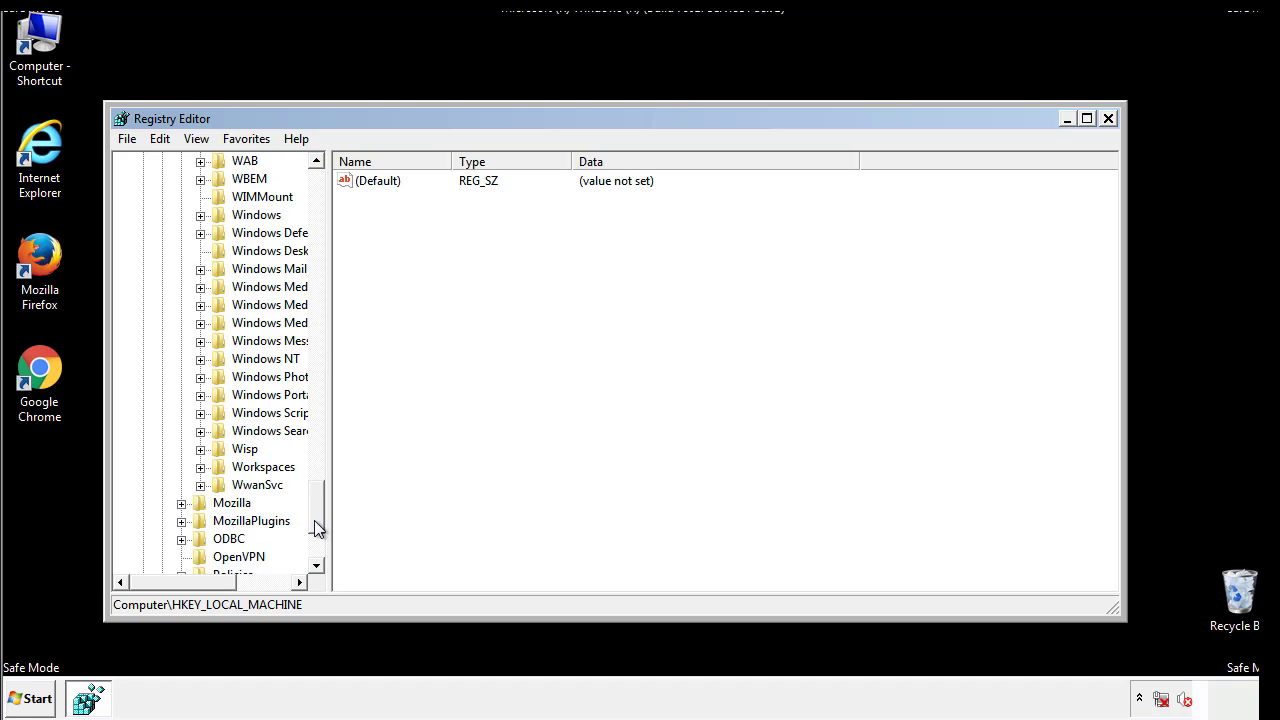
left_click(201, 305)
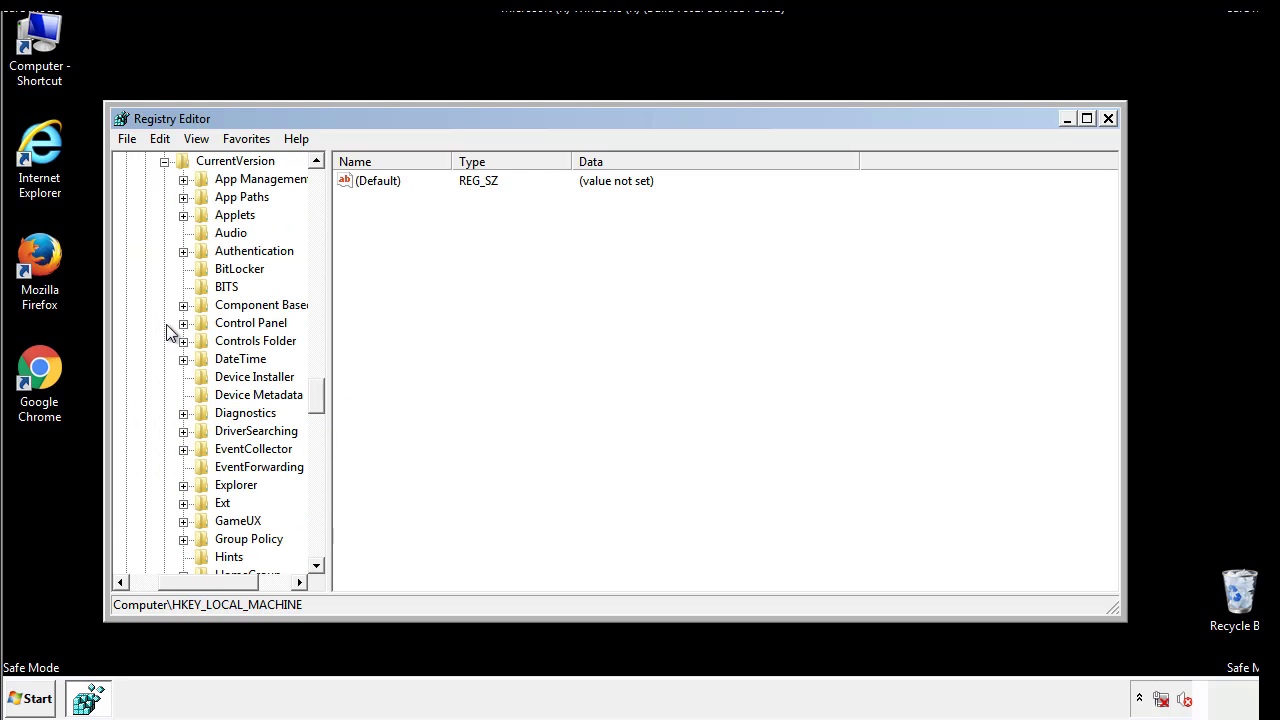
scroll("down", 3)
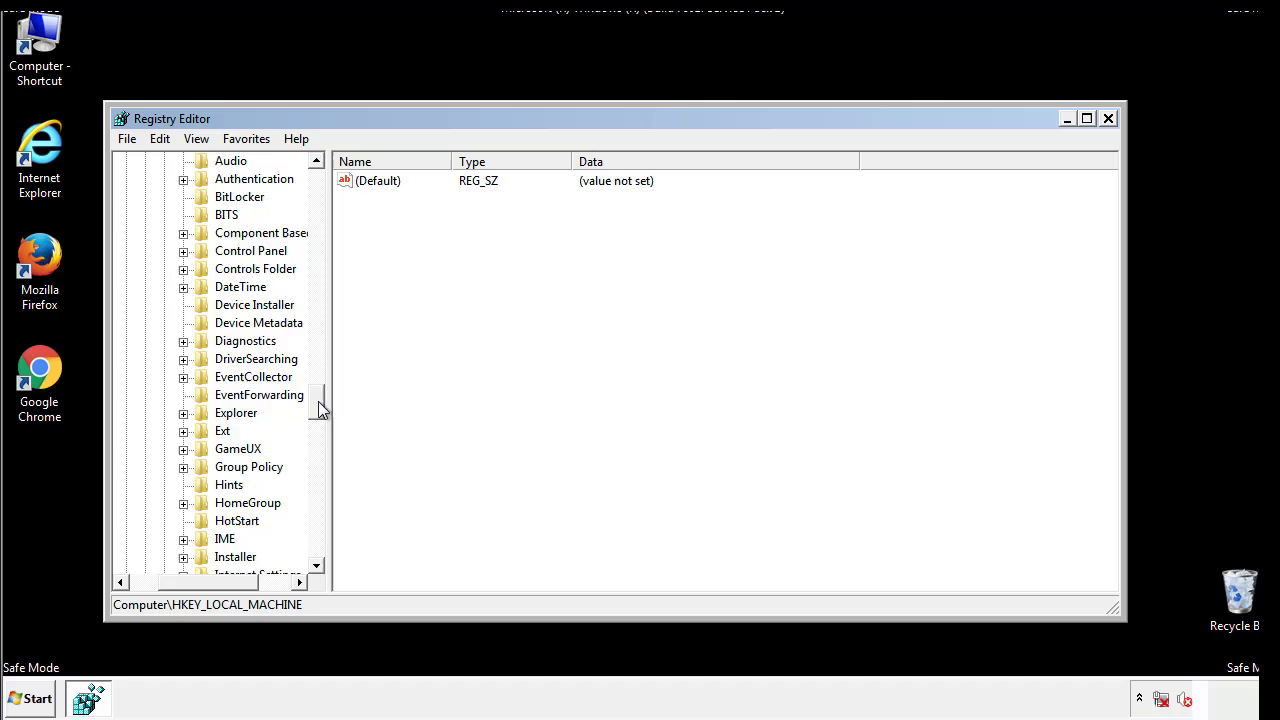
scroll("down", 3)
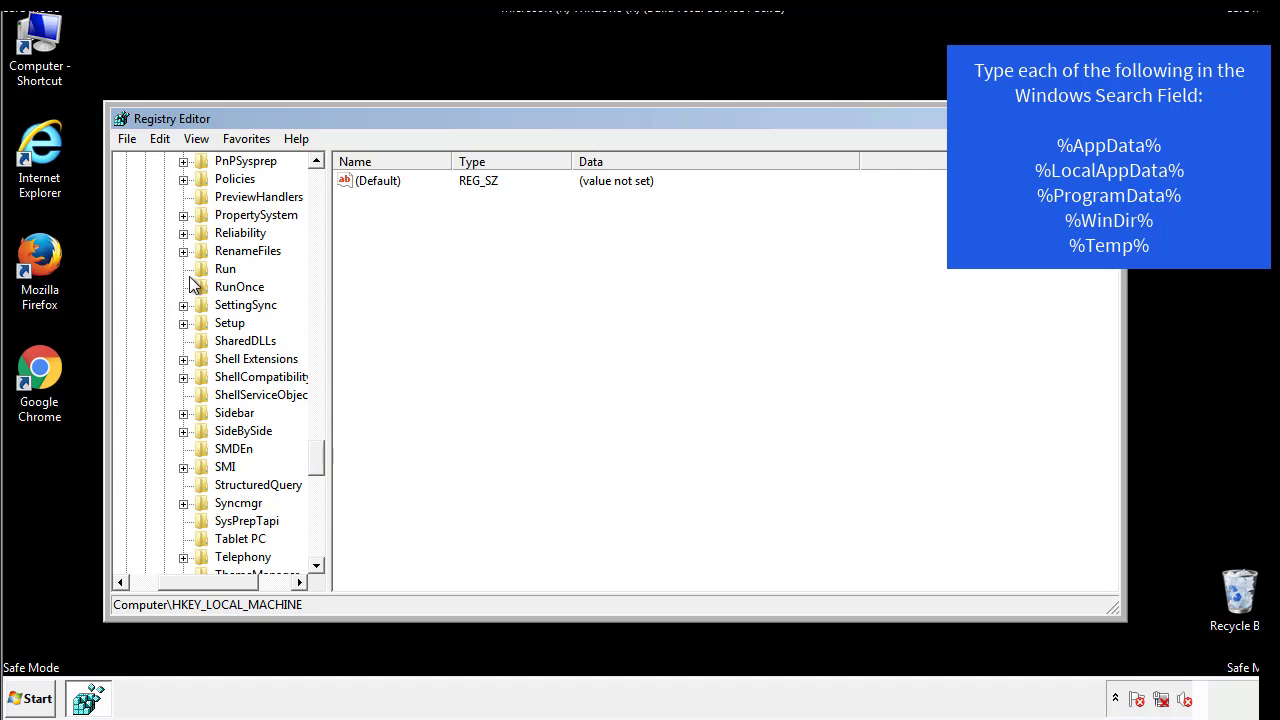
left_click(225, 268)
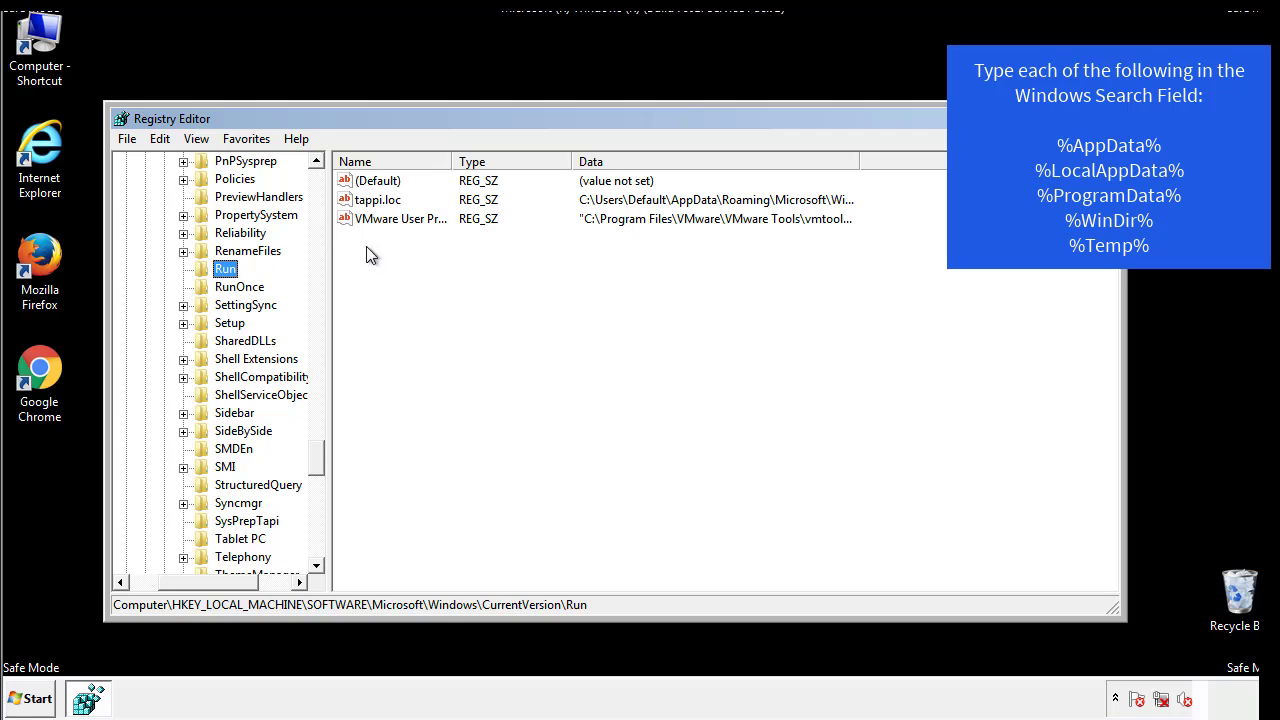
mouse_move(825, 220)
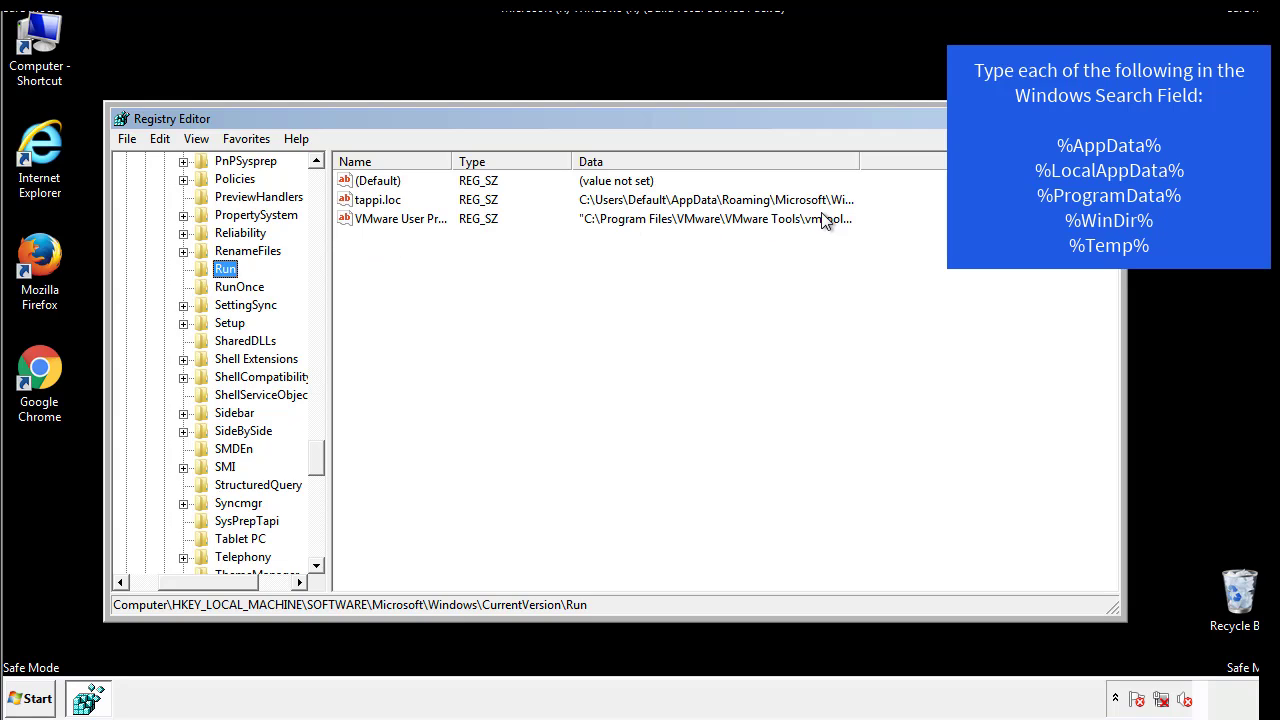
- Delete the tappi.loc value, leaving only Default and the VMware entry
left_click(378, 199)
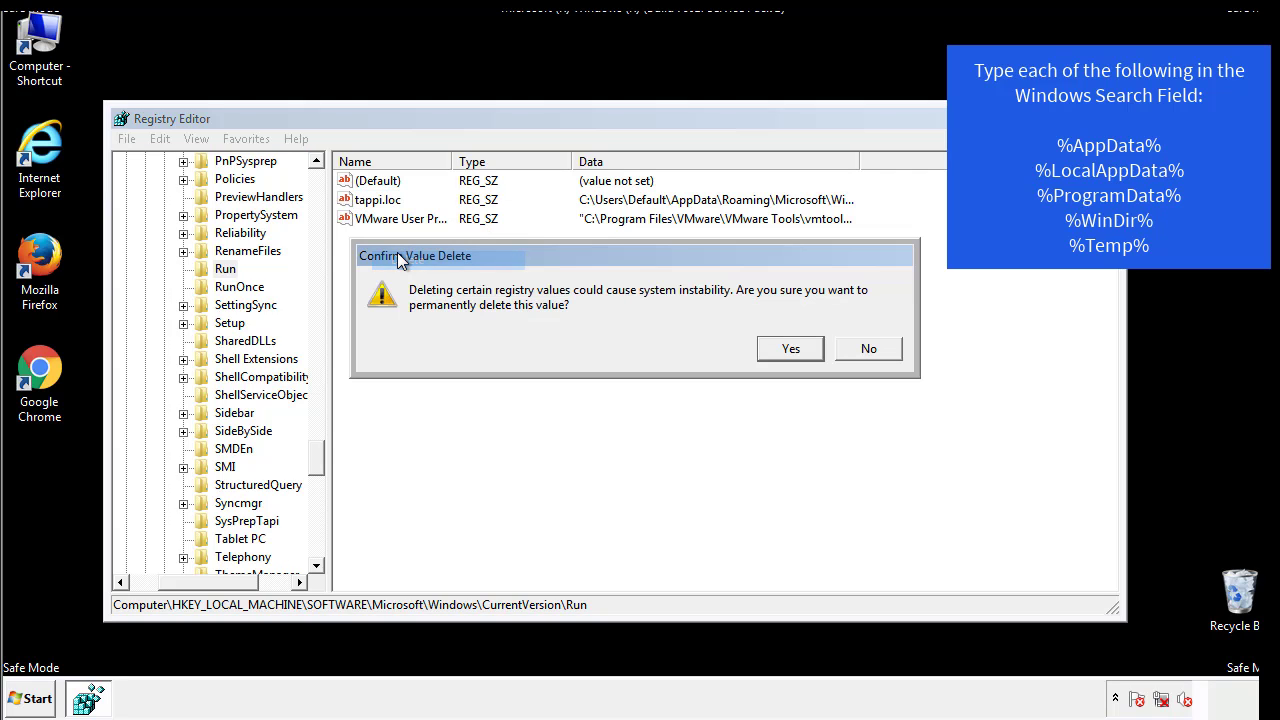
left_click(789, 348)
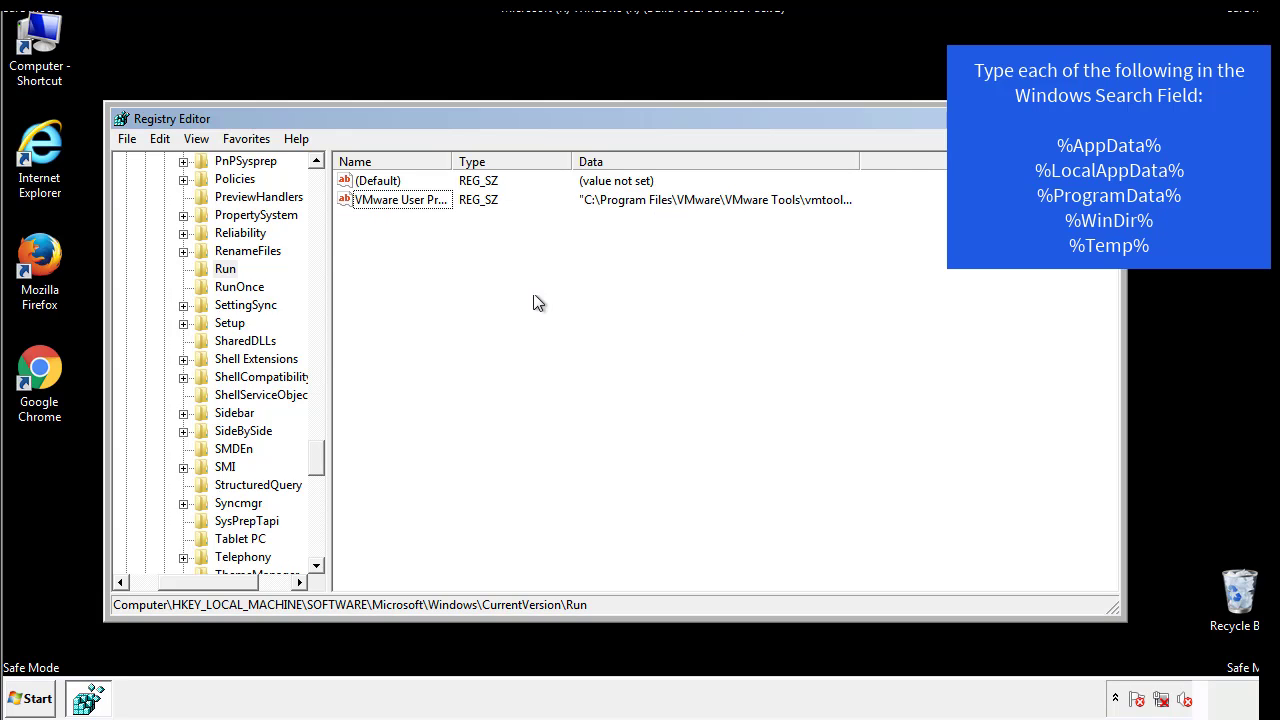
scroll("down", 3)
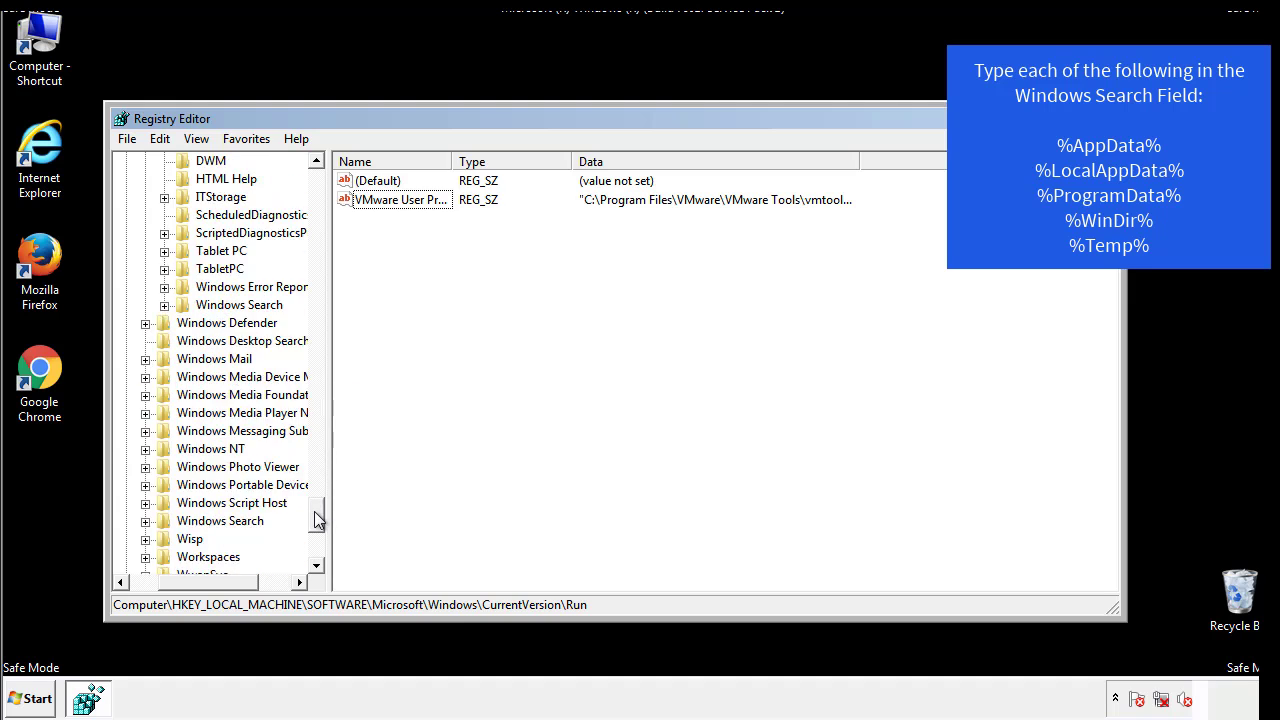
scroll("down", 3)
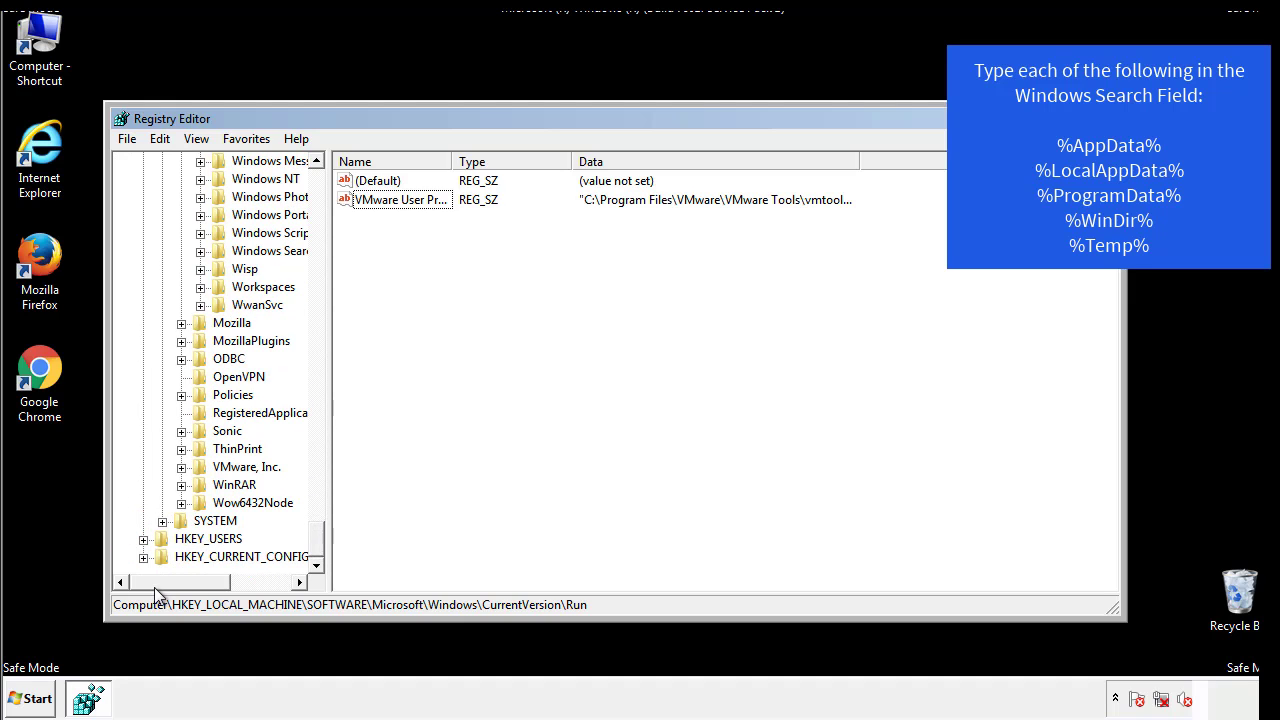
scroll("up", 3)
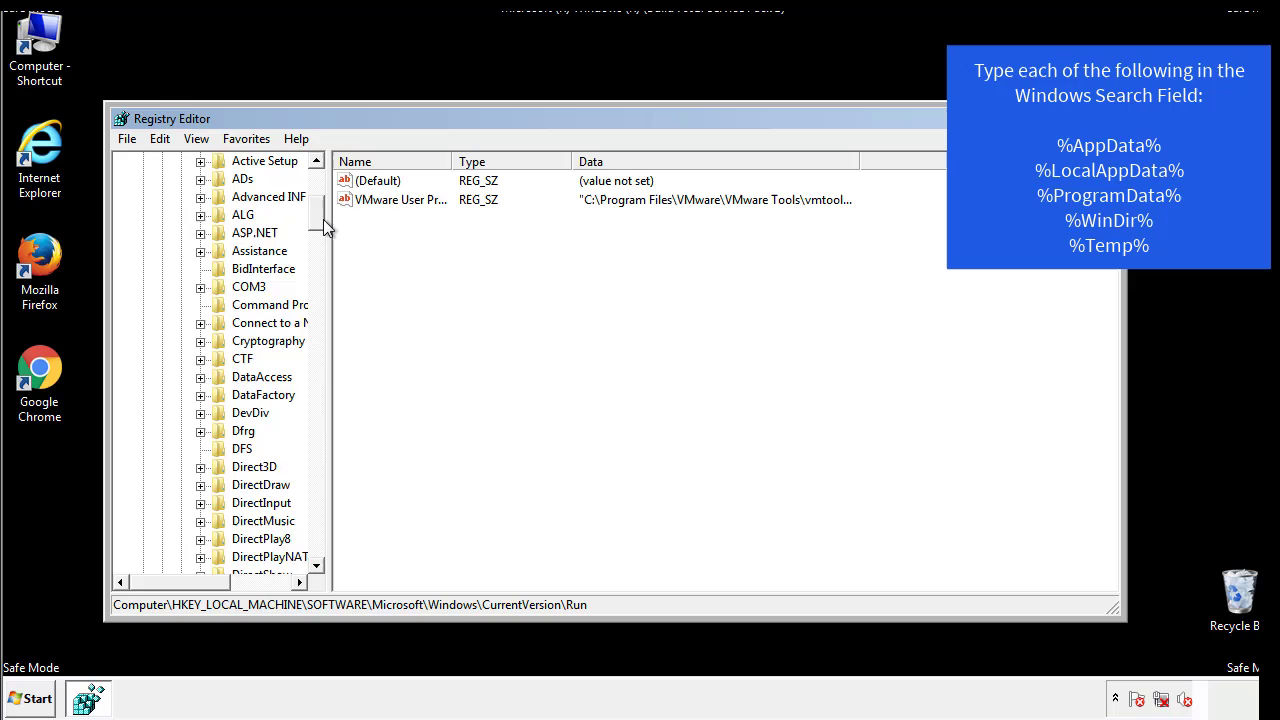
- Inspect HKCU\Software\Microsoft\Windows\CurrentVersion\Run, finding only DAEMON Tools, then return to Windows
left_click(145, 214)
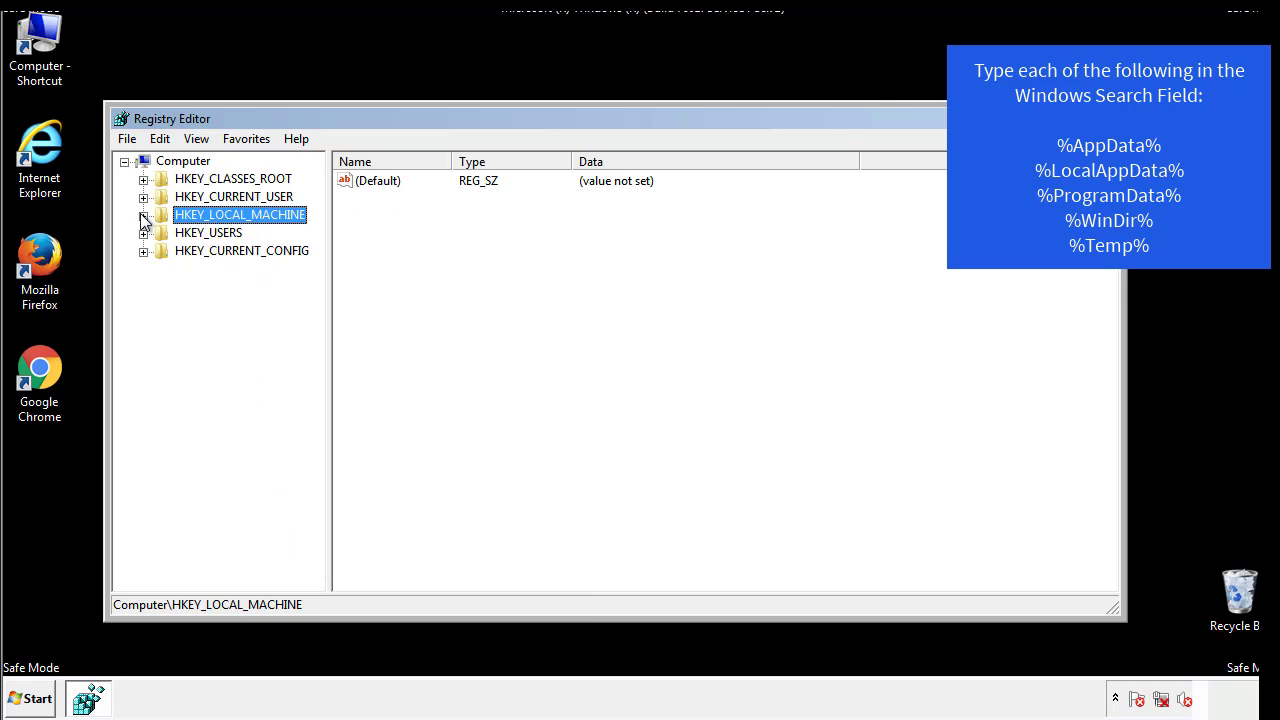
left_click(144, 196)
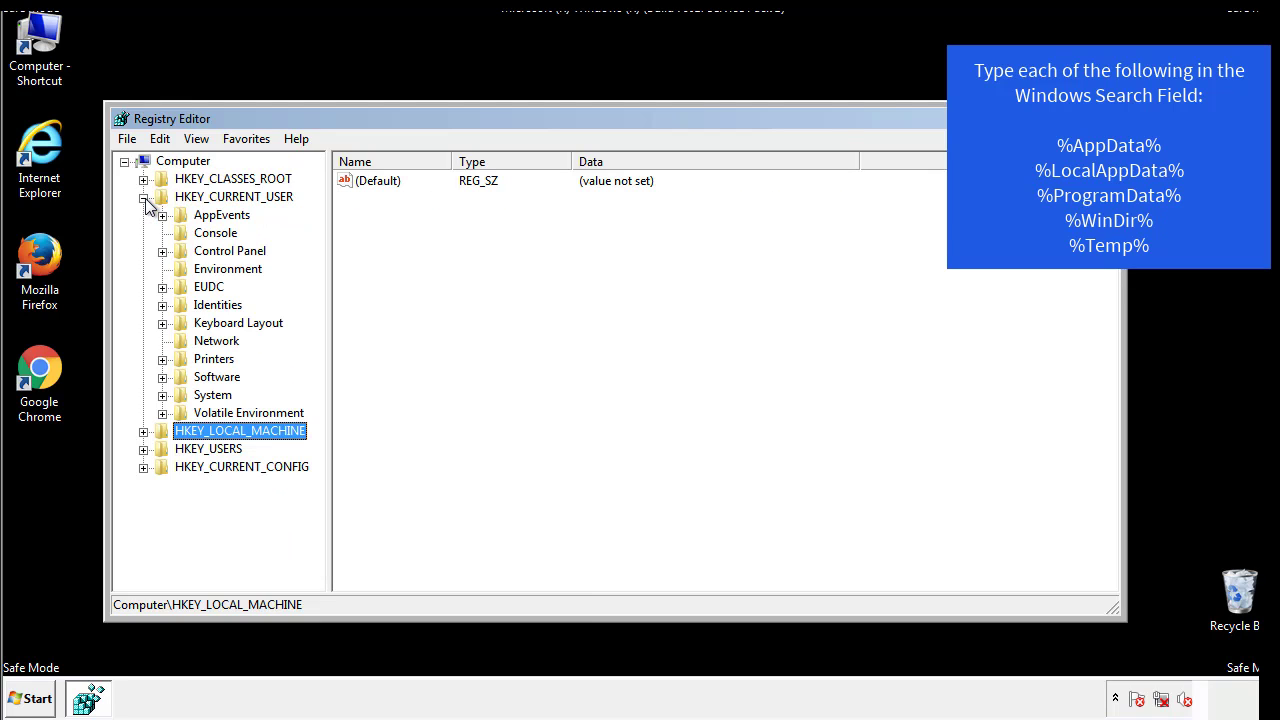
mouse_move(164, 321)
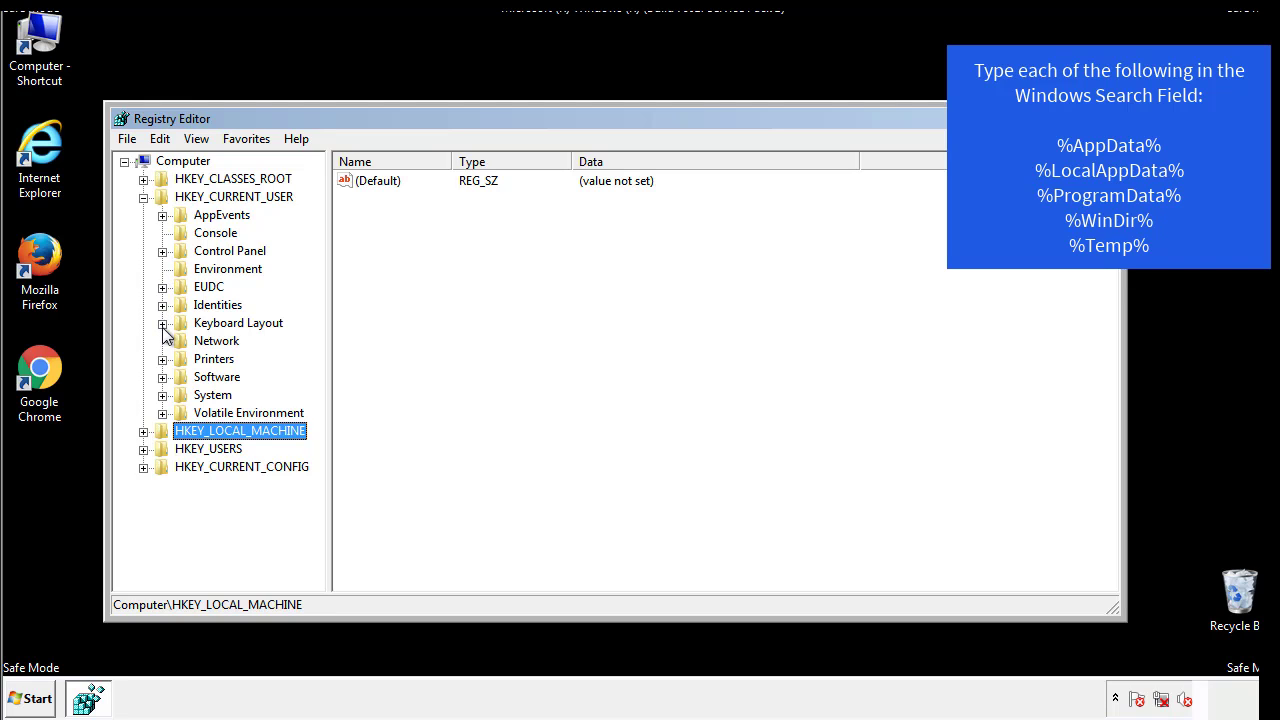
left_click(162, 377)
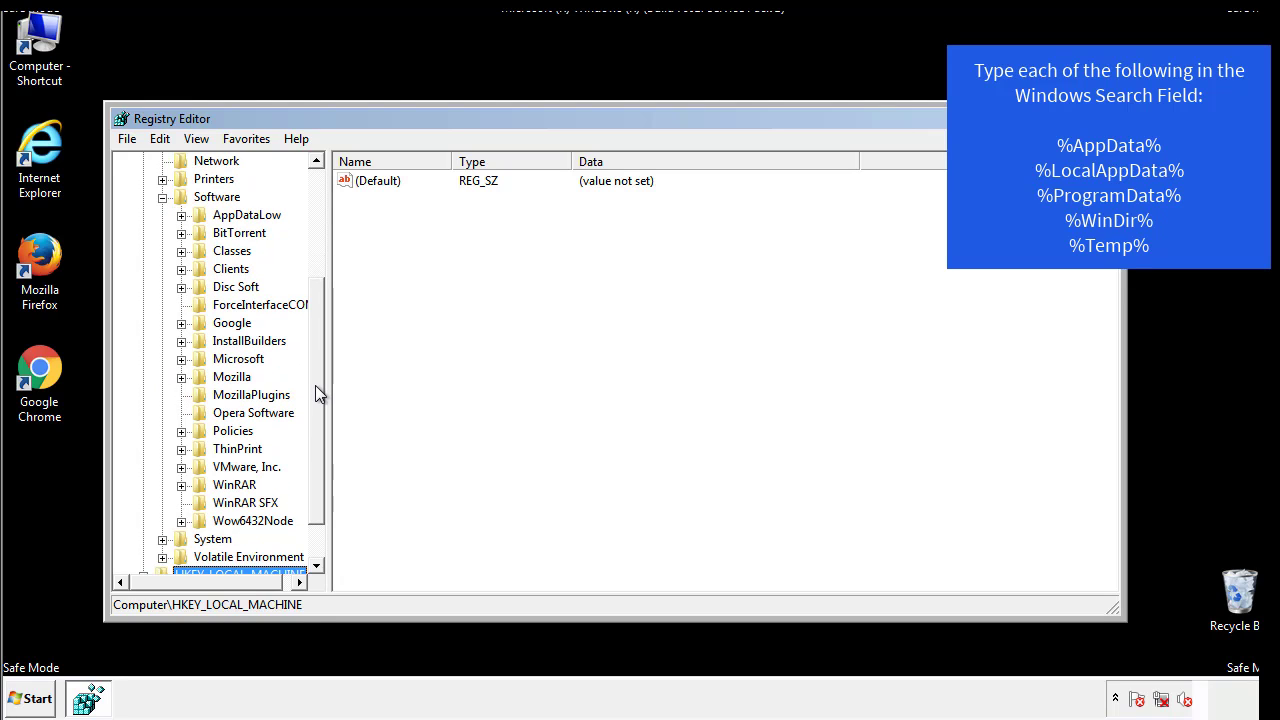
mouse_move(202, 403)
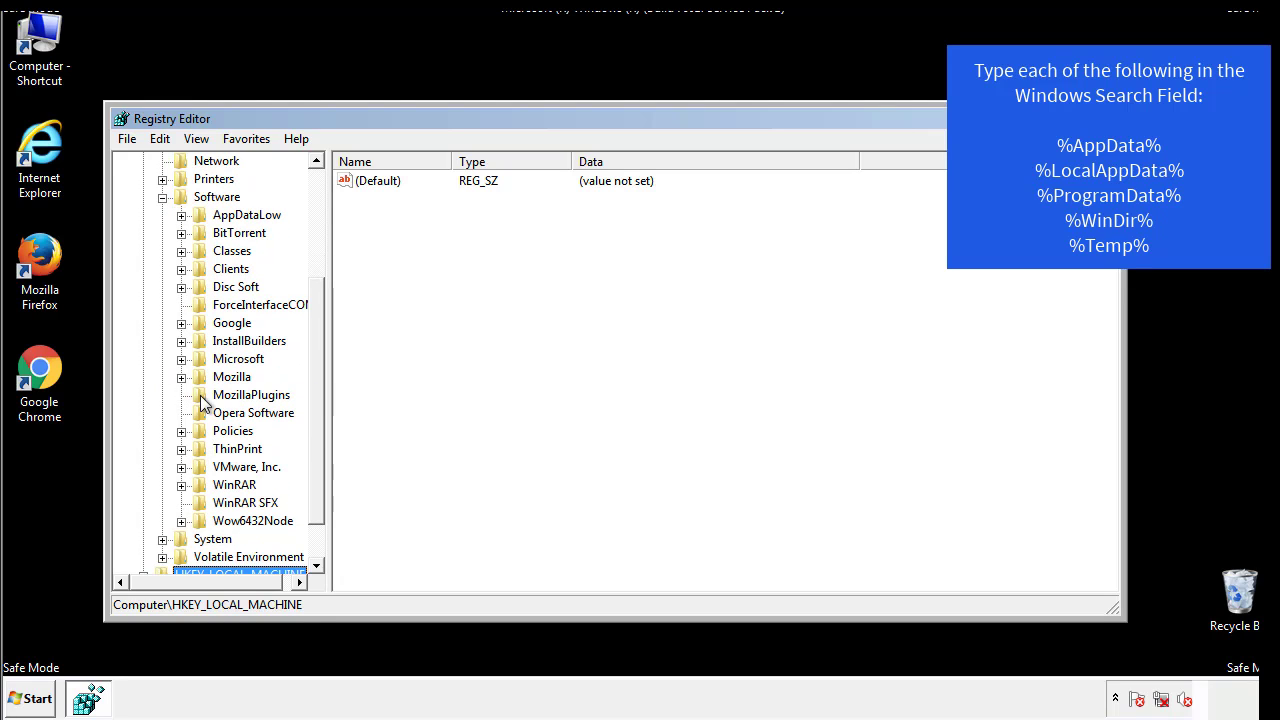
mouse_move(195, 275)
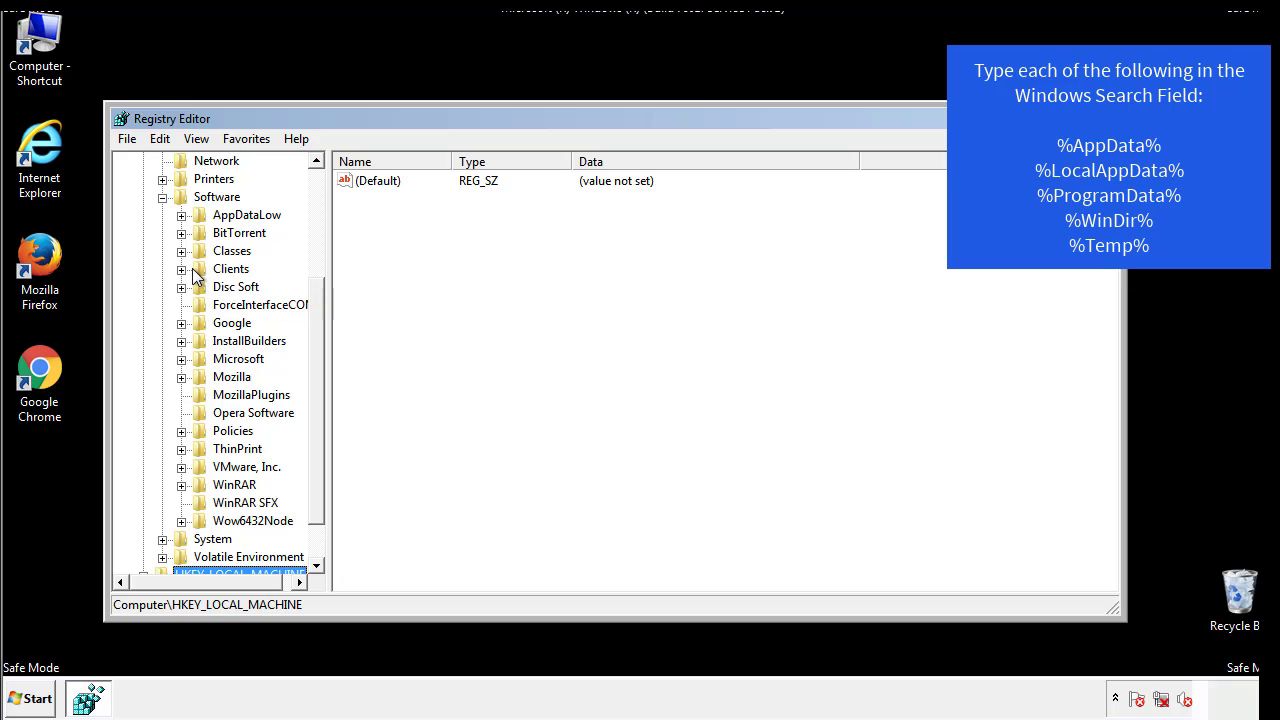
left_click(182, 358)
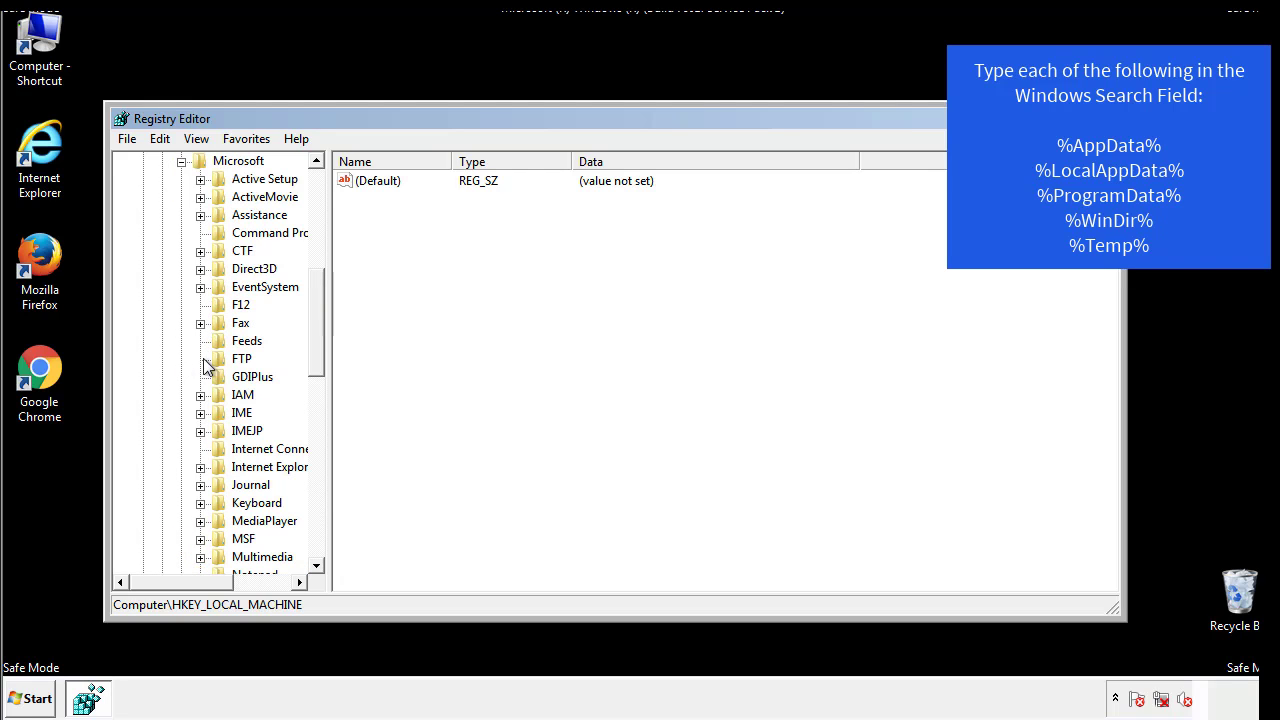
scroll("down", 3)
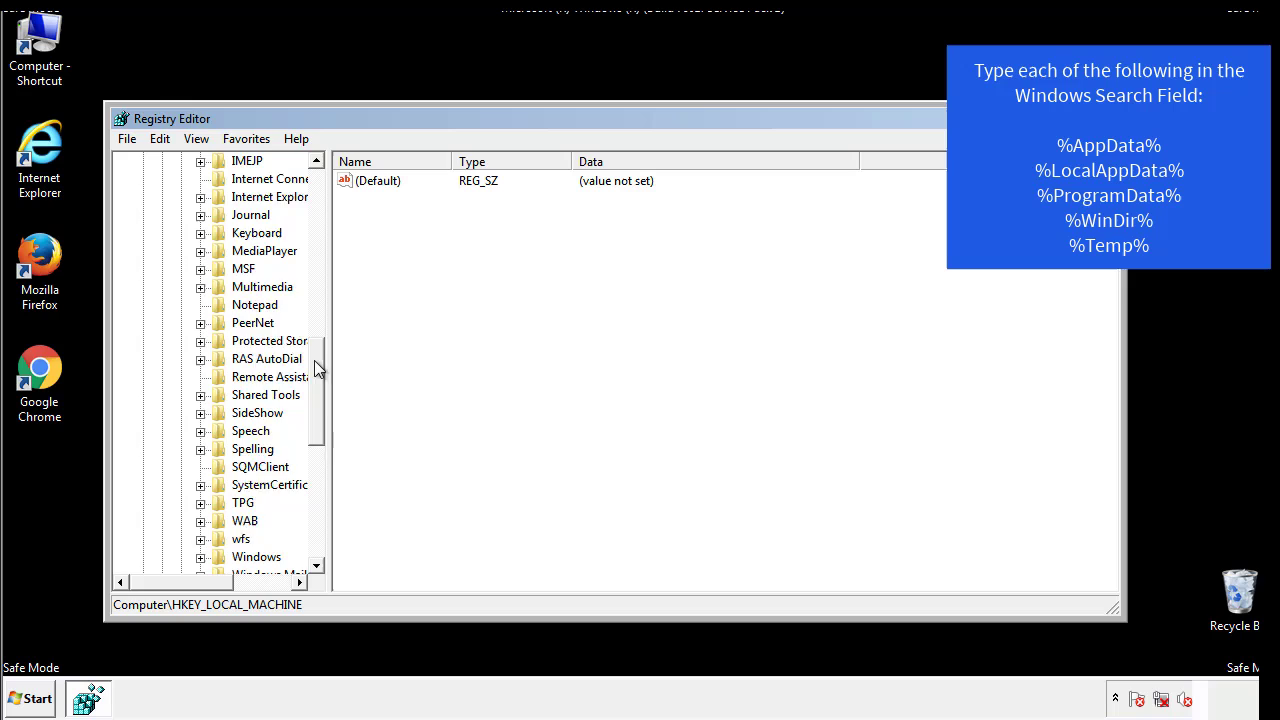
scroll("down", 3)
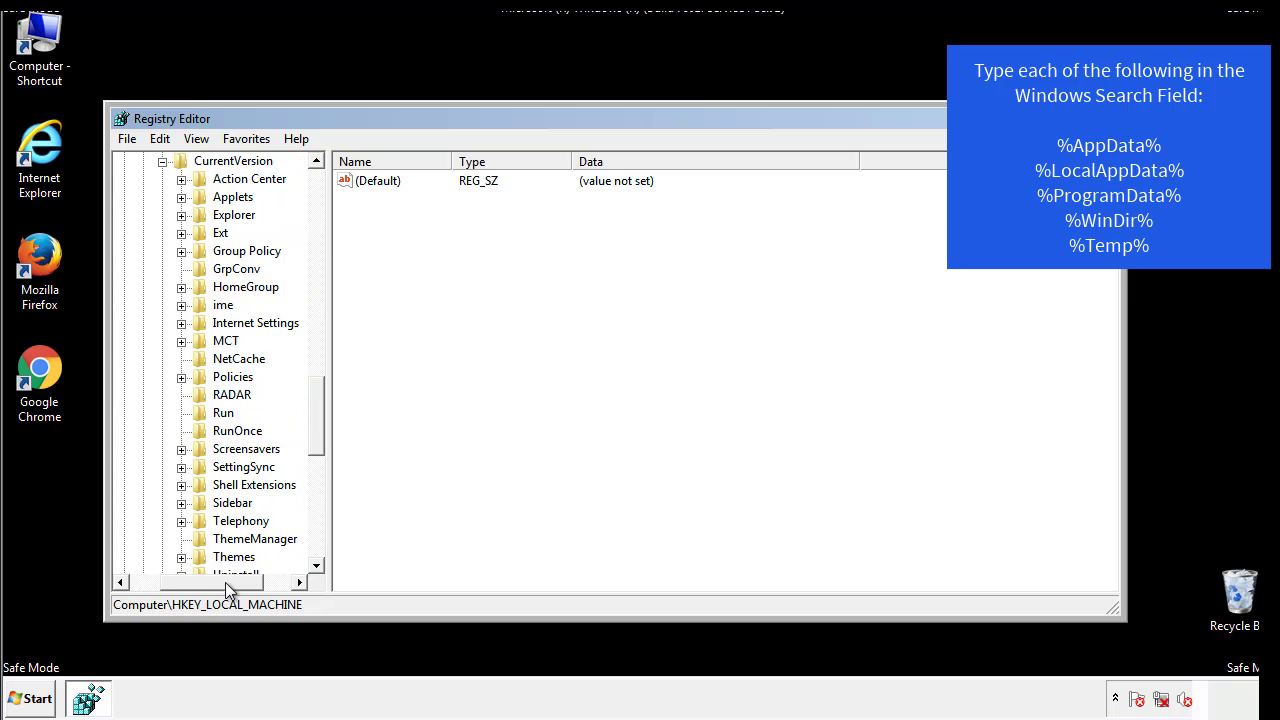
left_click(223, 412)
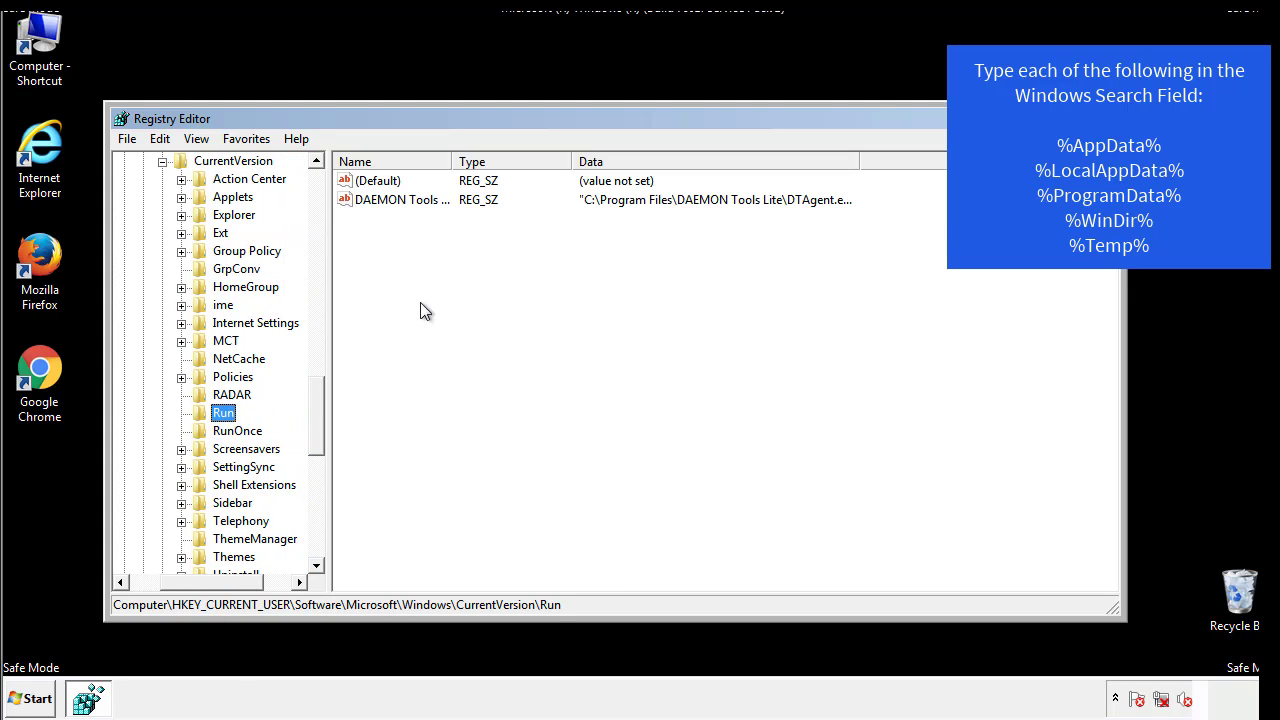
mouse_move(415, 220)
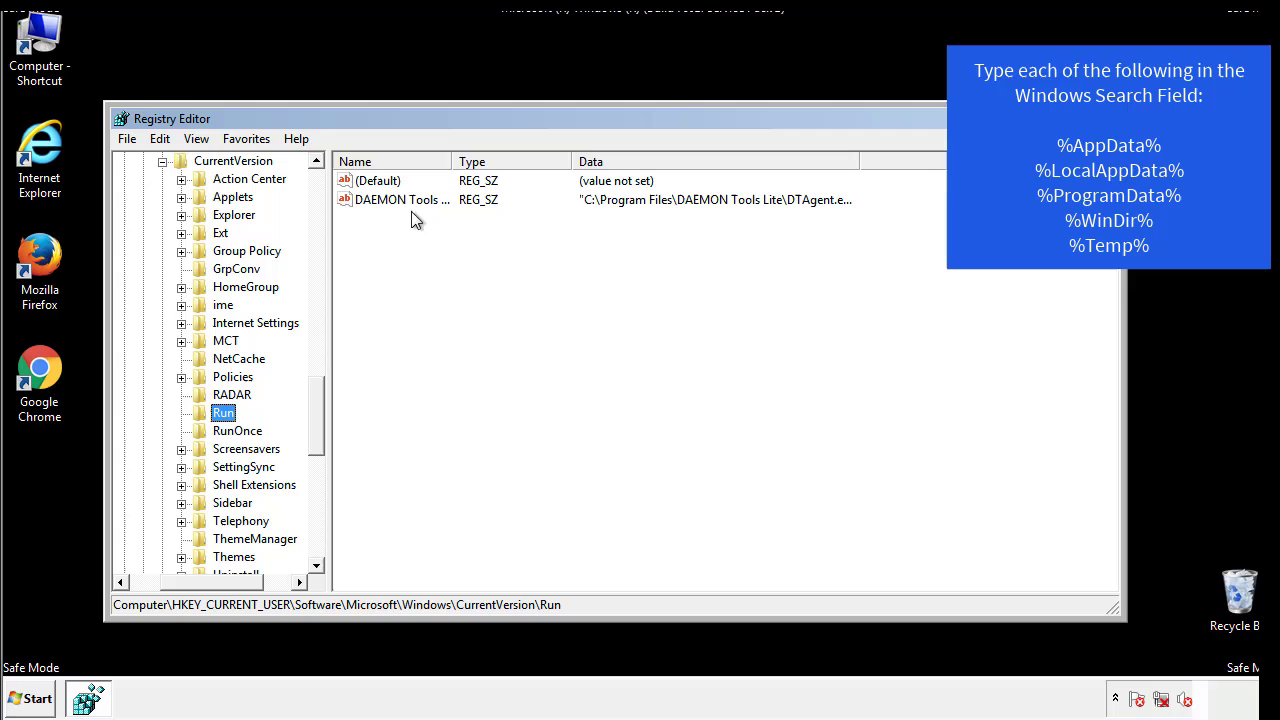
mouse_move(548, 235)
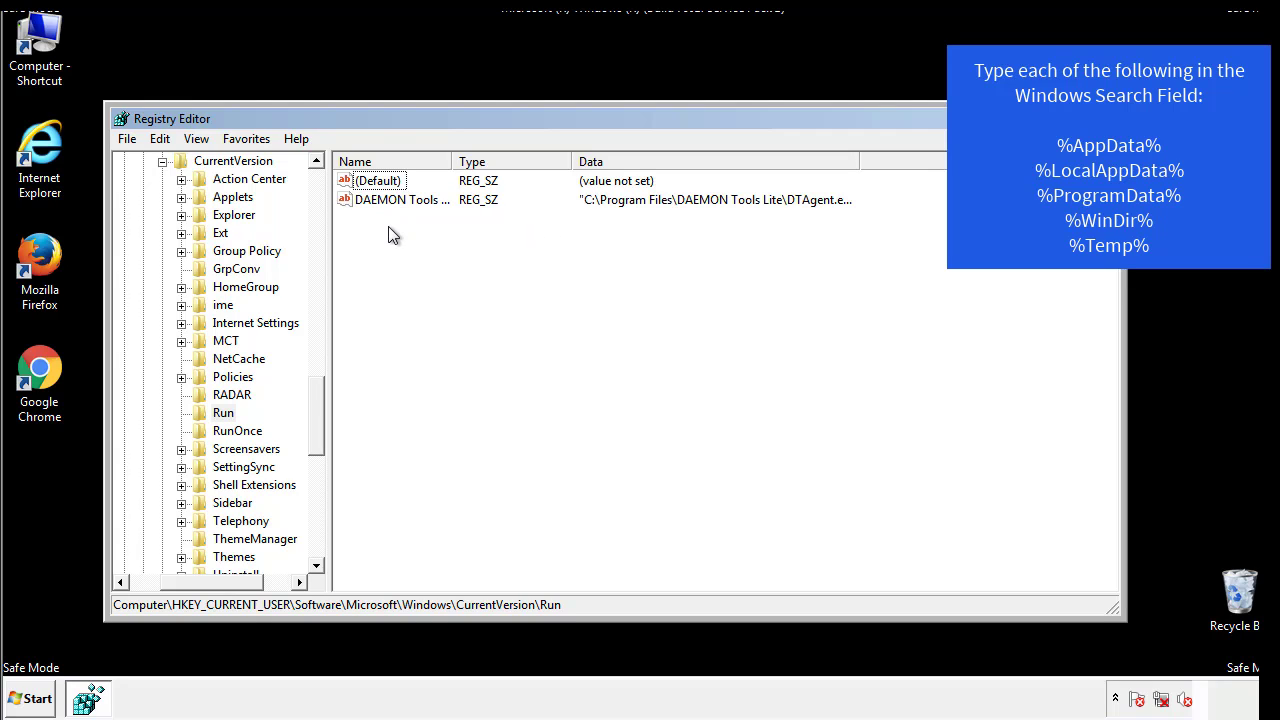
mouse_move(463, 235)
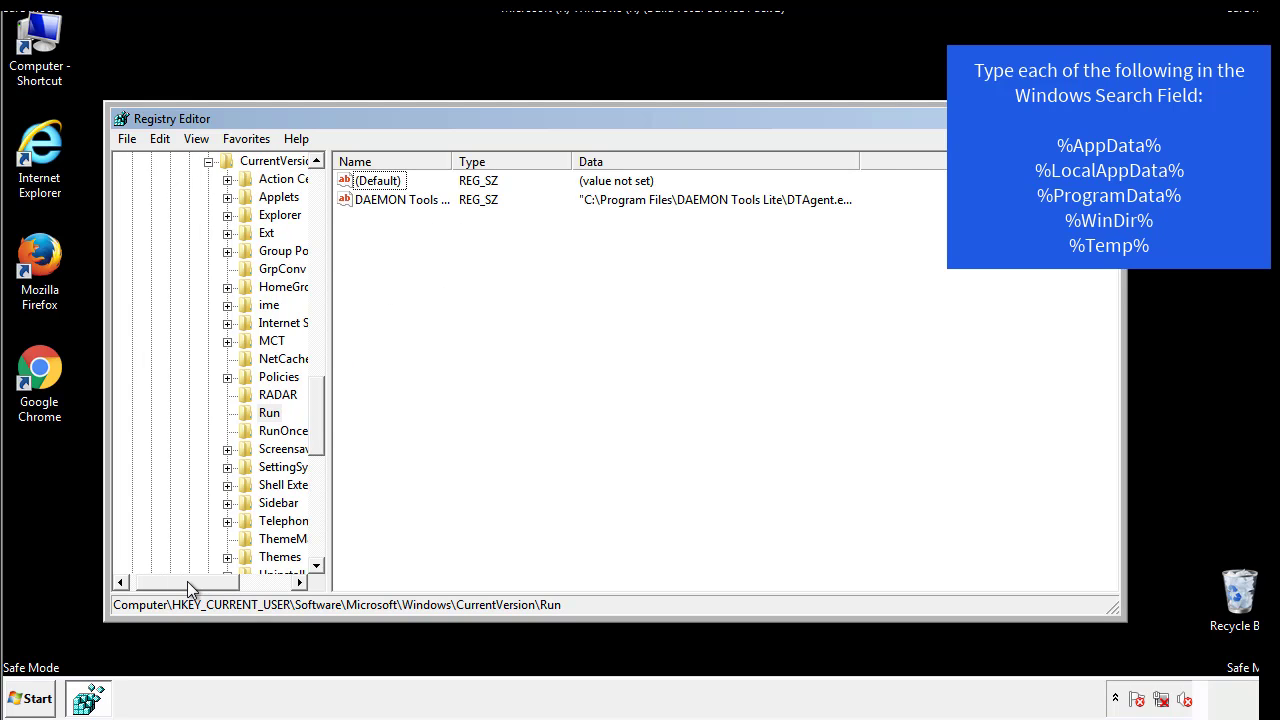
scroll("up", 3)
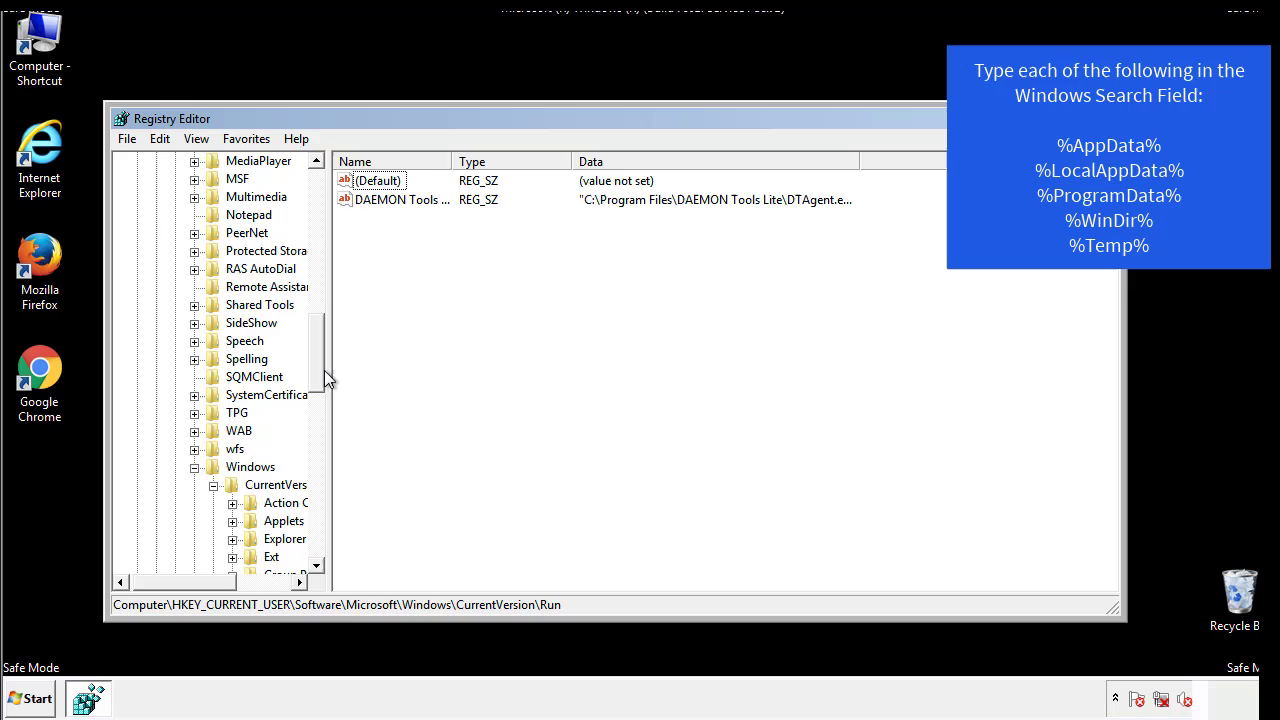
left_click(250, 467)
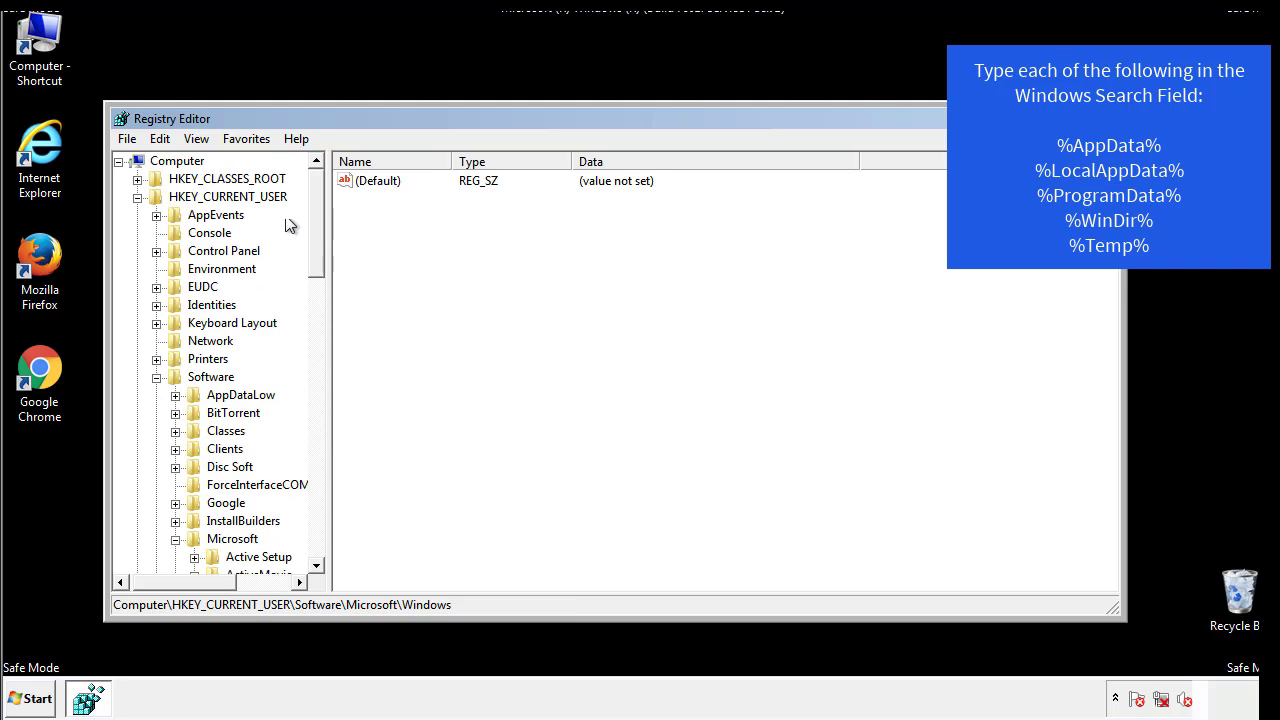
- Search the registry for %temp%, landing on the VolumeCaches Temporary Files key
left_click(160, 138)
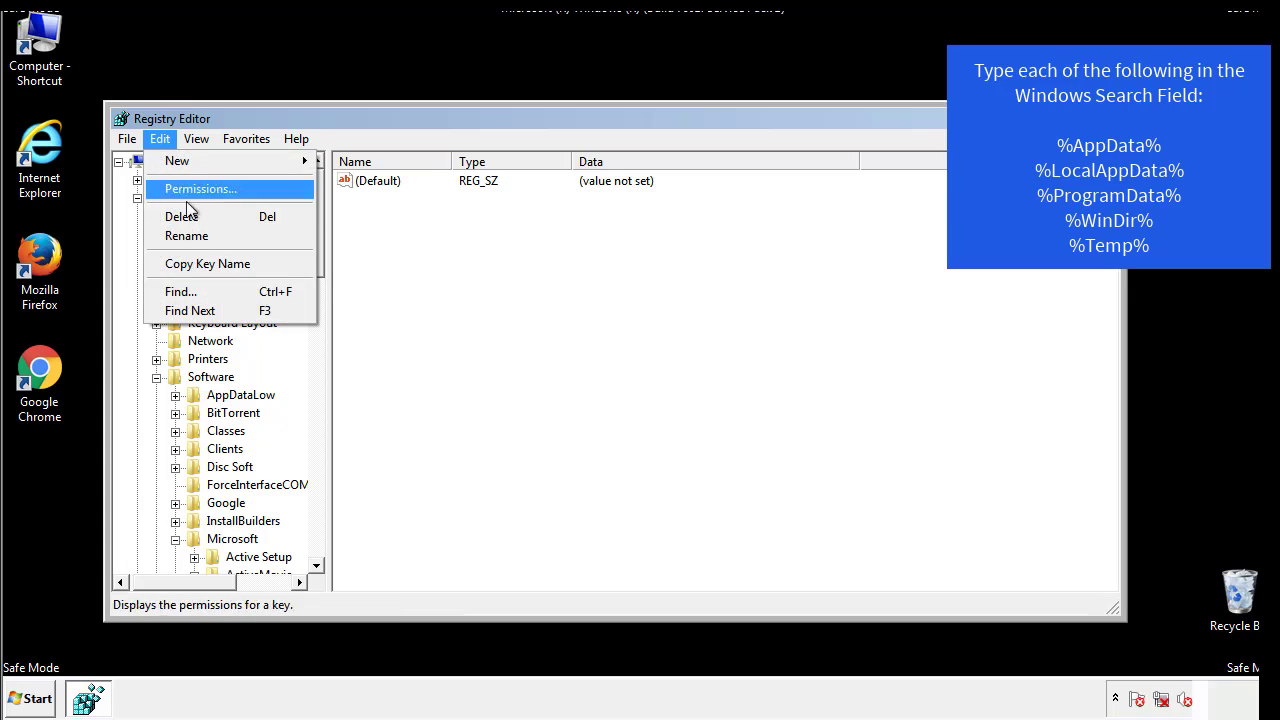
left_click(180, 291)
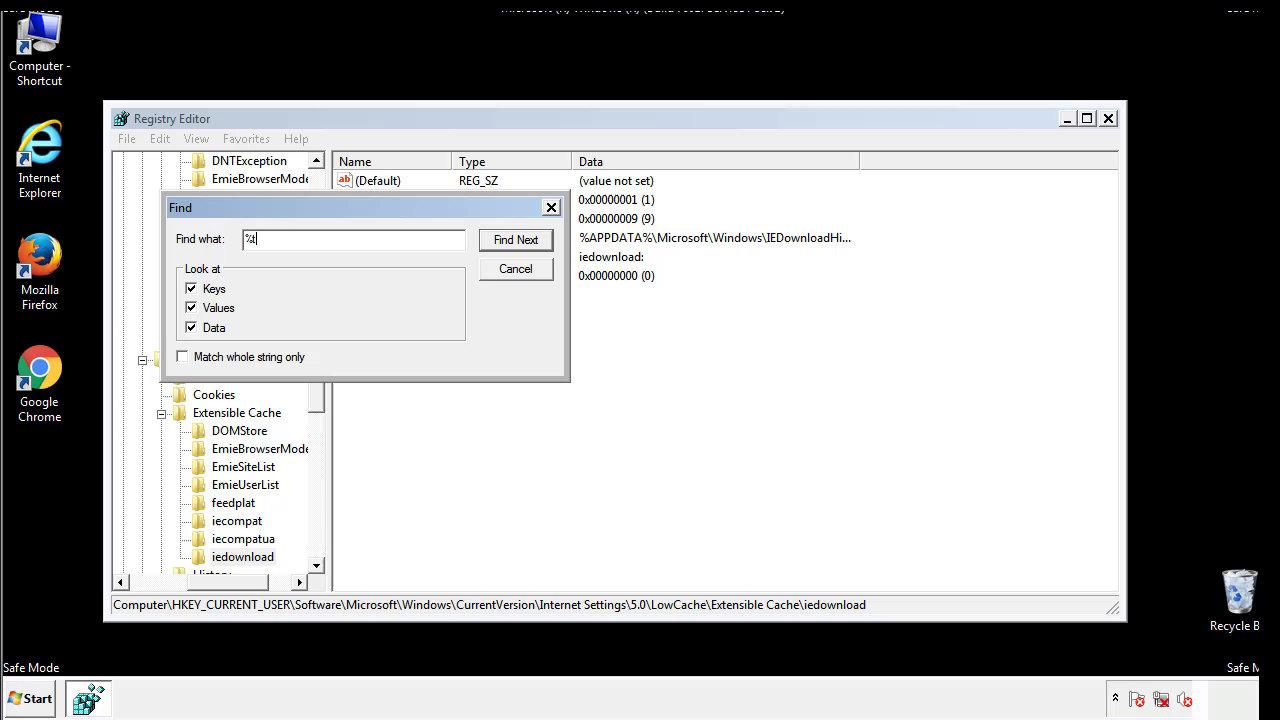
type("emp%")
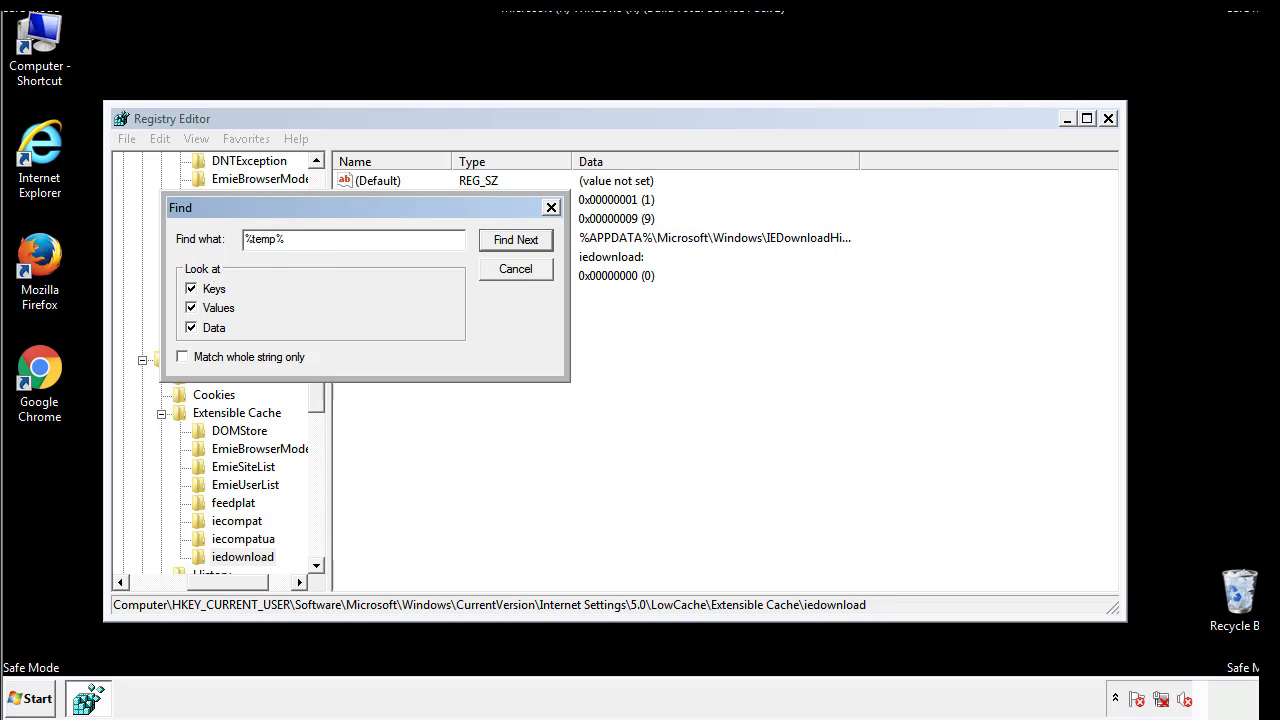
left_click(515, 239)
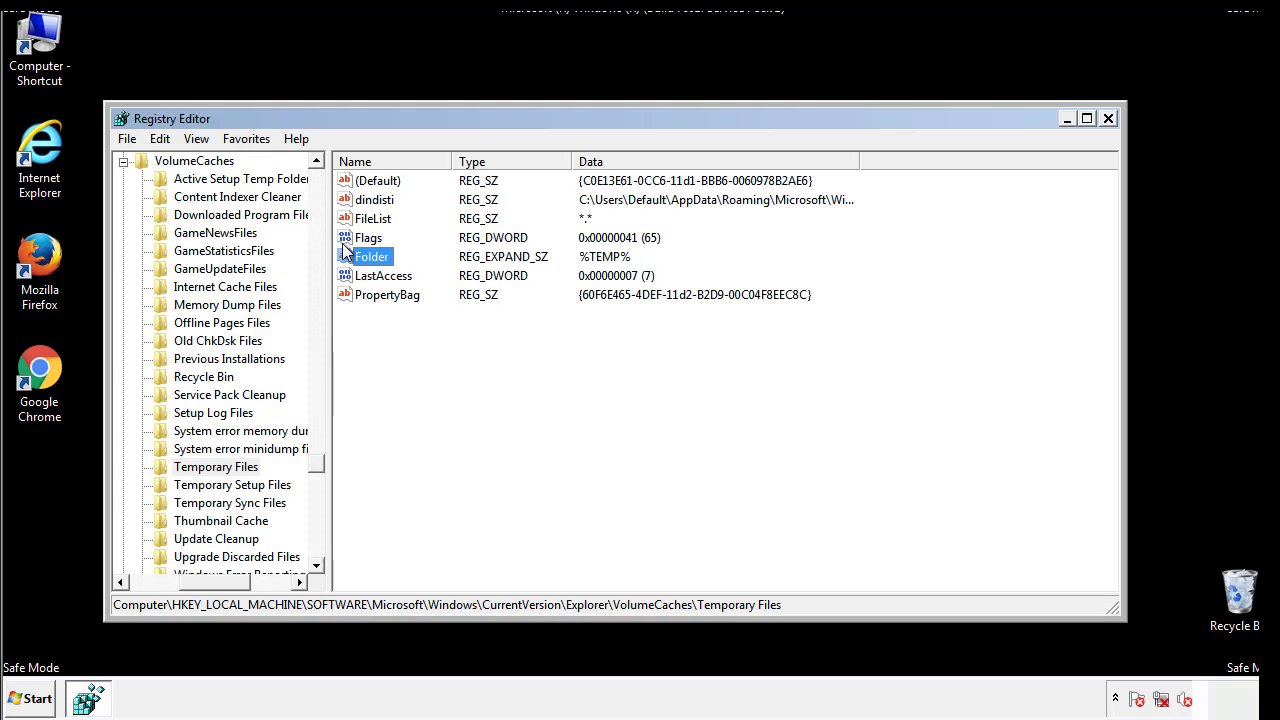
- Delete every value in Temporary Files, leaving only the Default value
left_click(417, 330)
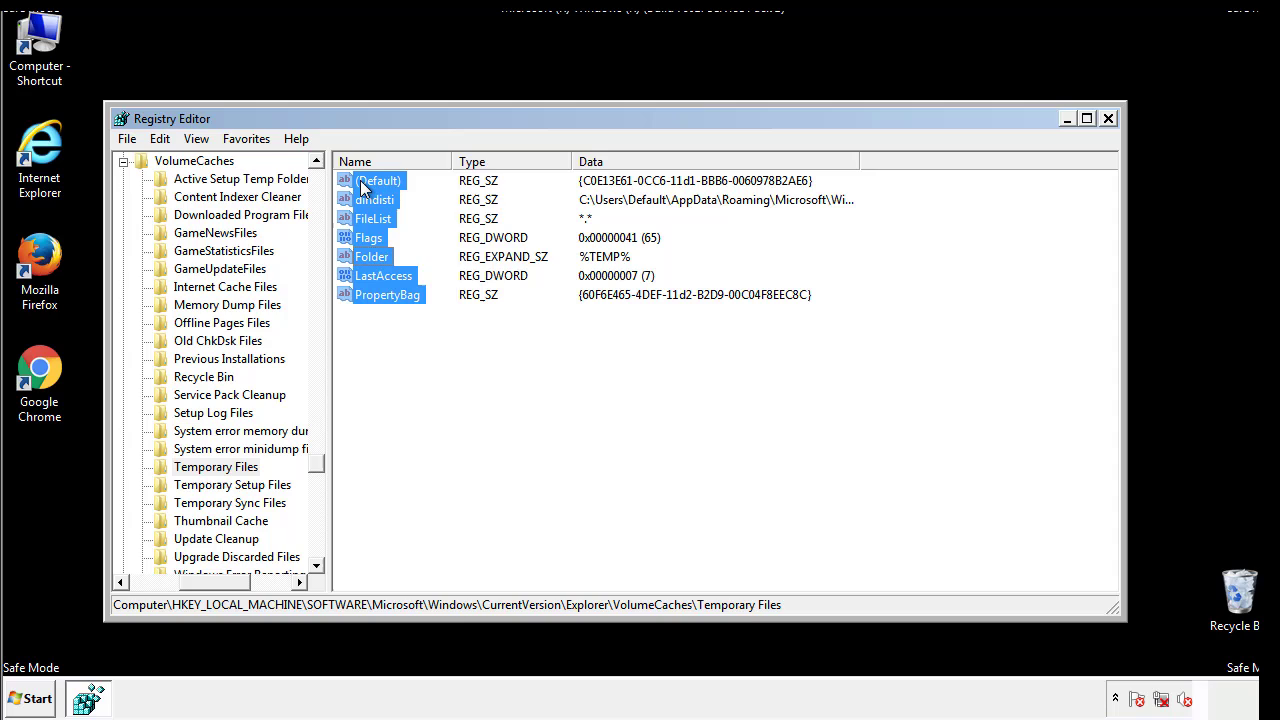
right_click(378, 181)
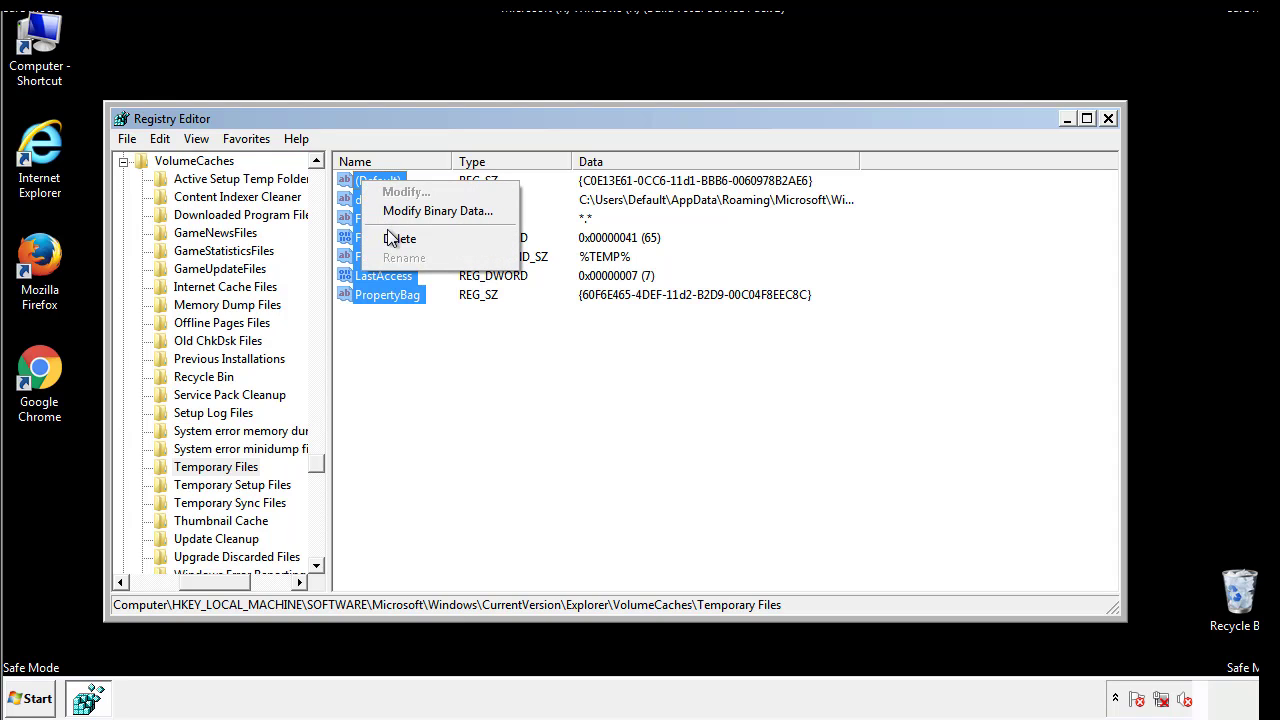
left_click(400, 238)
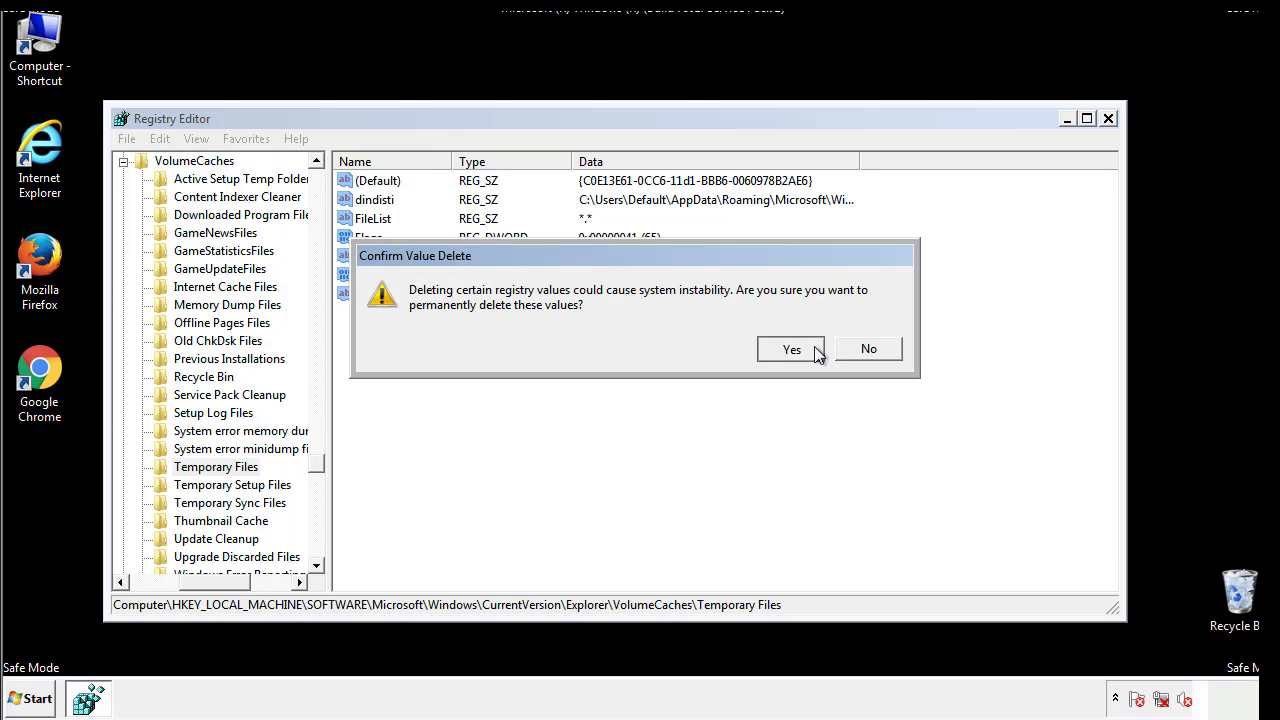
left_click(791, 349)
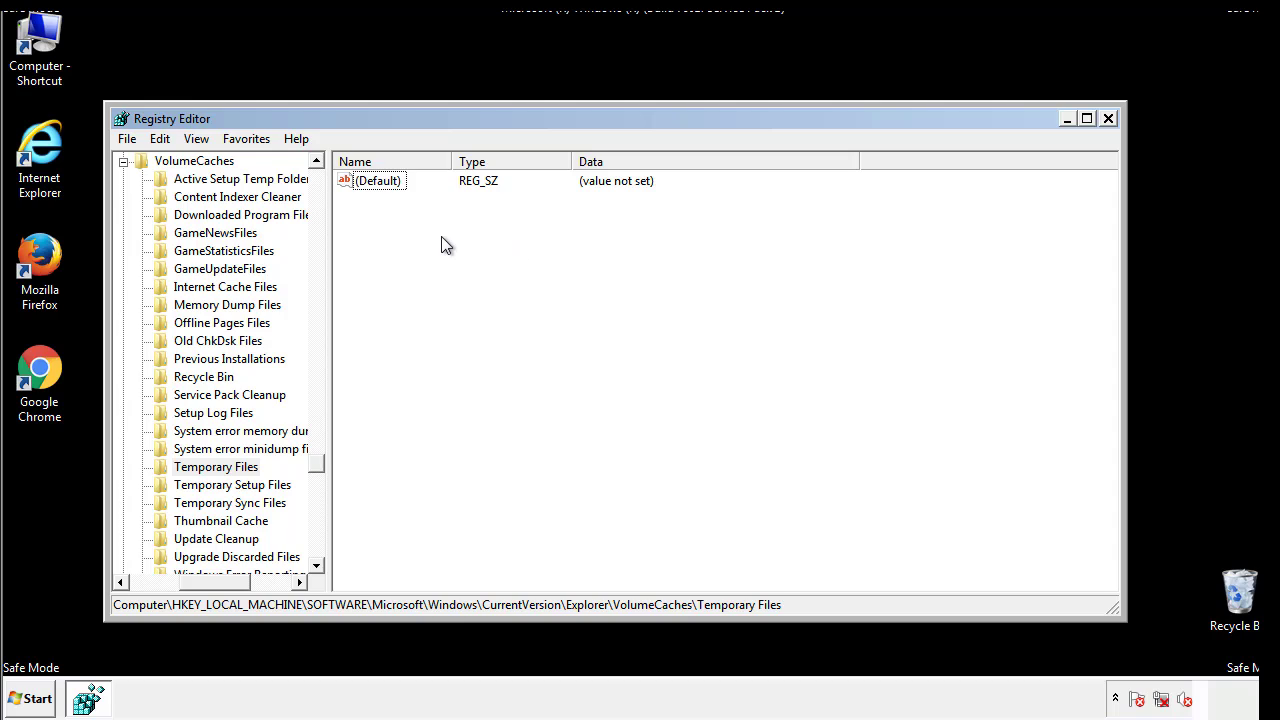
mouse_move(1108, 120)
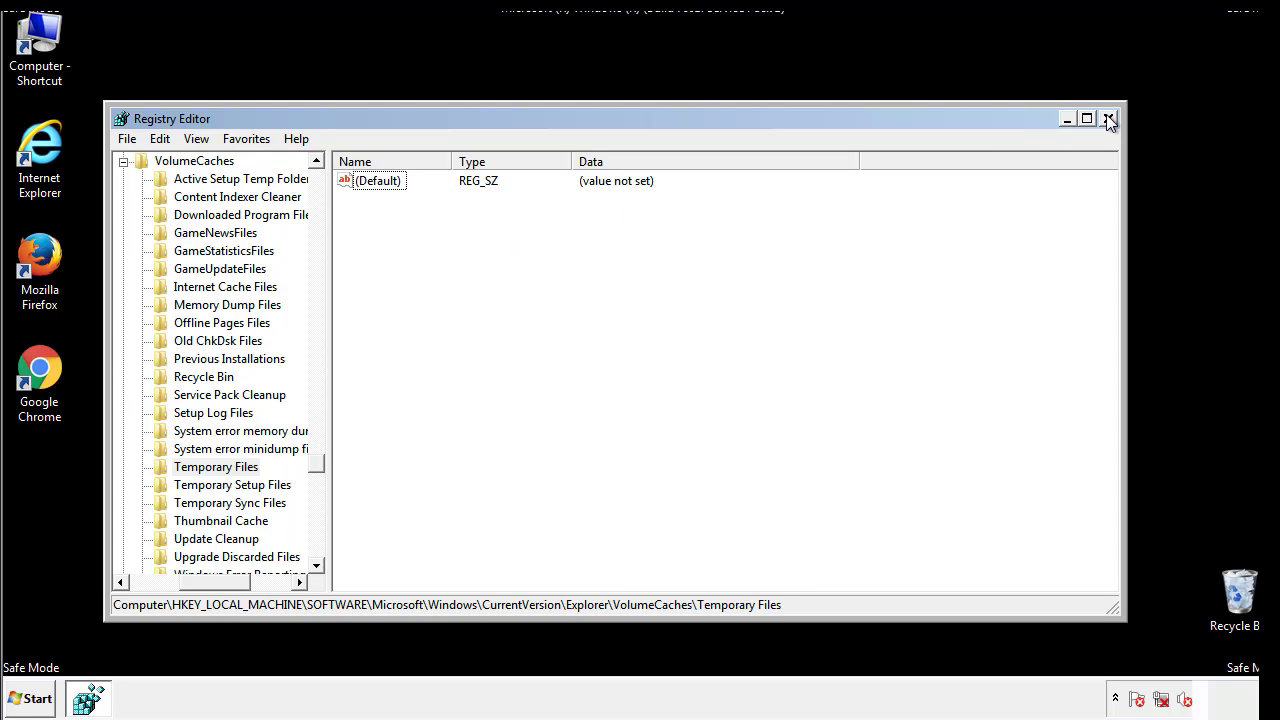
- Close Registry Editor and search the Start menu for msconfig
left_click(1108, 118)
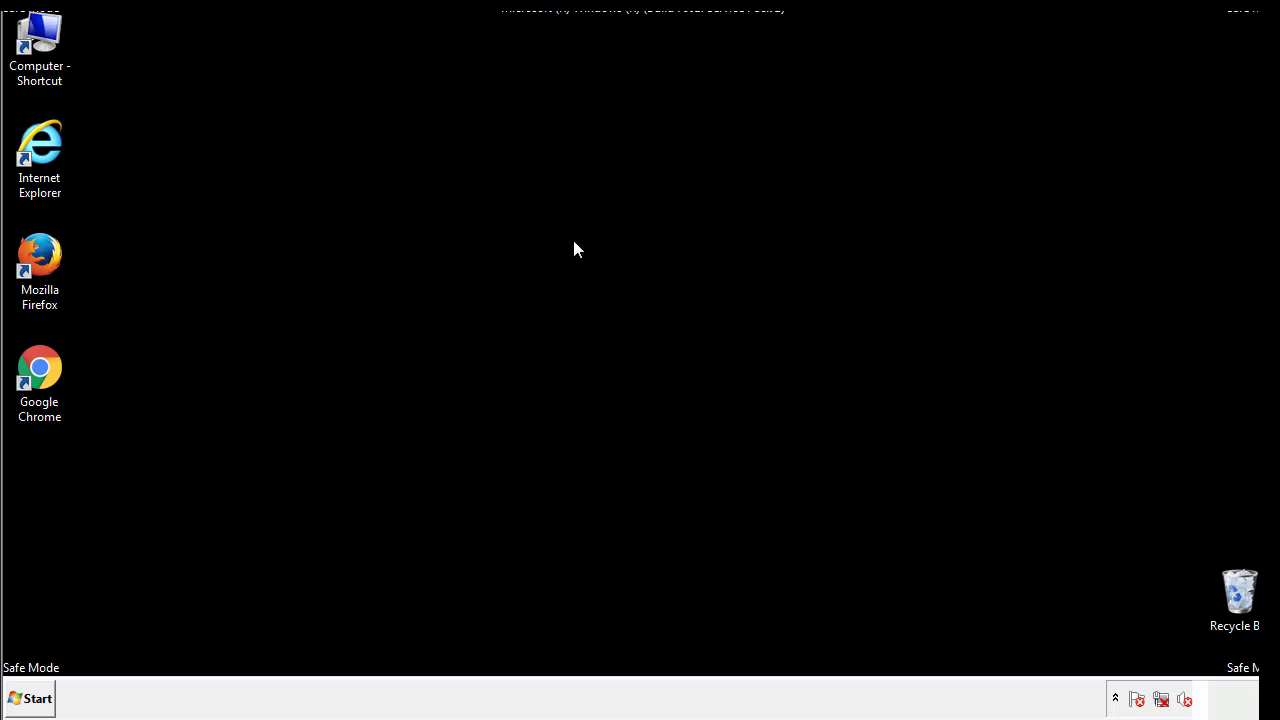
mouse_move(52, 501)
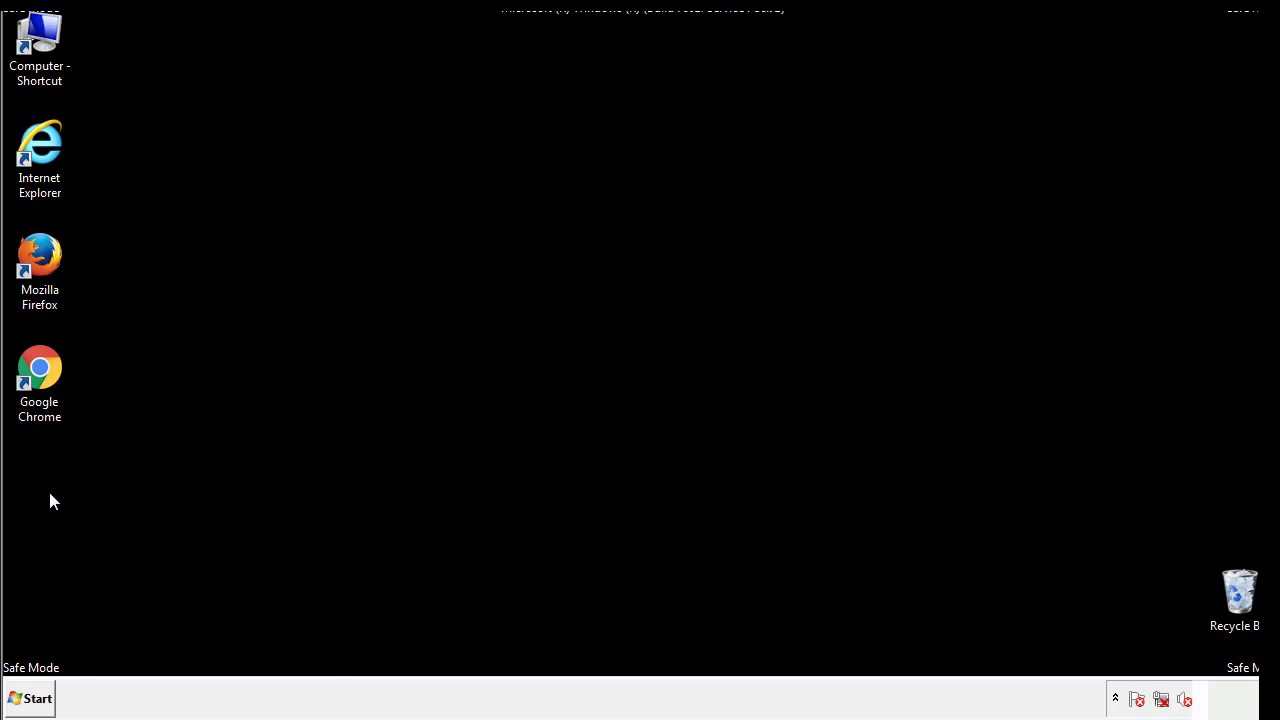
left_click(30, 698)
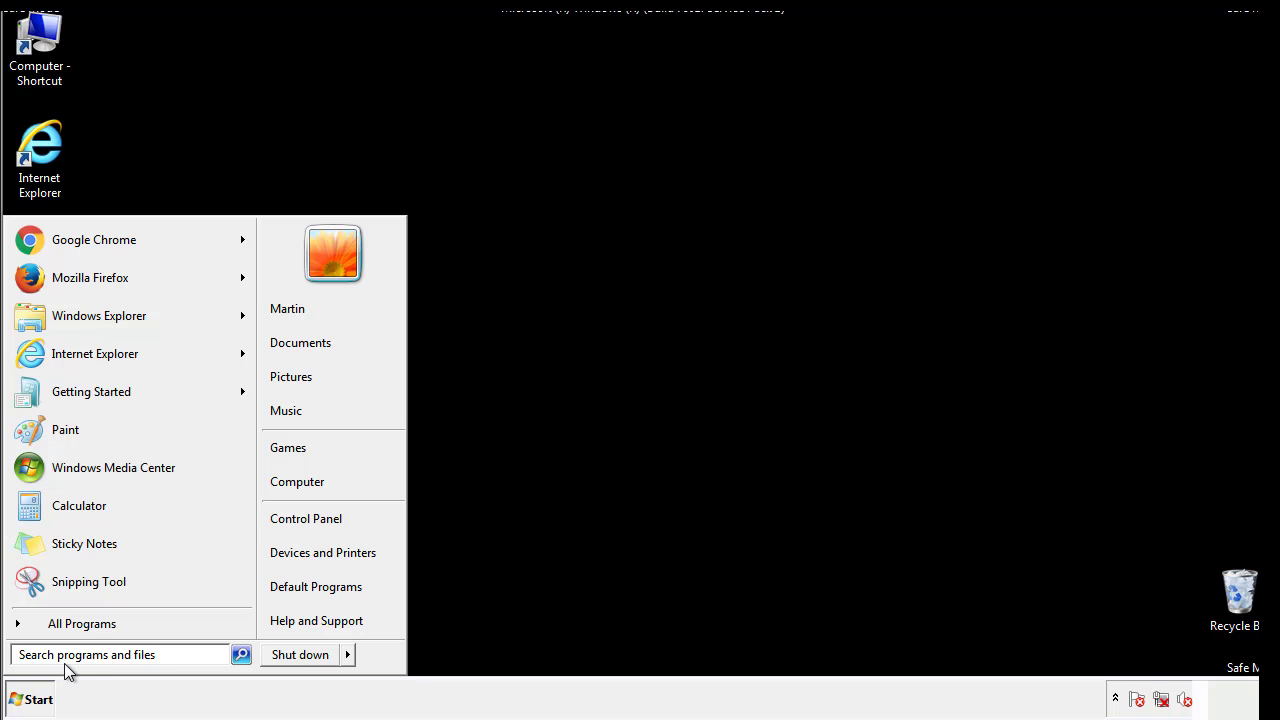
type("mscon")
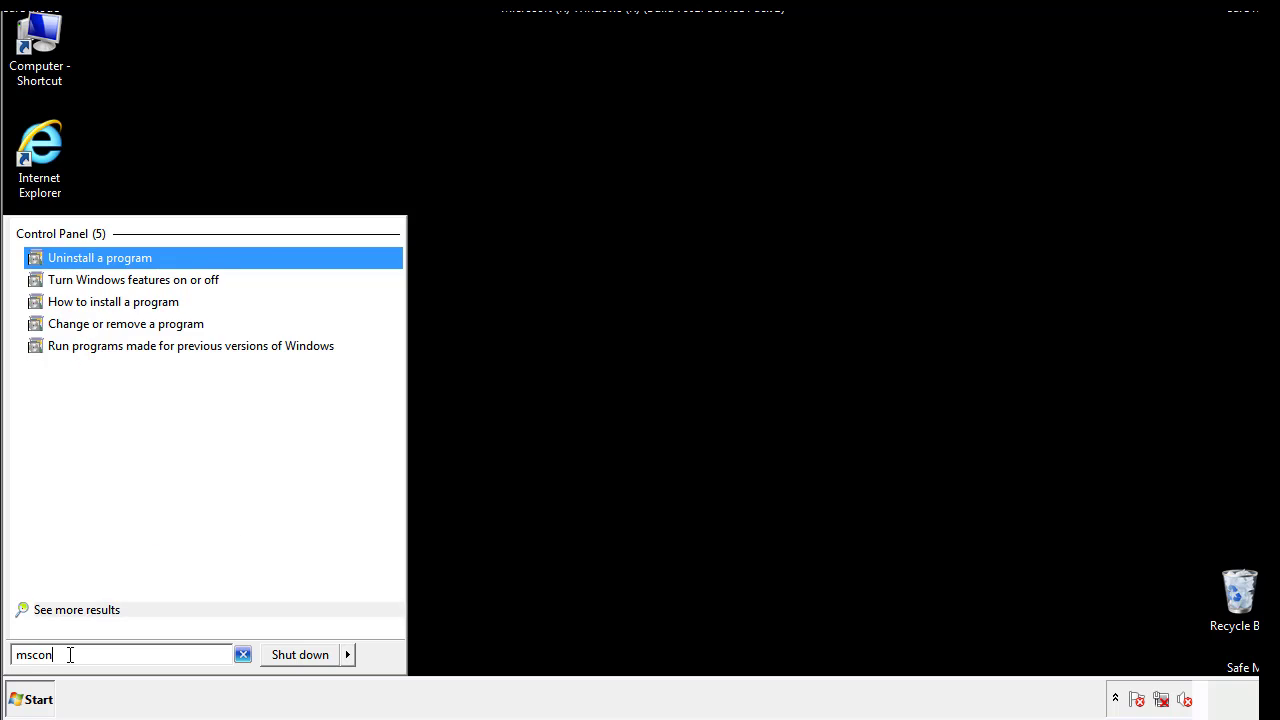
type("fig")
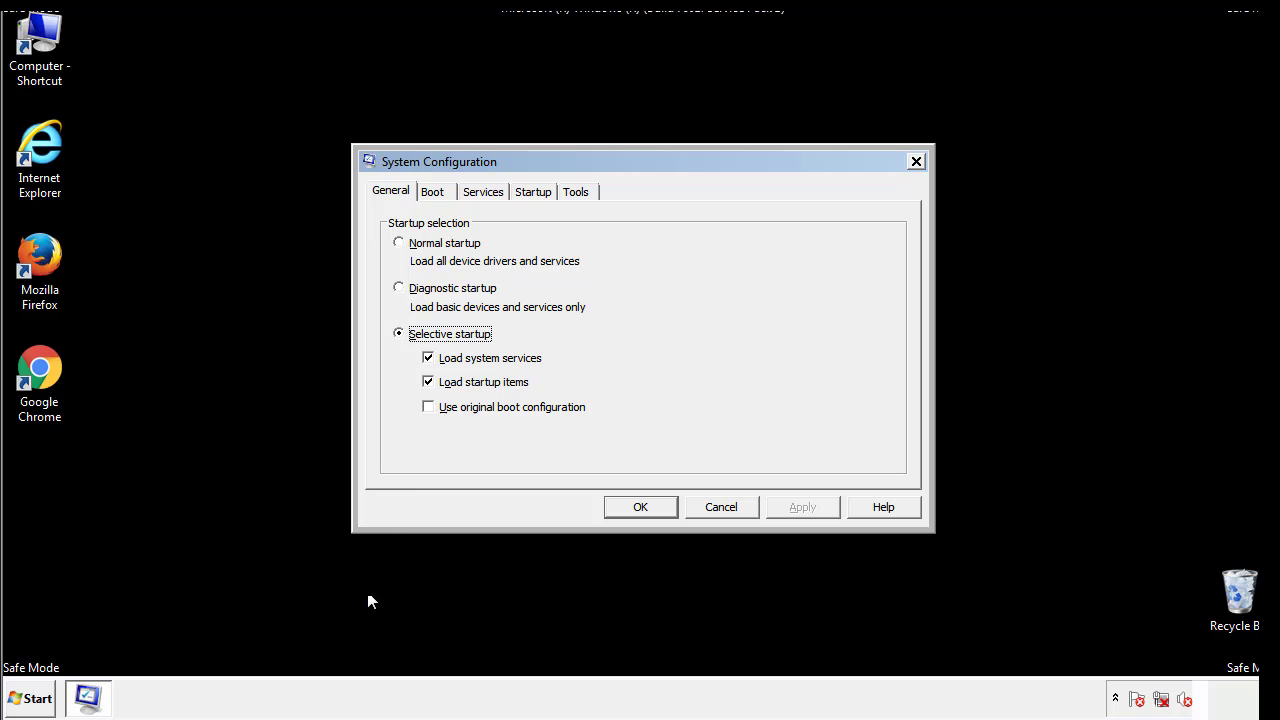
- Uncheck Safe boot on the Boot tab, apply with OK, and restart
left_click(432, 191)
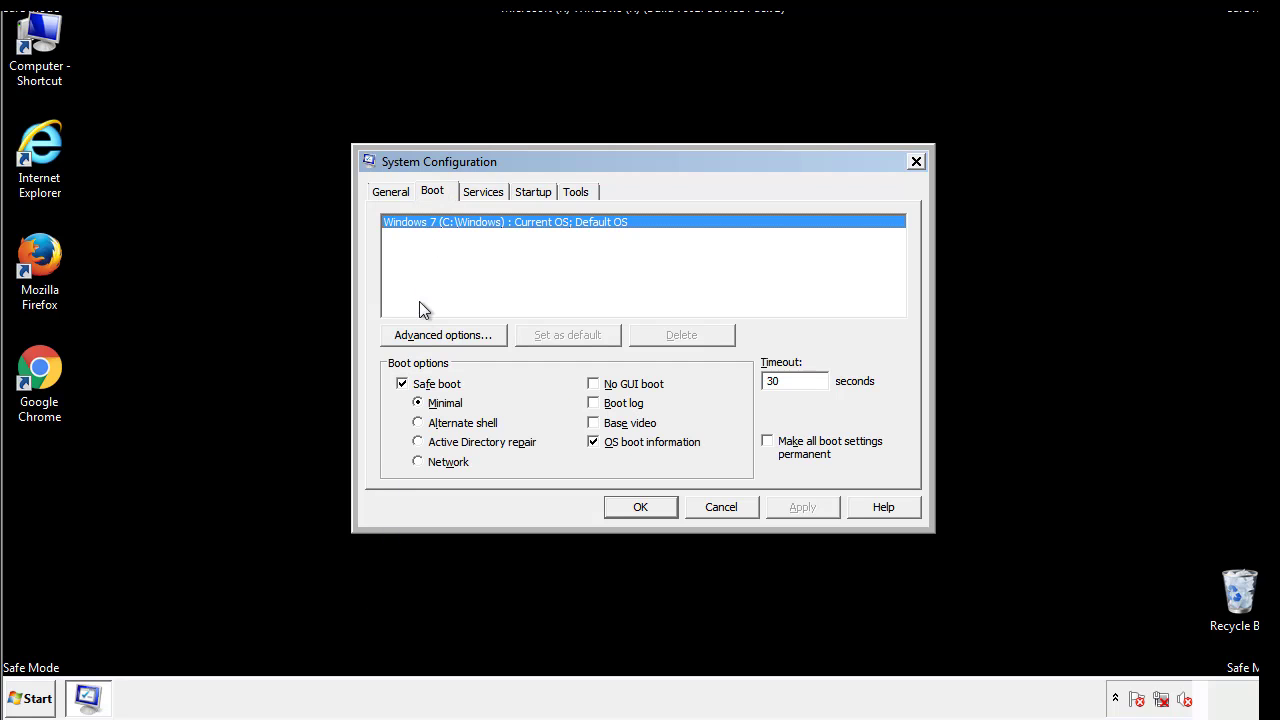
left_click(402, 383)
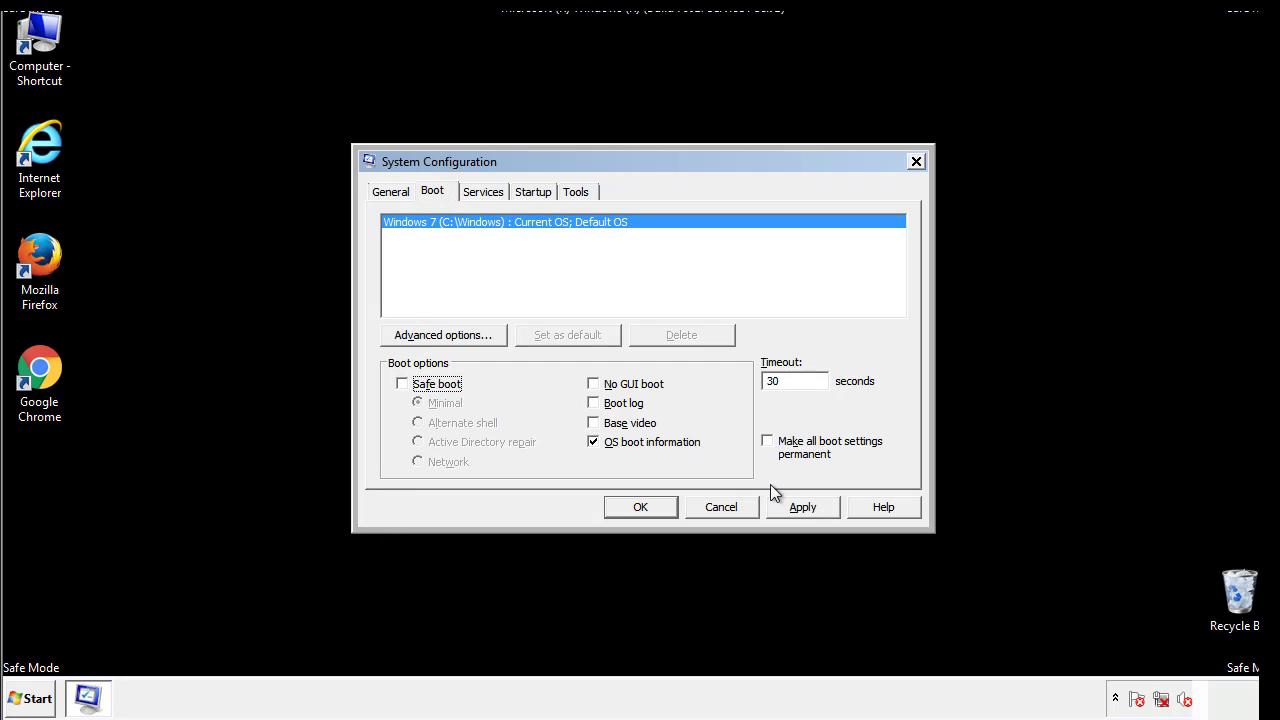
left_click(640, 507)
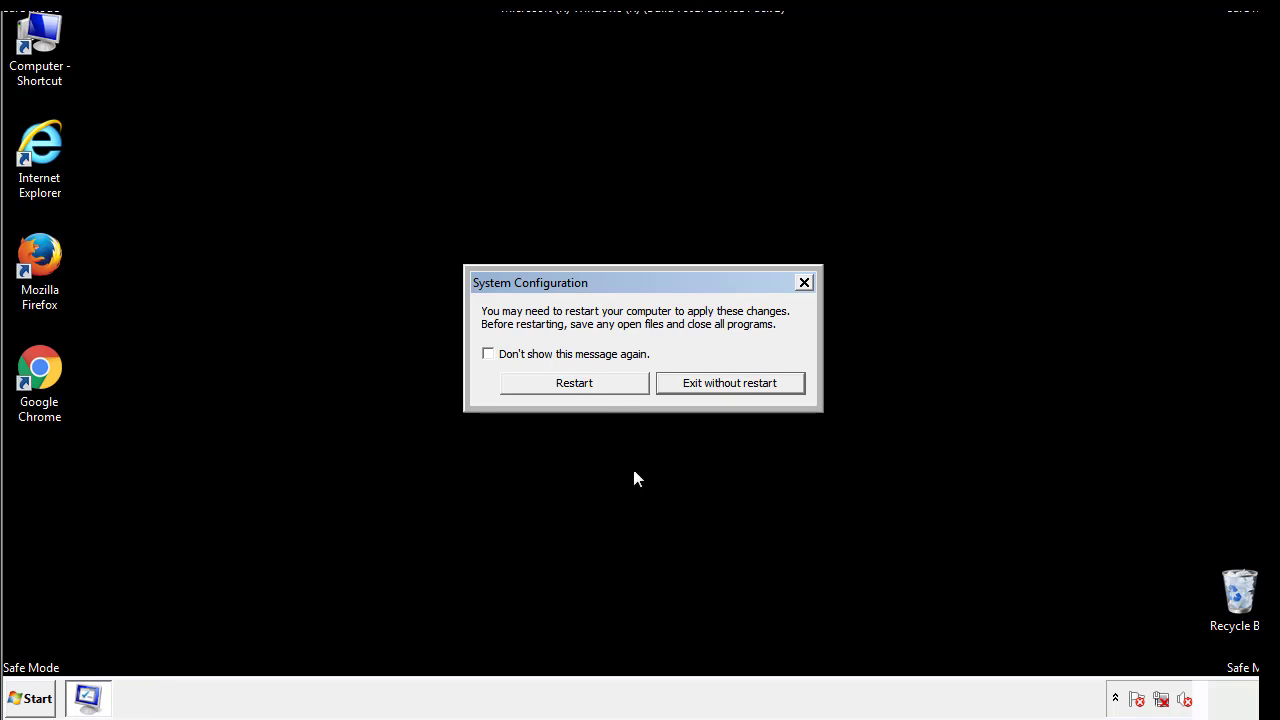
left_click(574, 382)
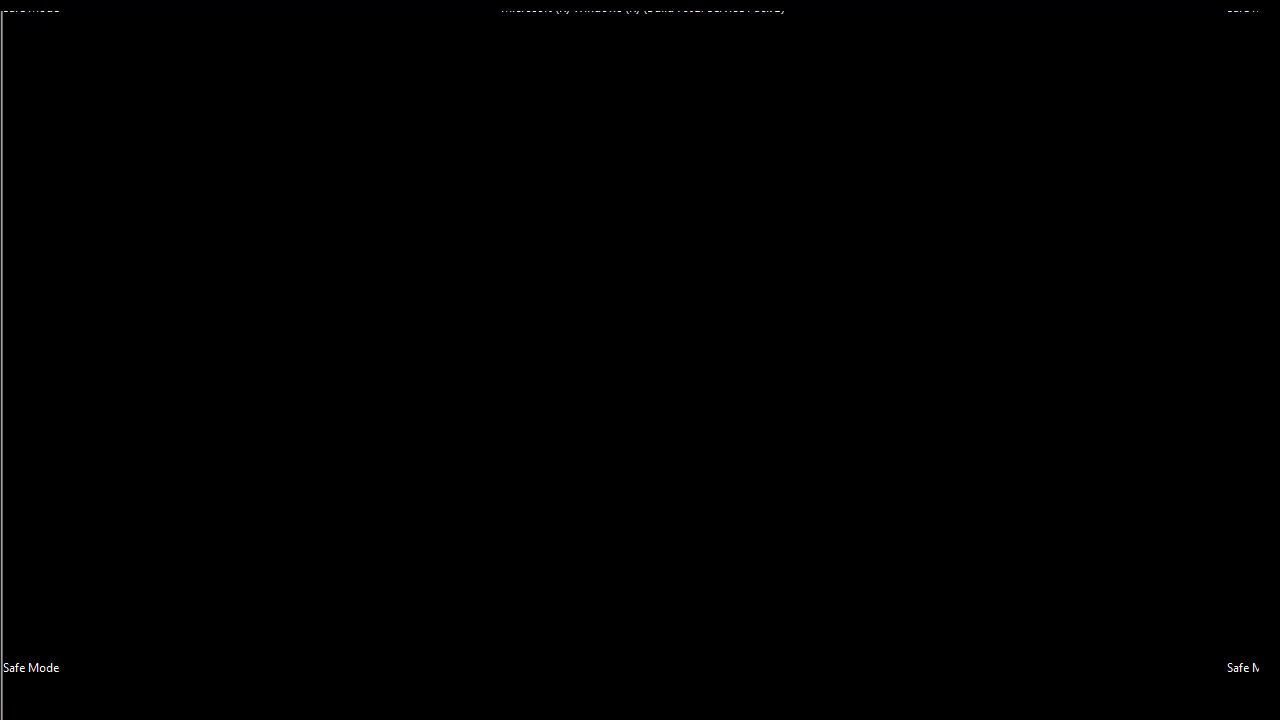